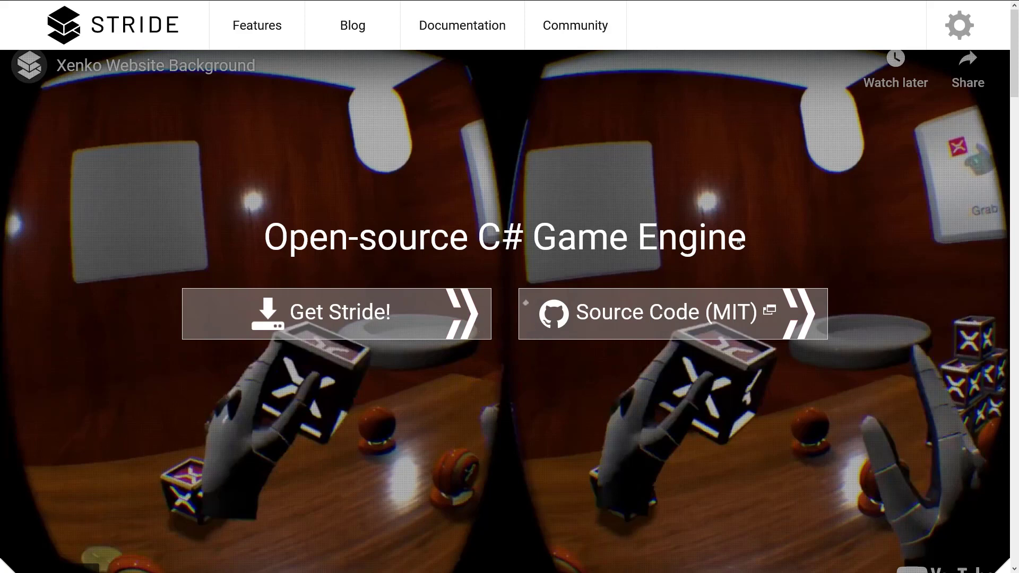
- Finish scrolling the Stride home page and navigate to the Features page
{"action": "scroll", "scroll_direction": "down", "scroll_amount": 3}
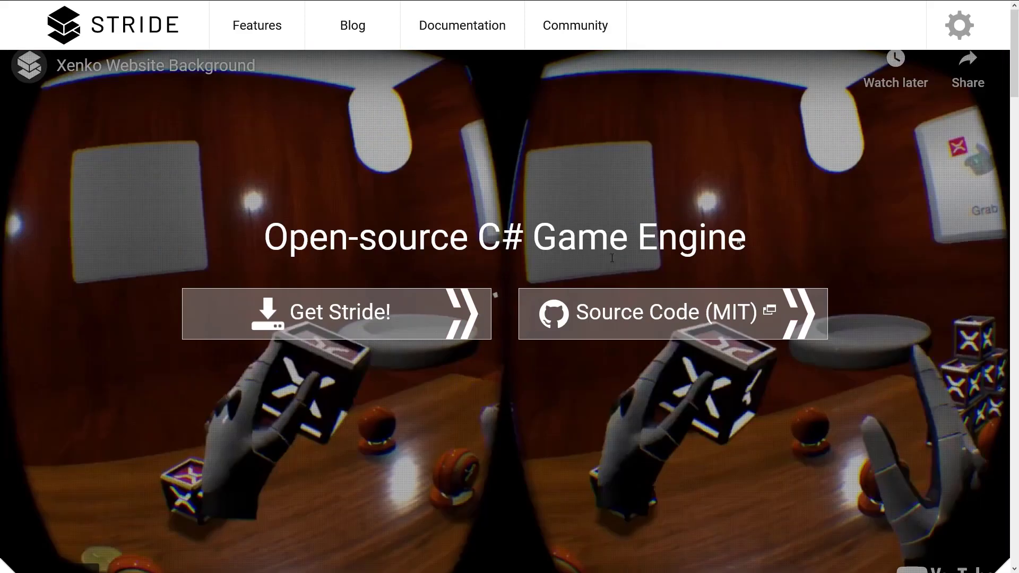
{"action": "scroll", "scroll_direction": "down", "scroll_amount": 3}
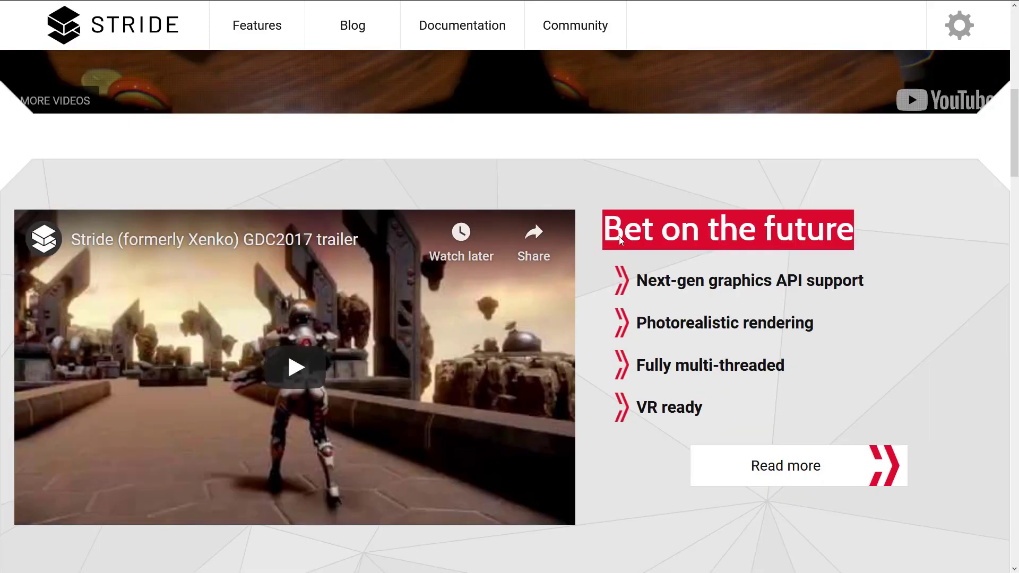
{"action": "scroll", "scroll_direction": "down", "scroll_amount": 3}
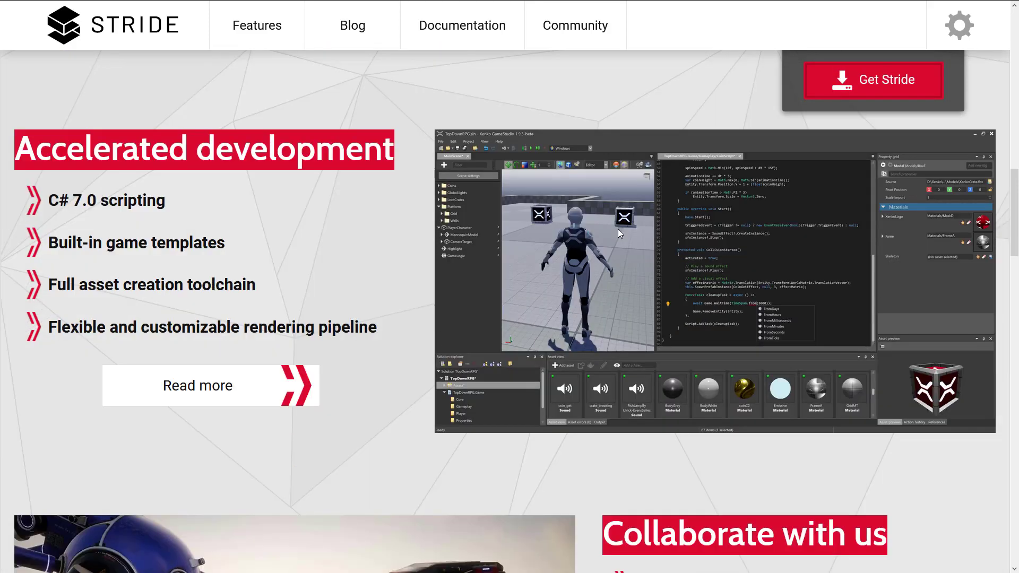
{"action": "scroll", "scroll_direction": "down", "scroll_amount": 3}
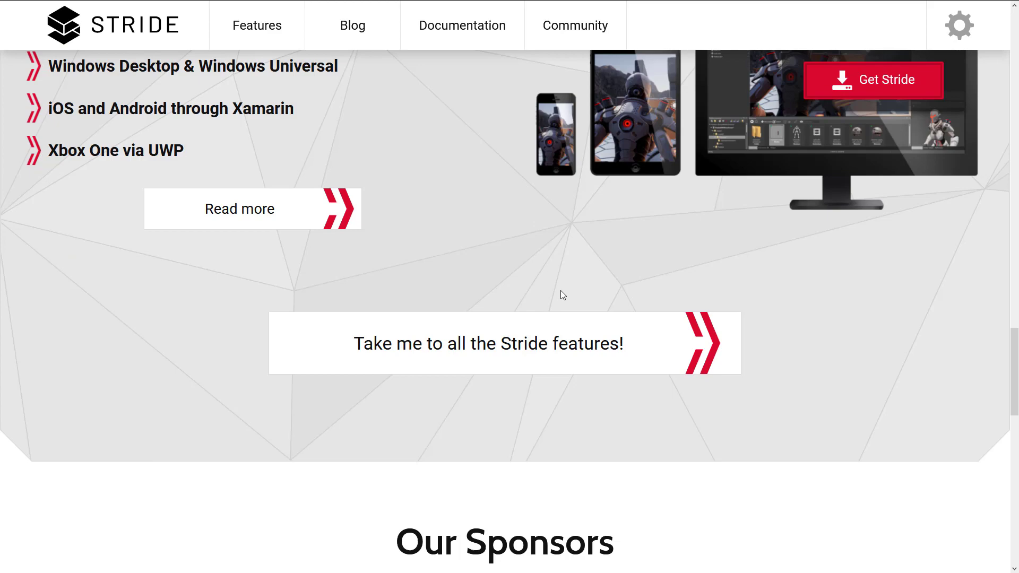
{"action": "left_click", "coordinate": [257, 24]}
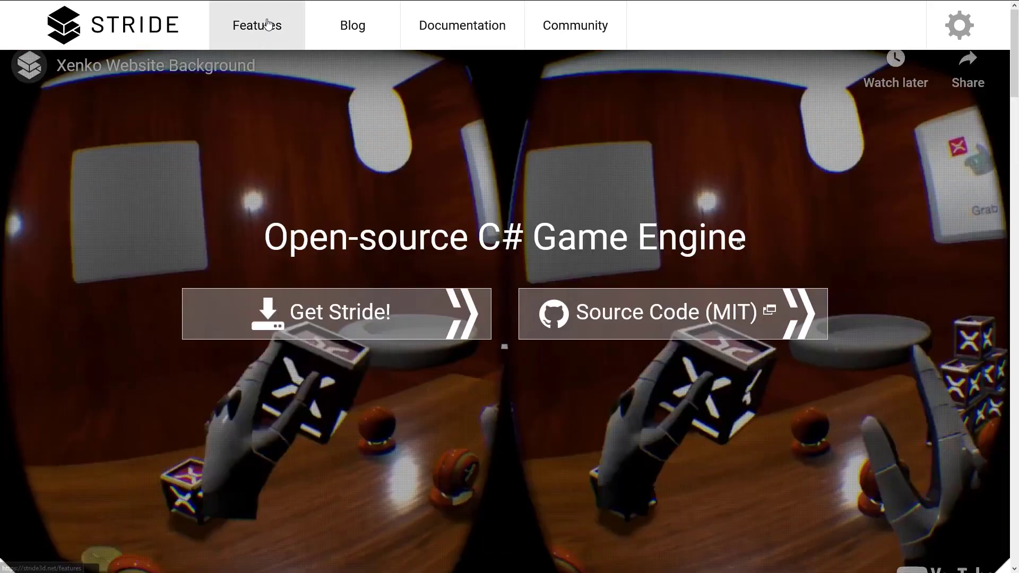
{"action": "left_click", "coordinate": [255, 24]}
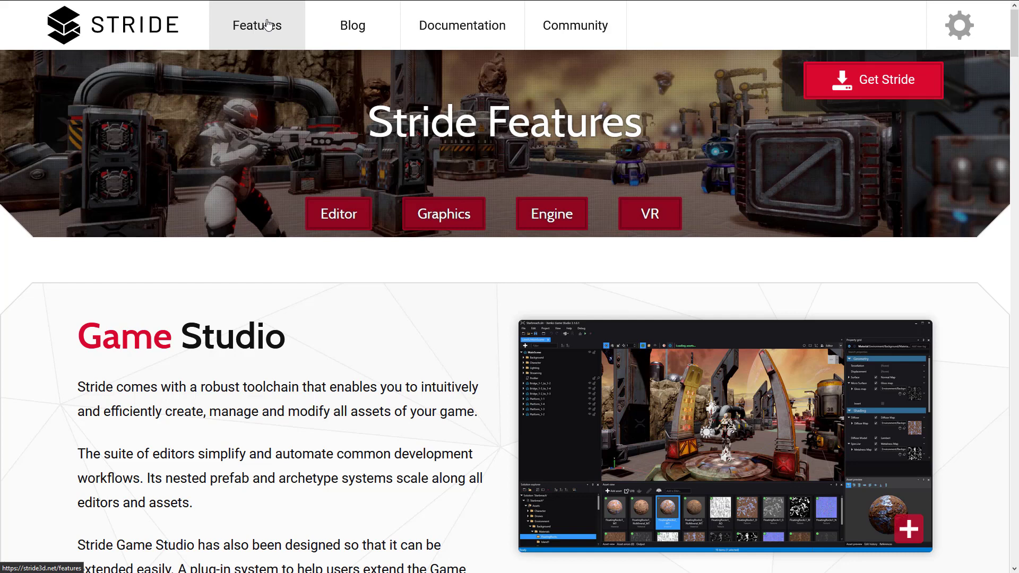
{"action": "mouse_move", "coordinate": [332, 170]}
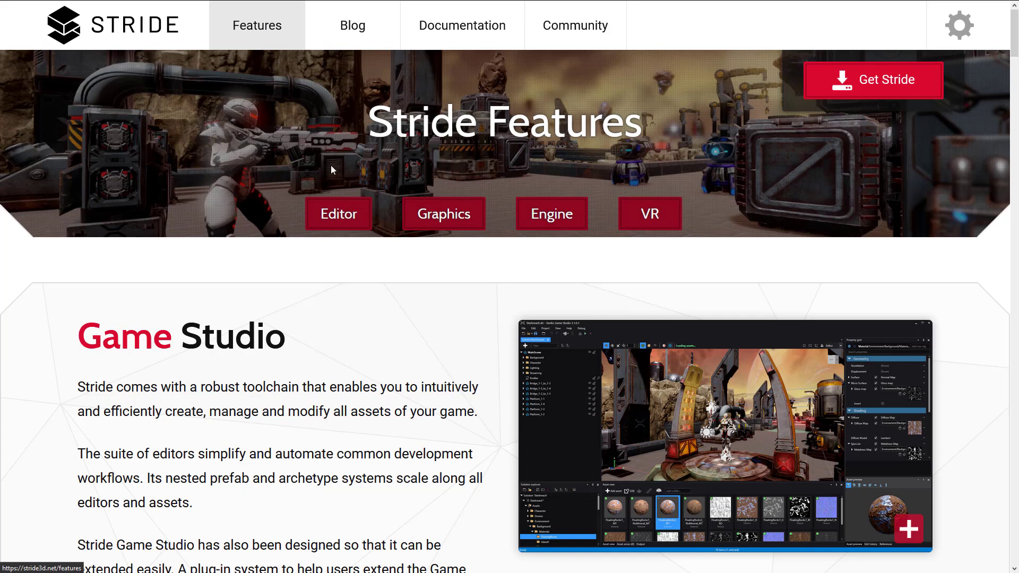
- Scroll through the Game Studio feature cards from Graphics compositor toward Curve editor
{"action": "scroll", "scroll_direction": "down", "scroll_amount": 3}
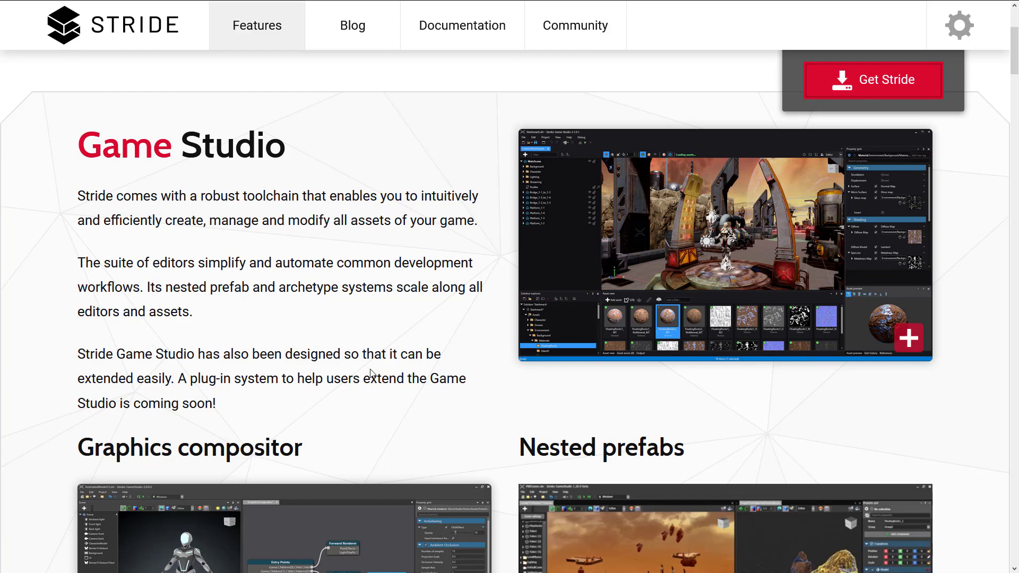
{"action": "scroll", "scroll_direction": "down", "scroll_amount": 3}
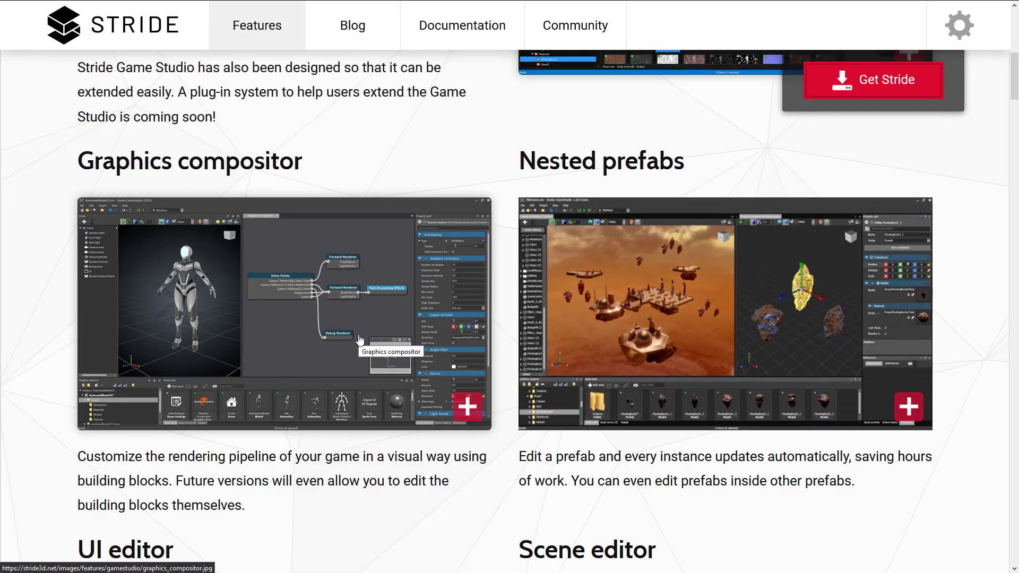
{"action": "scroll", "scroll_direction": "down", "scroll_amount": 3}
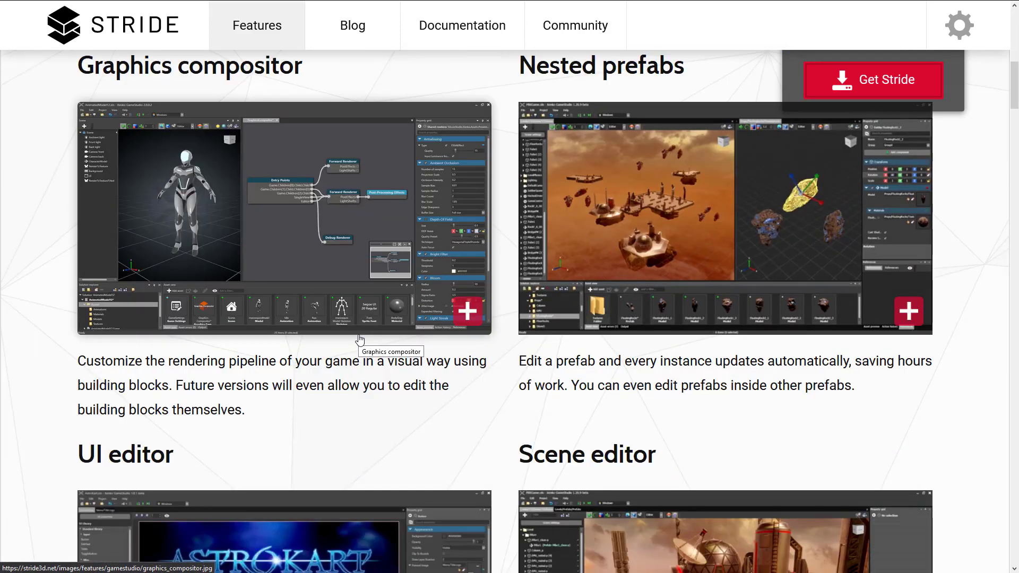
{"action": "scroll", "scroll_direction": "down", "scroll_amount": 3}
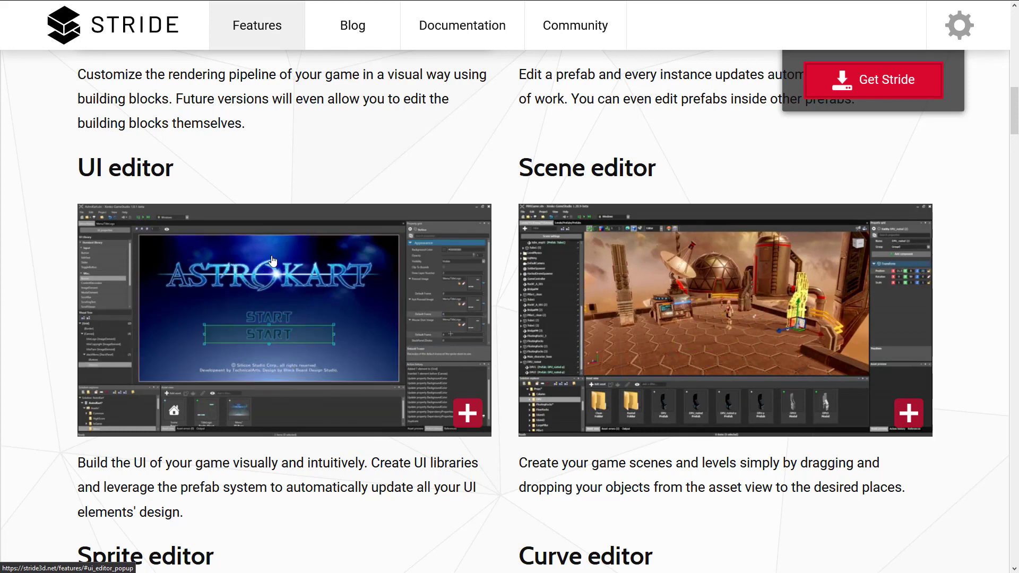
{"action": "scroll", "scroll_direction": "down", "scroll_amount": 3}
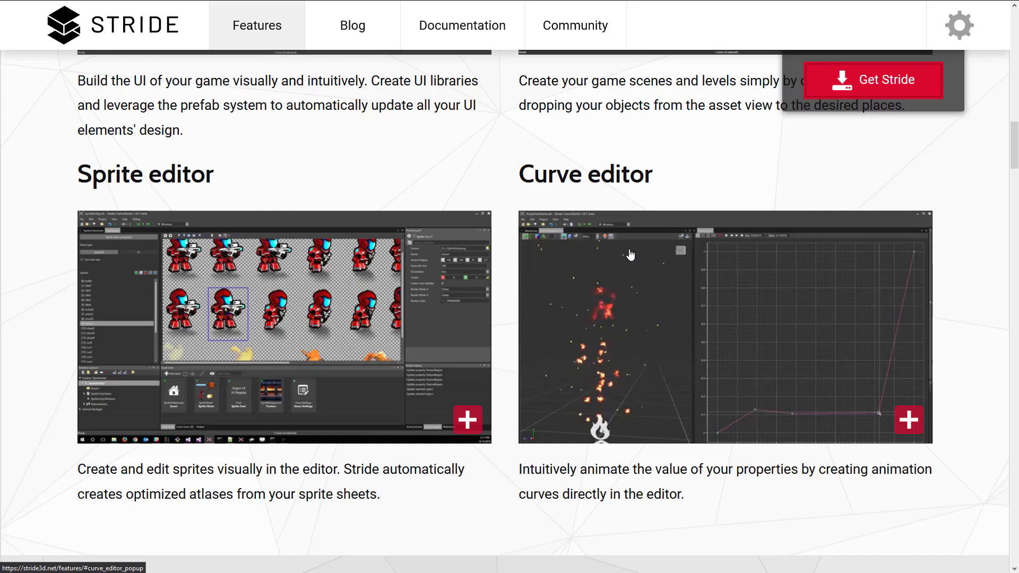
{"action": "scroll", "scroll_direction": "down", "scroll_amount": 3}
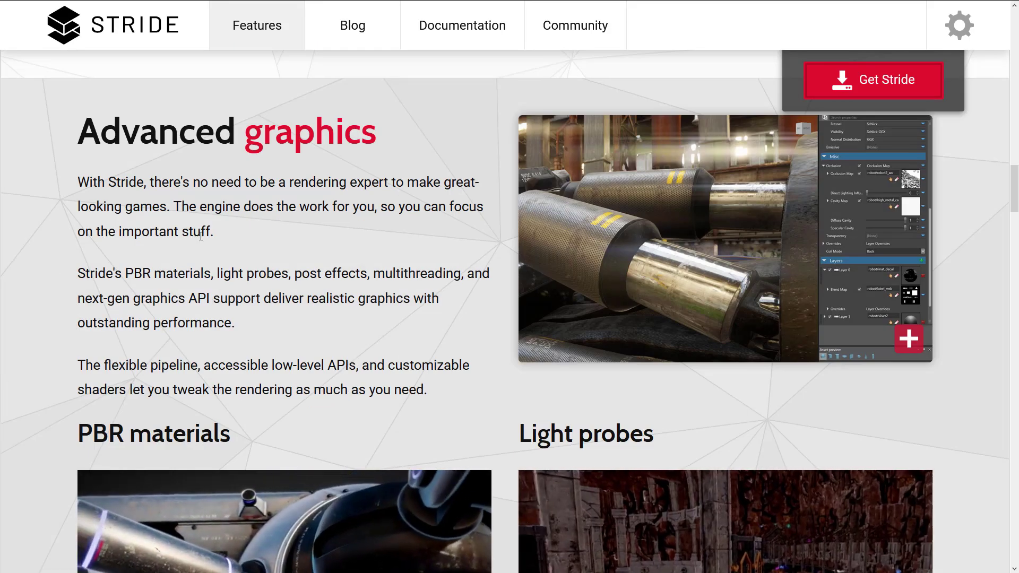
- Scroll the Features page down through the Sprite editor and Curve editor sections
{"action": "scroll", "scroll_direction": "down", "scroll_amount": 3}
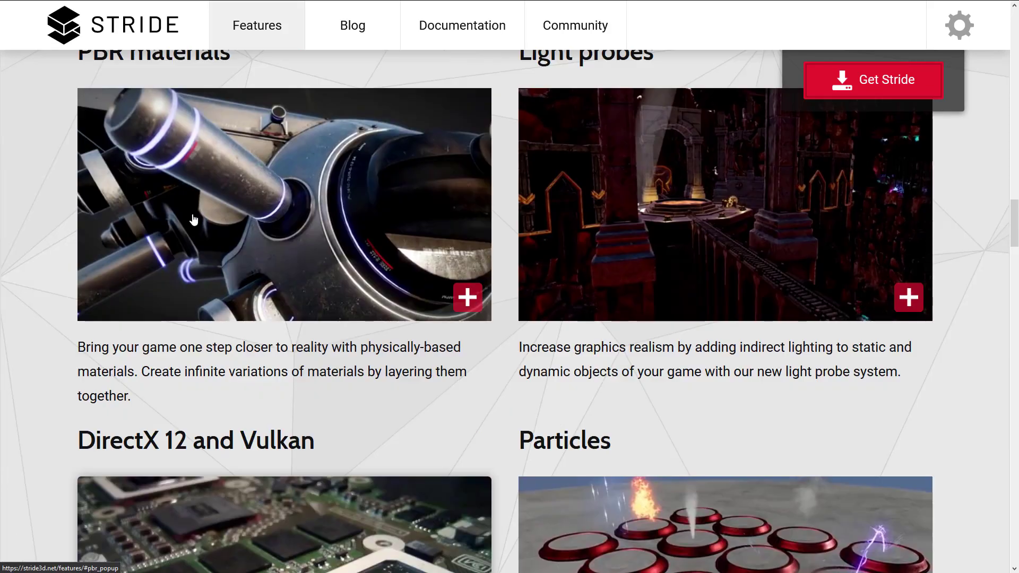
{"action": "scroll", "scroll_direction": "down", "scroll_amount": 3}
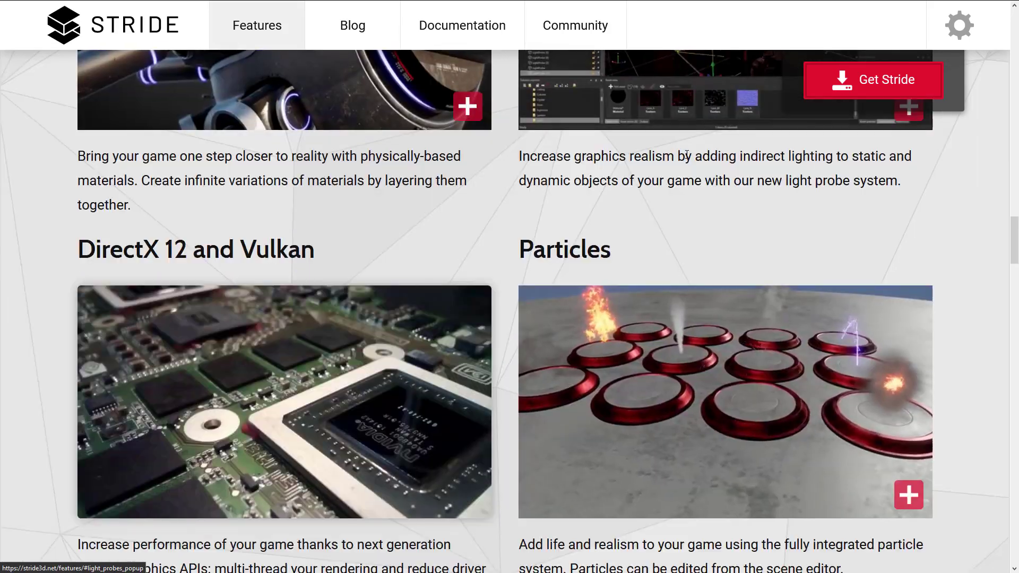
{"action": "scroll", "scroll_direction": "down", "scroll_amount": 3}
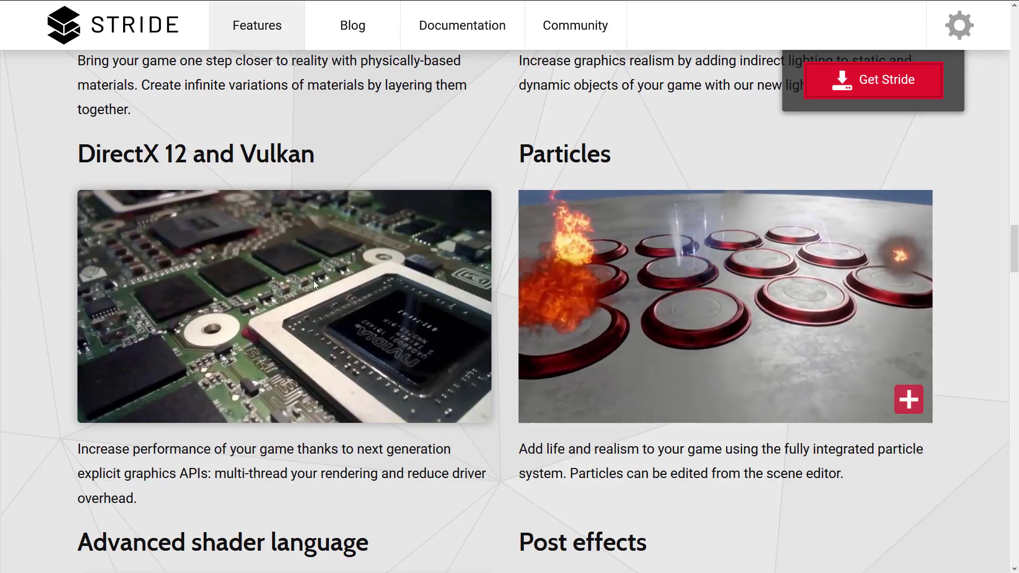
{"action": "scroll", "scroll_direction": "down", "scroll_amount": 3}
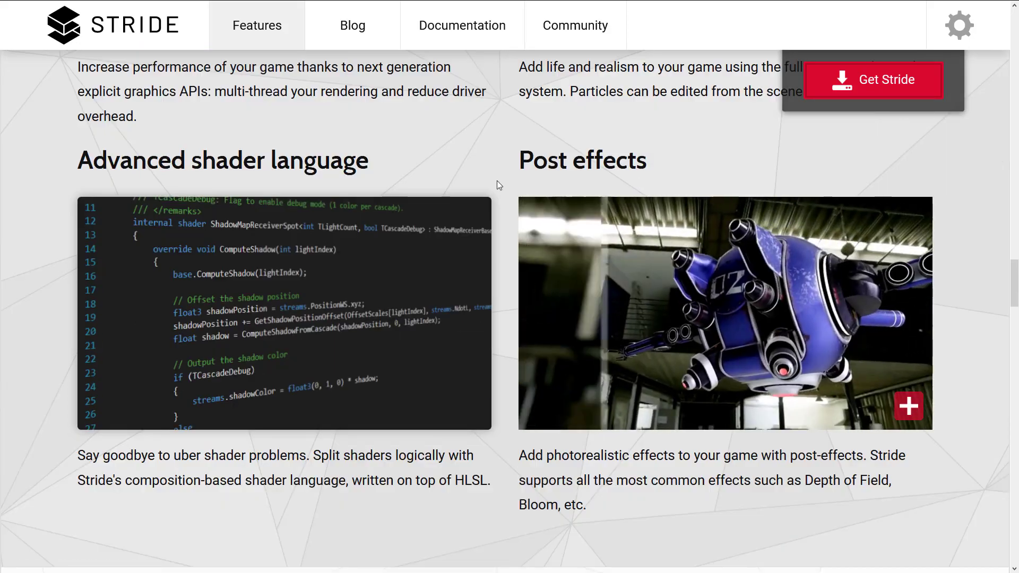
{"action": "scroll", "scroll_direction": "down", "scroll_amount": 3}
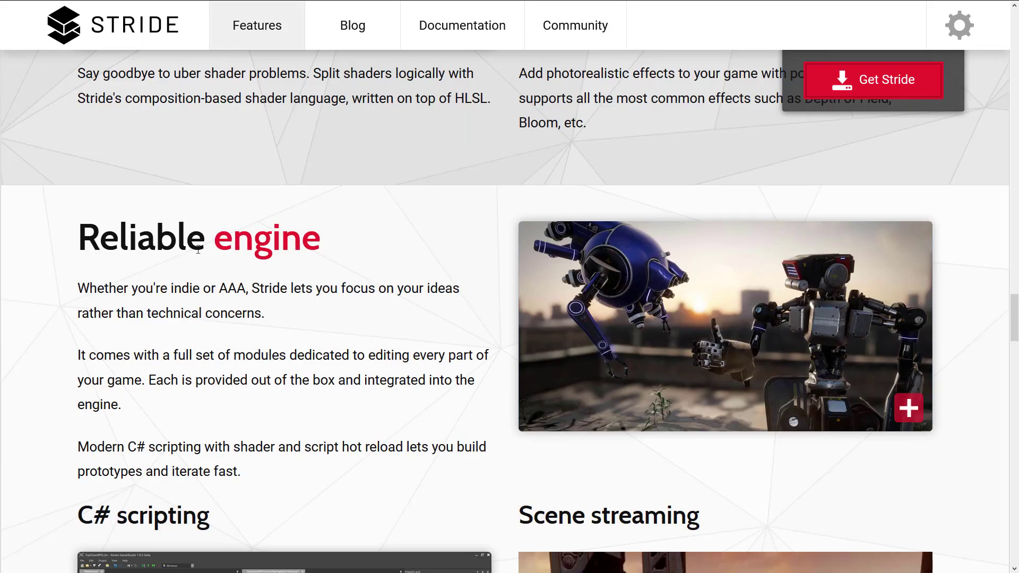
{"action": "scroll", "scroll_direction": "down", "scroll_amount": 3}
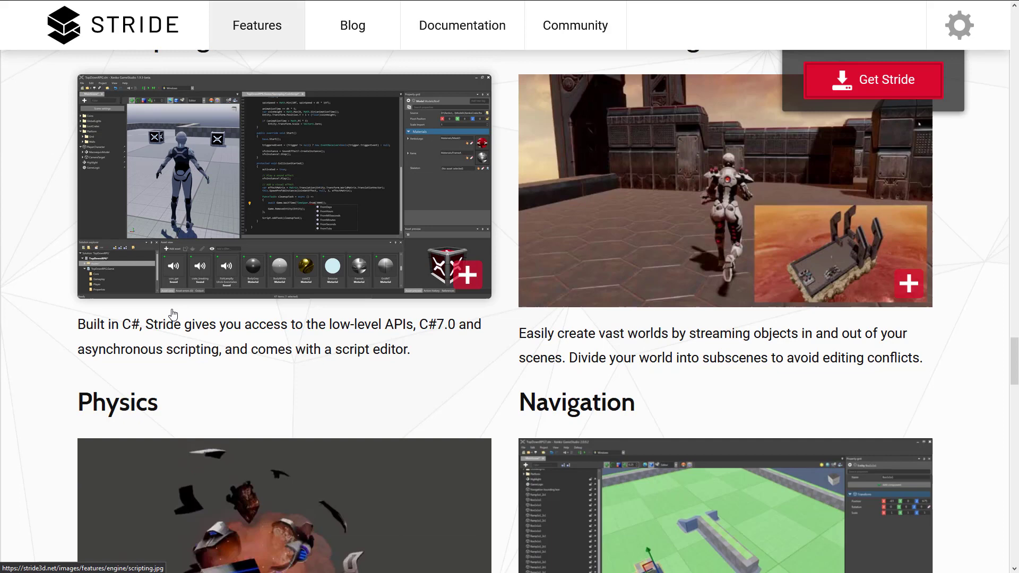
{"action": "mouse_move", "coordinate": [172, 315]}
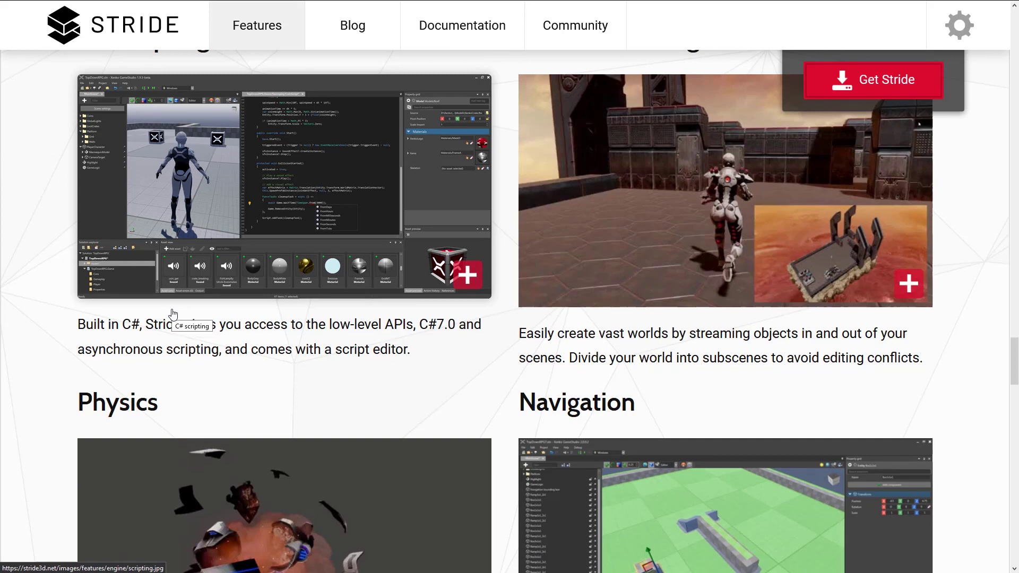
{"action": "scroll", "scroll_direction": "down", "scroll_amount": 3}
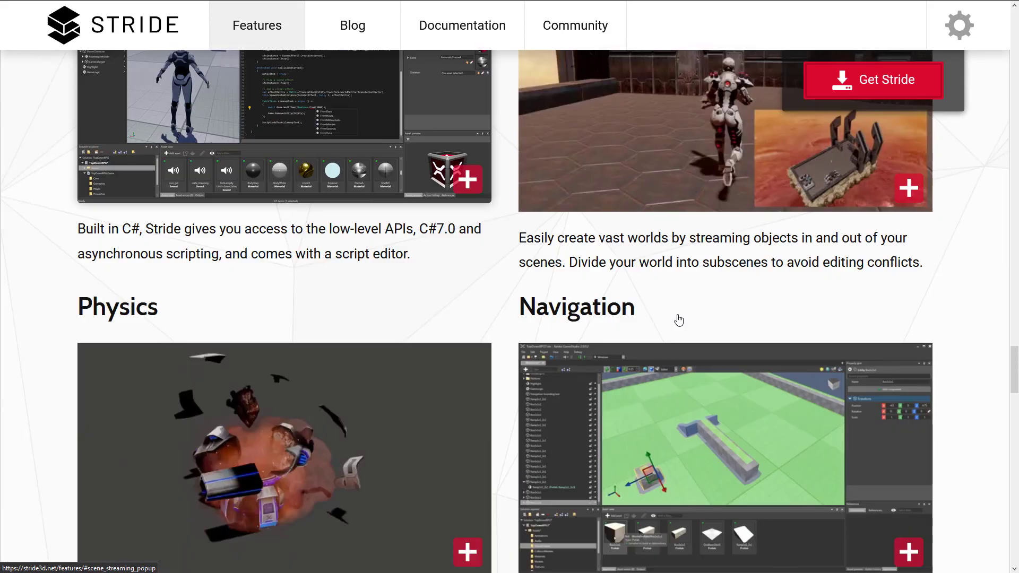
{"action": "mouse_move", "coordinate": [677, 256]}
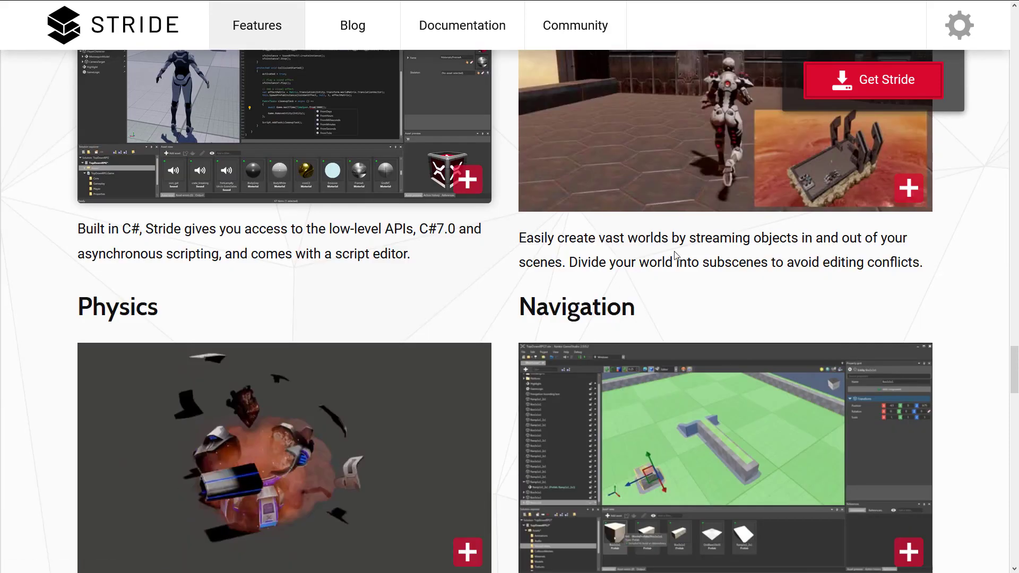
{"action": "scroll", "scroll_direction": "down", "scroll_amount": 3}
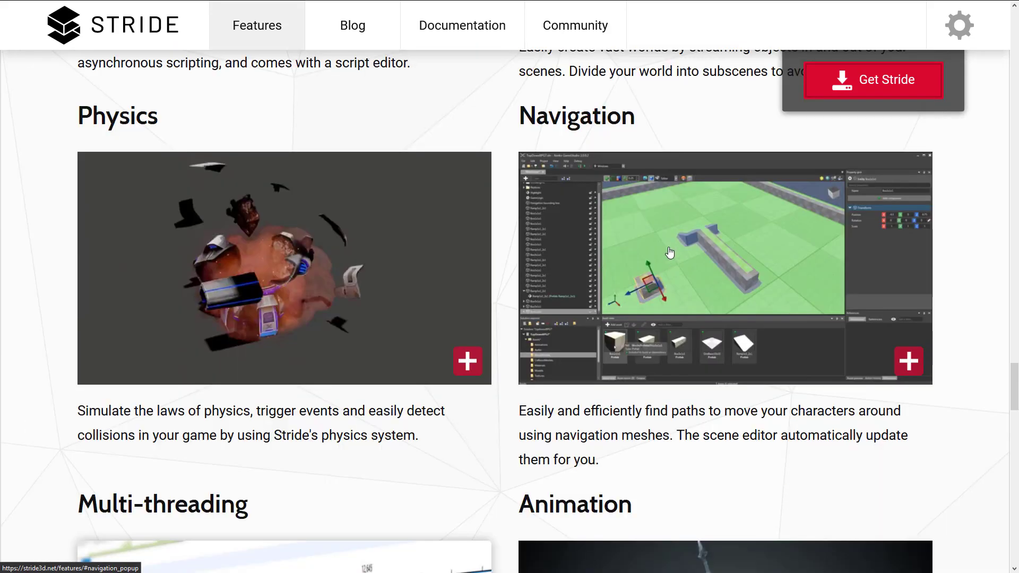
- Read the Features page to its end, then switch over to the Stride launcher
{"action": "scroll", "scroll_direction": "down", "scroll_amount": 3}
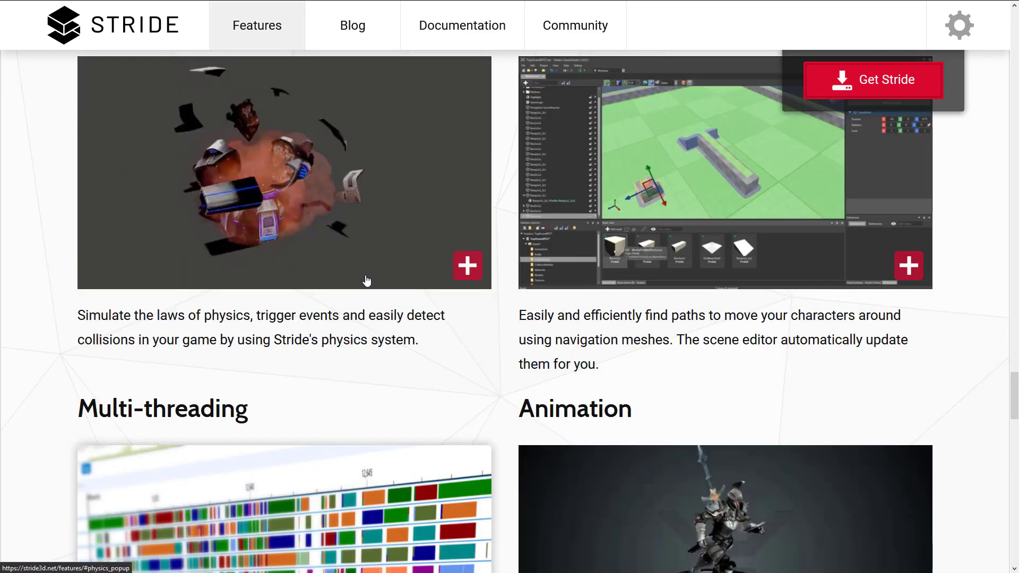
{"action": "scroll", "scroll_direction": "down", "scroll_amount": 3}
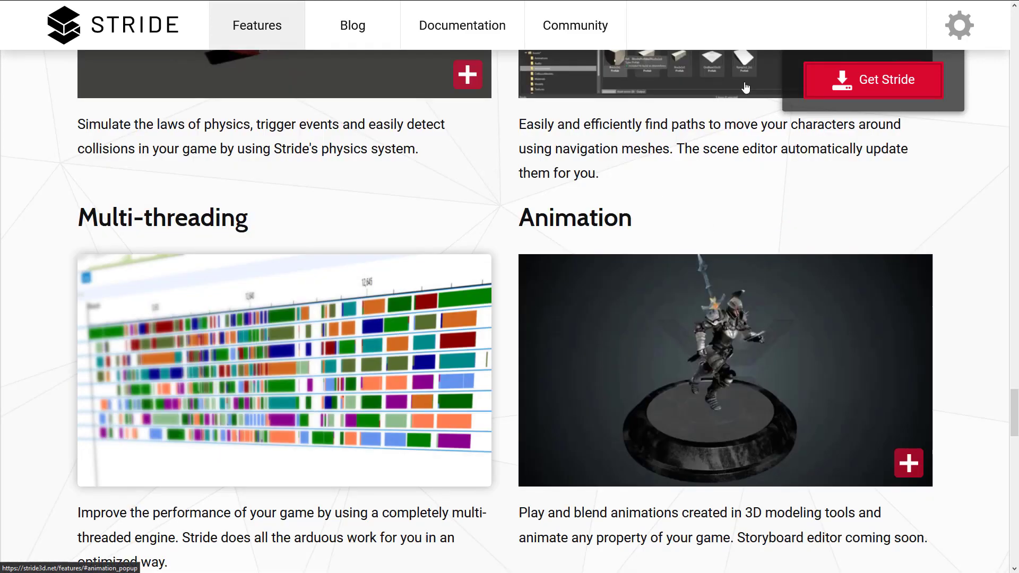
{"action": "scroll", "scroll_direction": "down", "scroll_amount": 3}
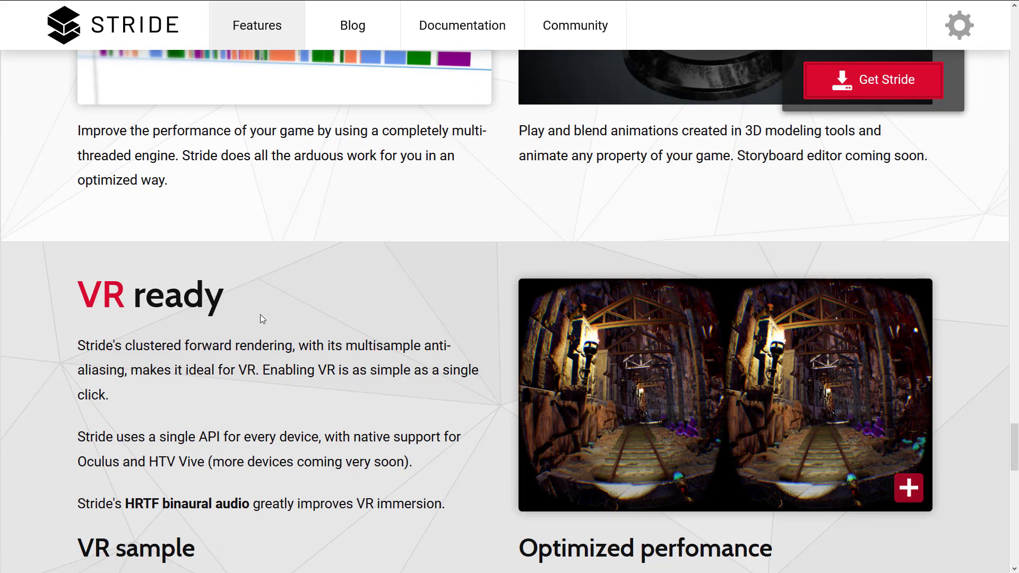
{"action": "scroll", "scroll_direction": "down", "scroll_amount": 3}
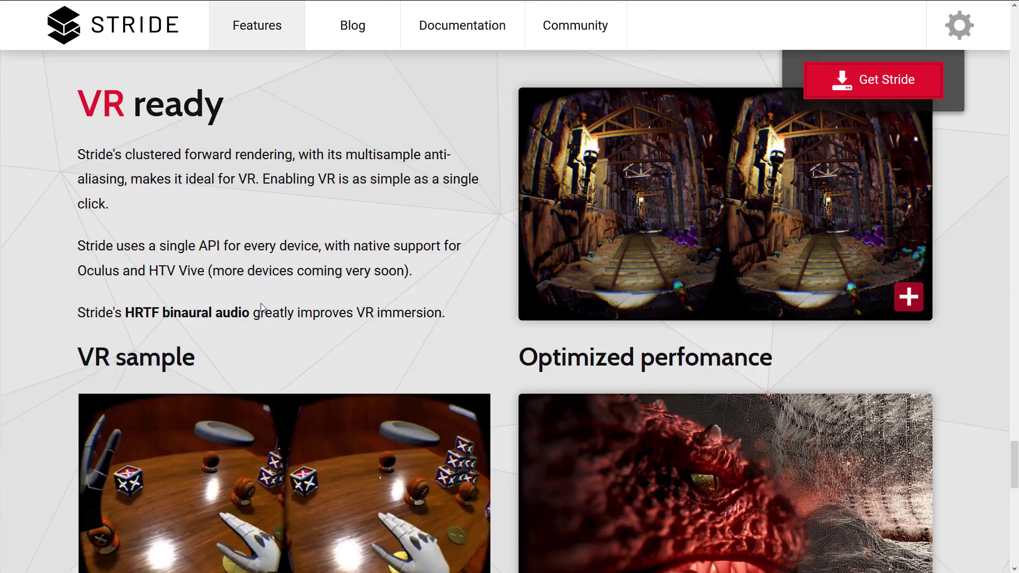
{"action": "scroll", "scroll_direction": "down", "scroll_amount": 3}
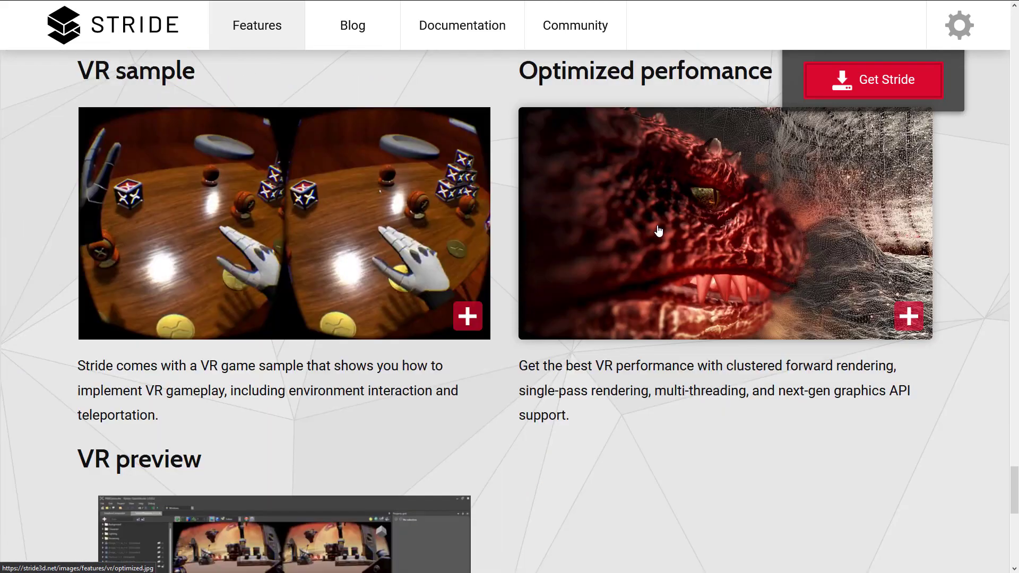
{"action": "scroll", "scroll_direction": "down", "scroll_amount": 3}
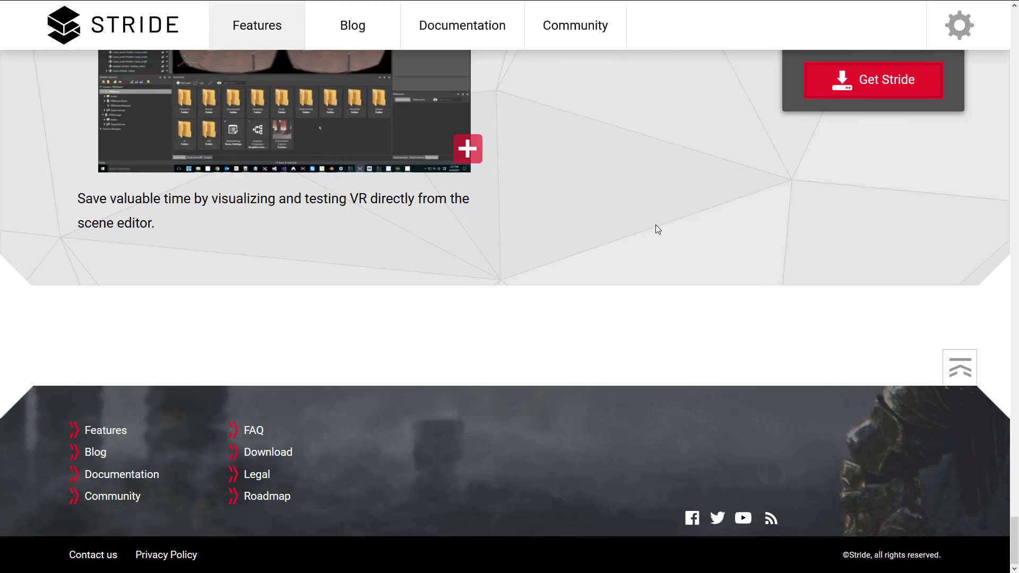
{"action": "scroll", "scroll_direction": "up", "scroll_amount": 3}
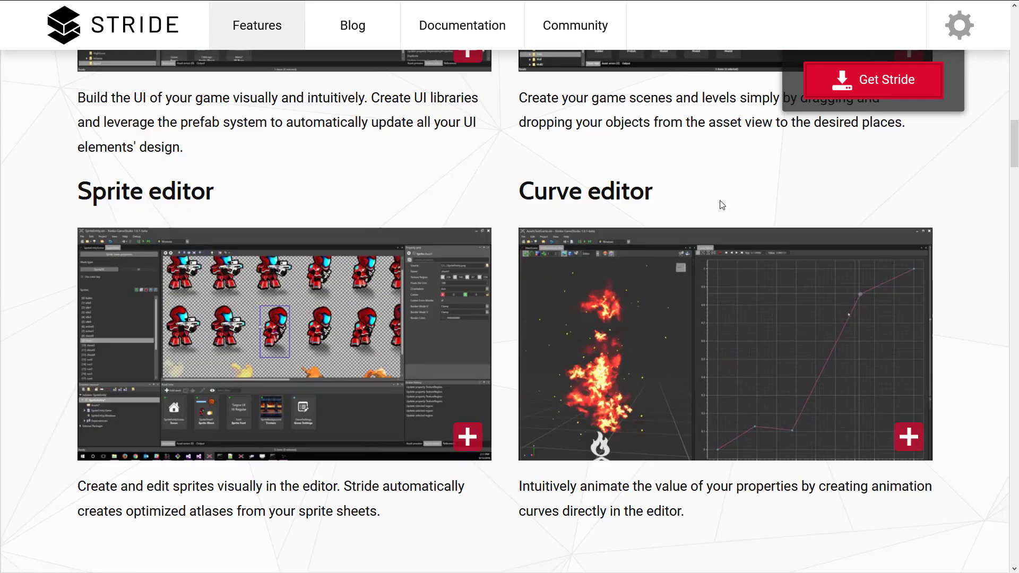
{"action": "left_click", "coordinate": [551, 213]}
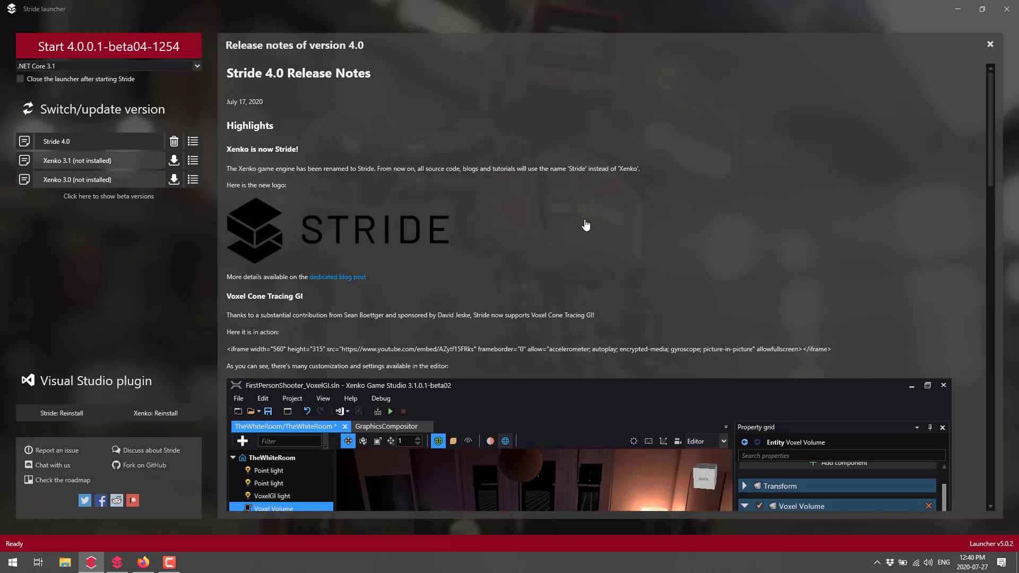
{"action": "mouse_move", "coordinate": [232, 68]}
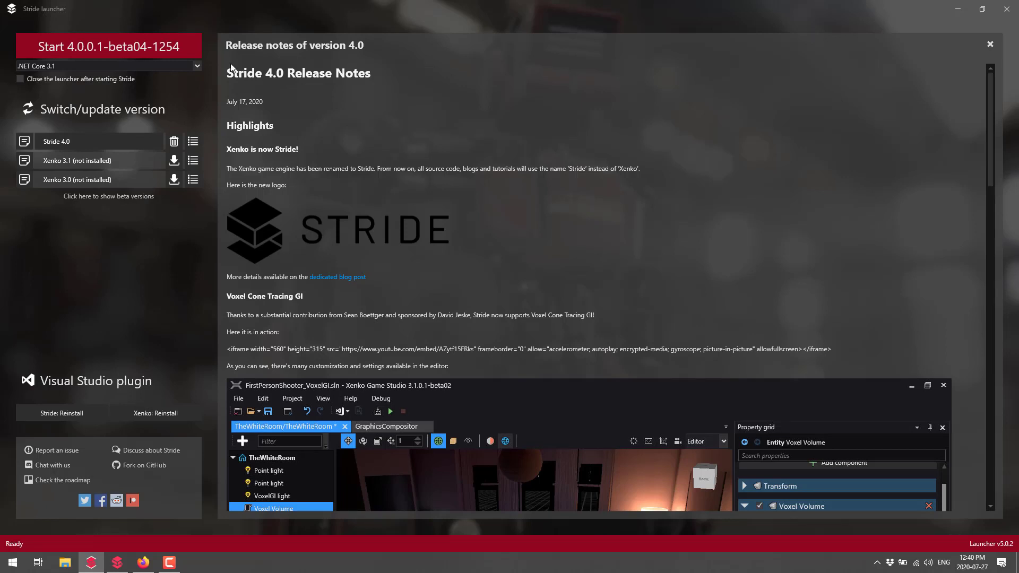
{"action": "mouse_move", "coordinate": [98, 141]}
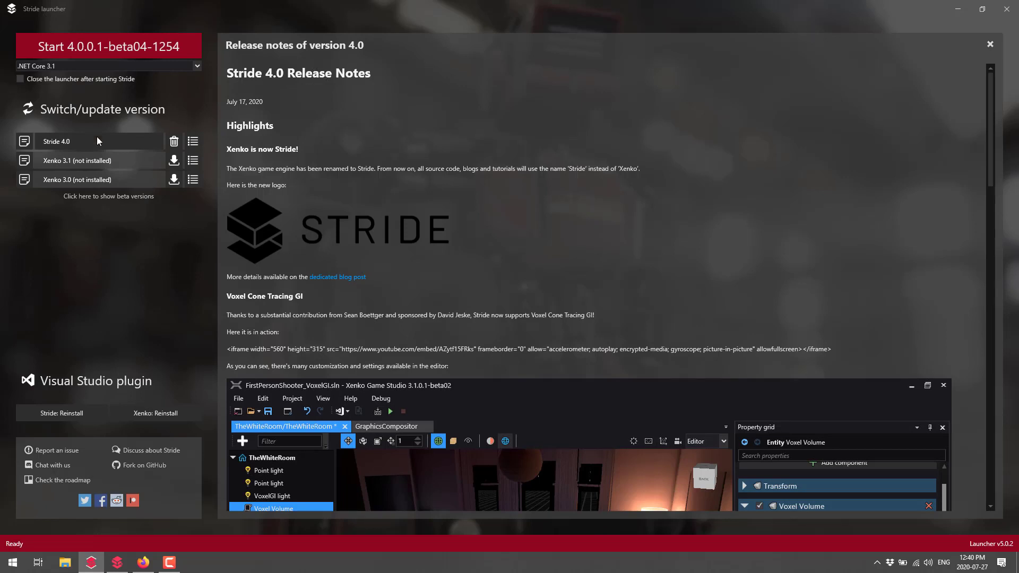
- Switch back from the launcher to the Stride website in Firefox
{"action": "left_click", "coordinate": [85, 141]}
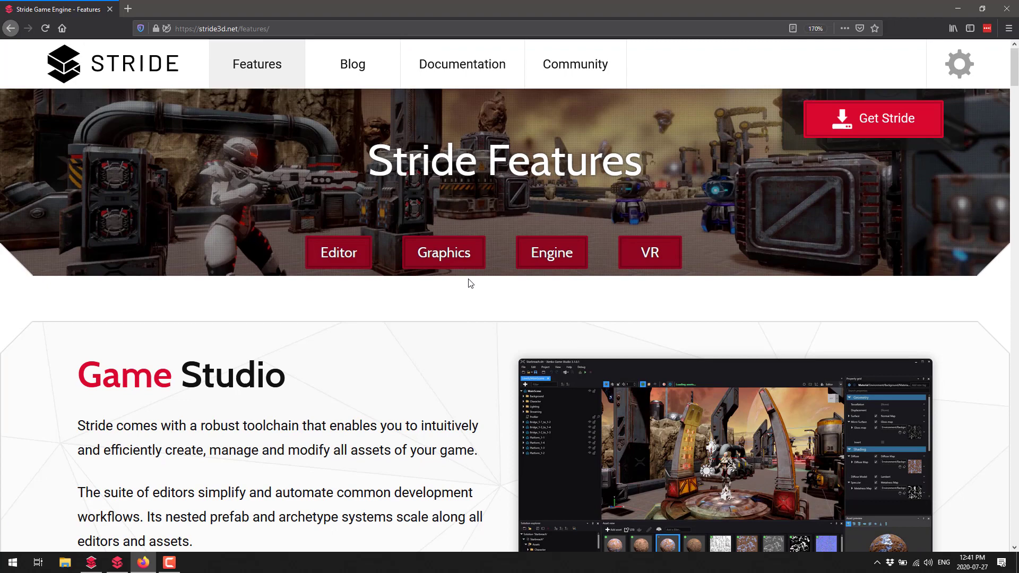
{"action": "mouse_move", "coordinate": [352, 64]}
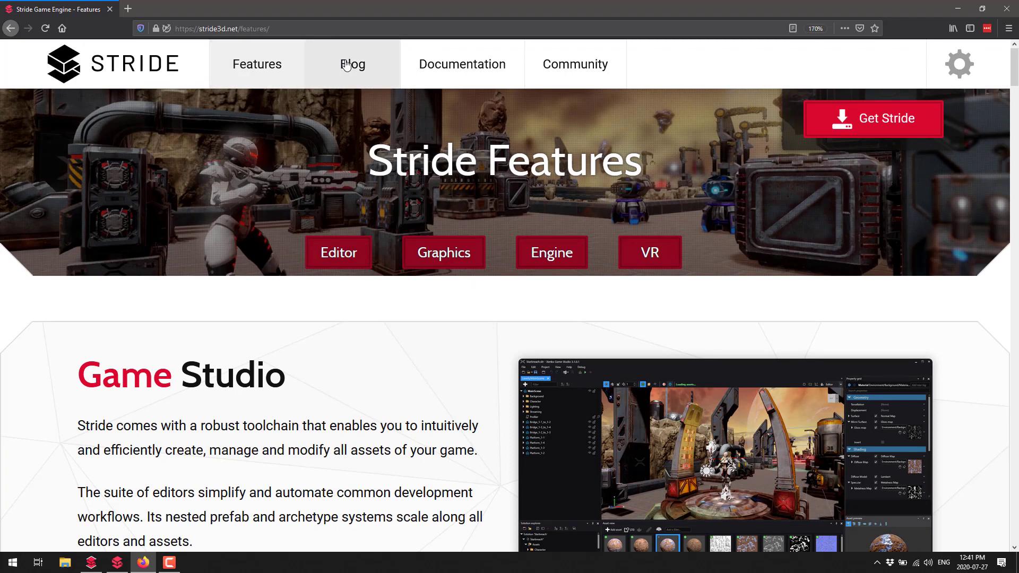
- Visit the Stride blog and Community pages, then browse the forums' General category
{"action": "left_click", "coordinate": [352, 64]}
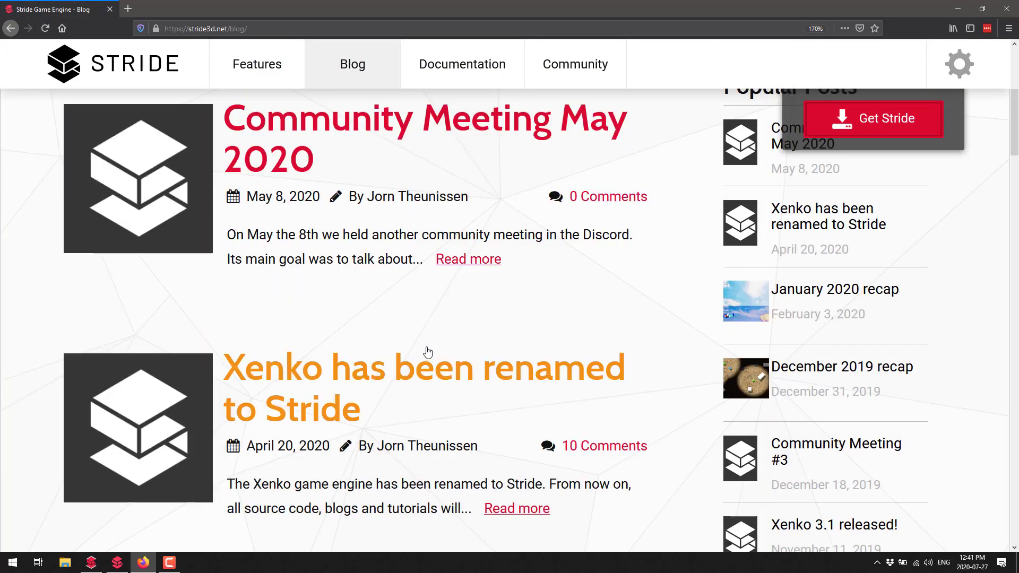
{"action": "scroll", "scroll_direction": "up", "scroll_amount": 3}
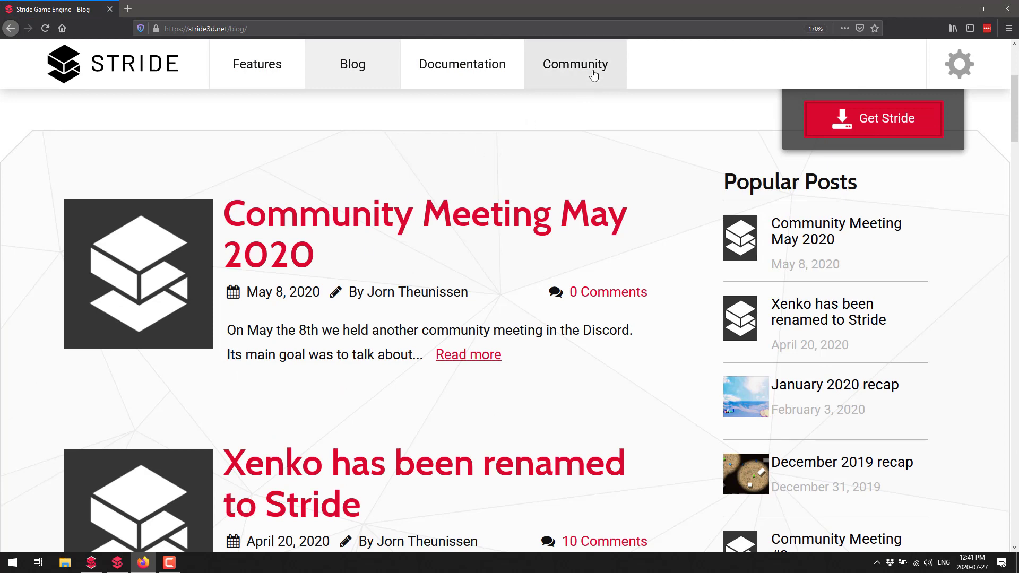
{"action": "left_click", "coordinate": [575, 64]}
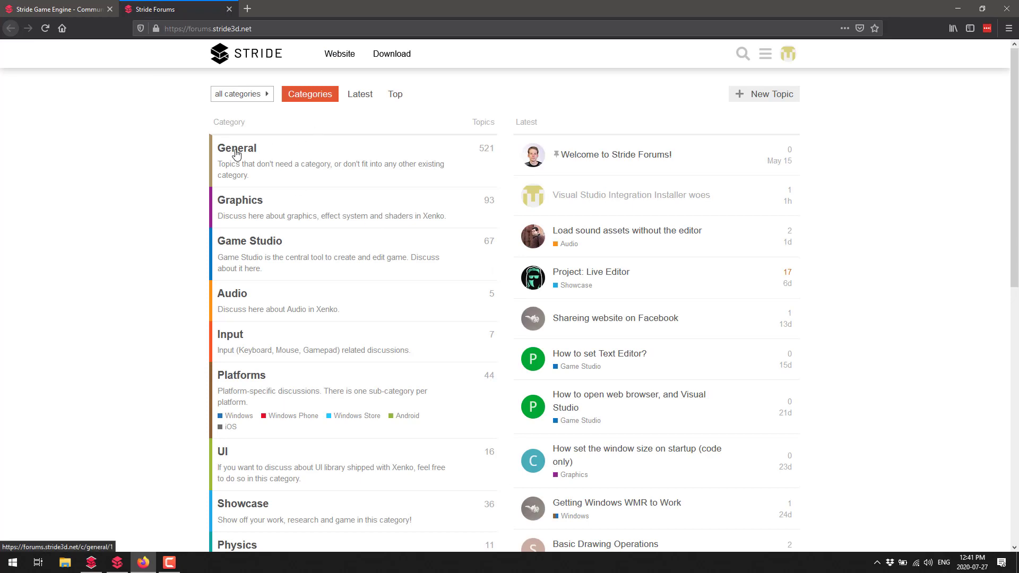
{"action": "left_click", "coordinate": [237, 148]}
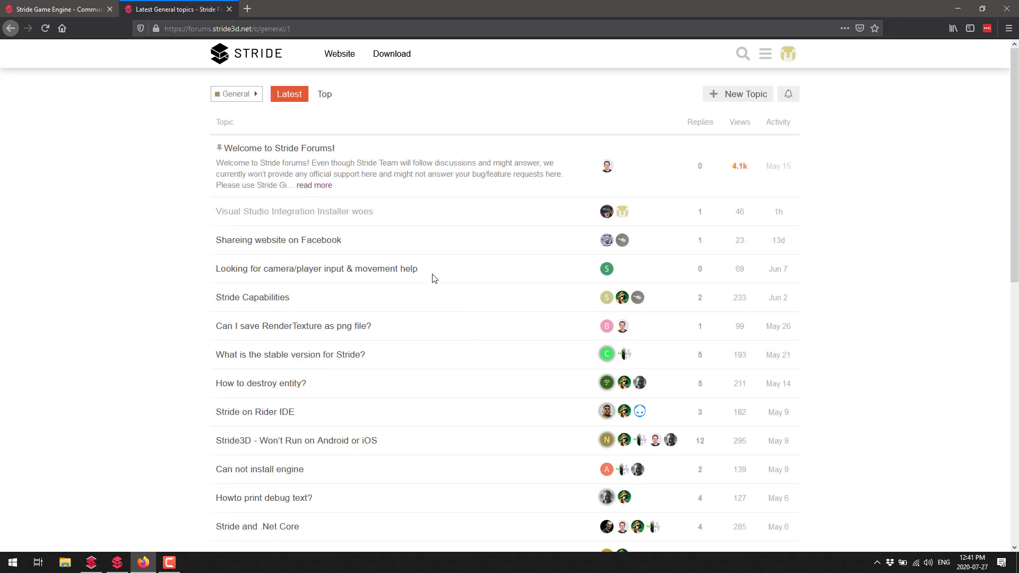
{"action": "scroll", "scroll_direction": "down", "scroll_amount": 3}
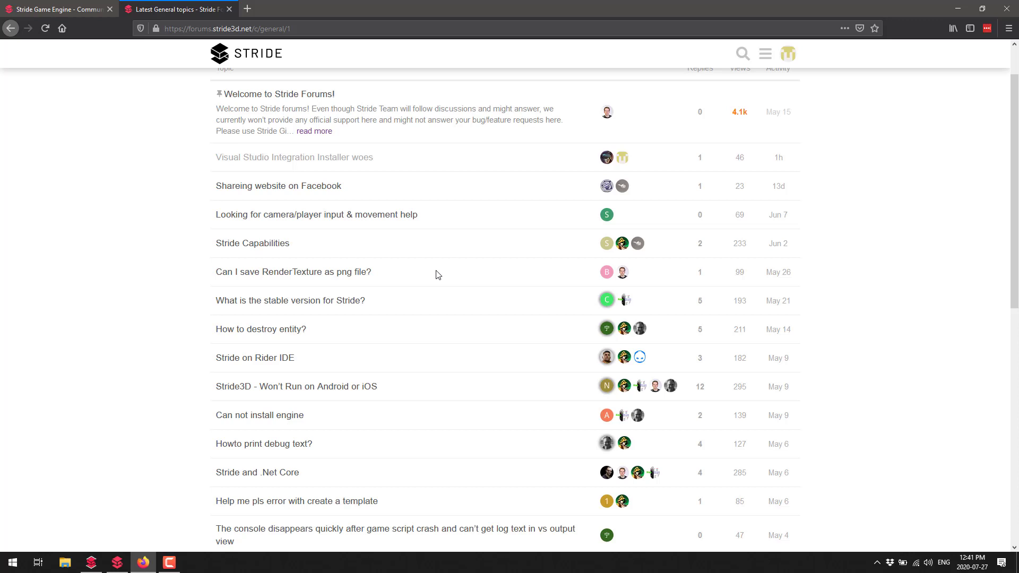
{"action": "mouse_move", "coordinate": [143, 55]}
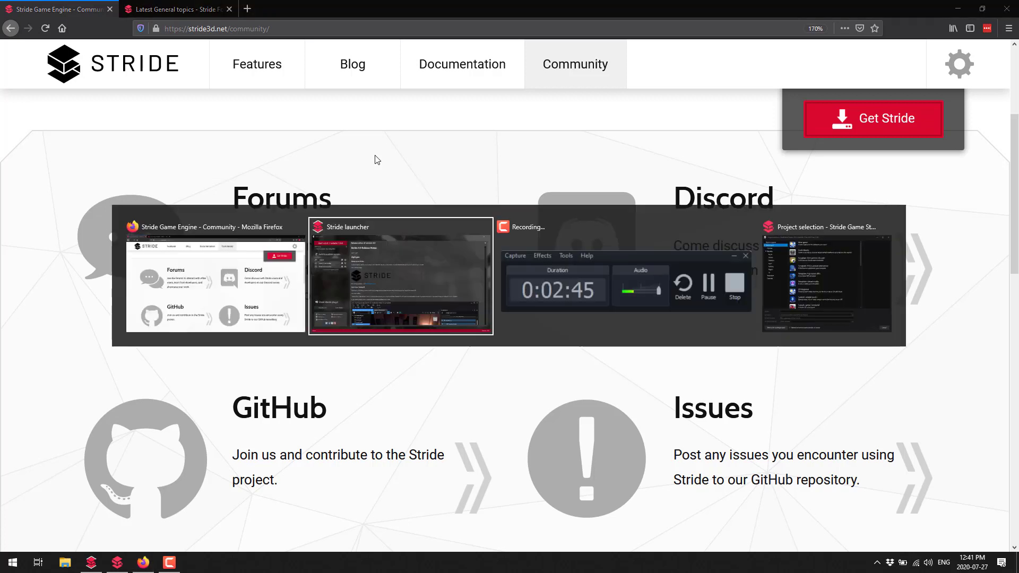
- Bring the Stride launcher window with the 4.0 release notes to the front
{"action": "left_click", "coordinate": [400, 276]}
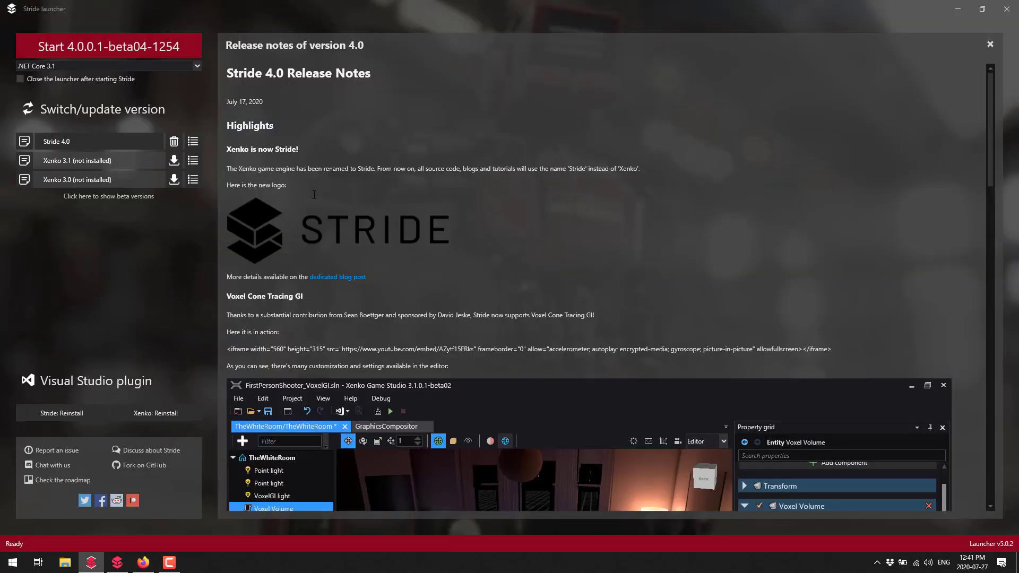
{"action": "mouse_move", "coordinate": [564, 204]}
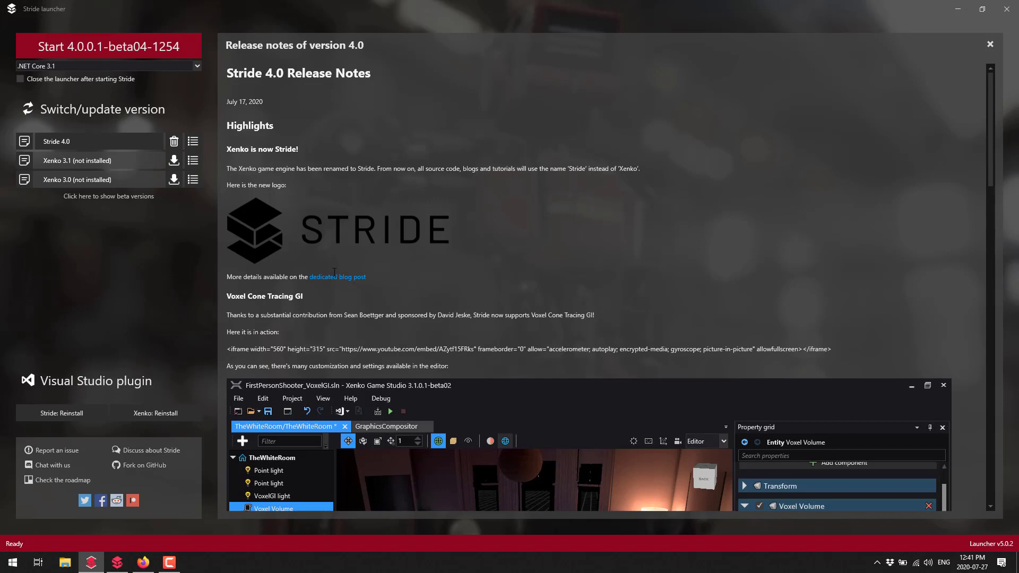
- Follow the 'dedicated blog post' link, dismiss the file-not-found error, and select Stride 4.0 as current version
{"action": "left_click", "coordinate": [338, 277]}
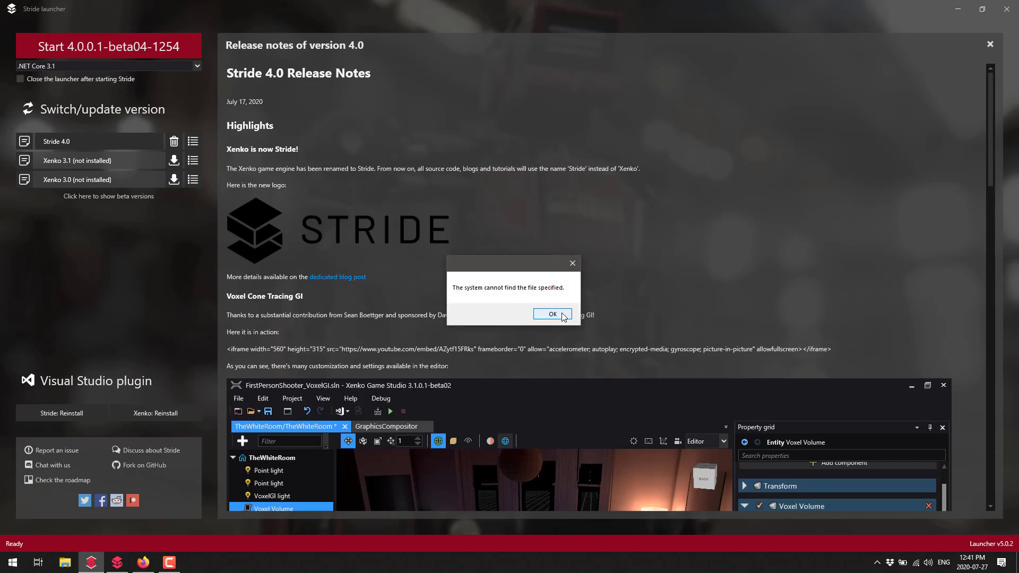
{"action": "left_click", "coordinate": [552, 314]}
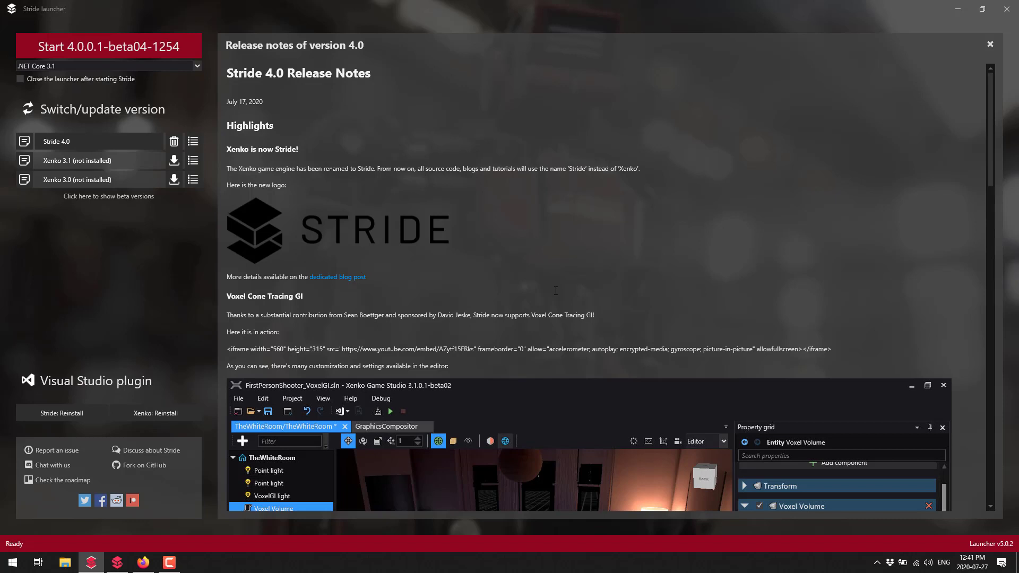
{"action": "mouse_move", "coordinate": [370, 297]}
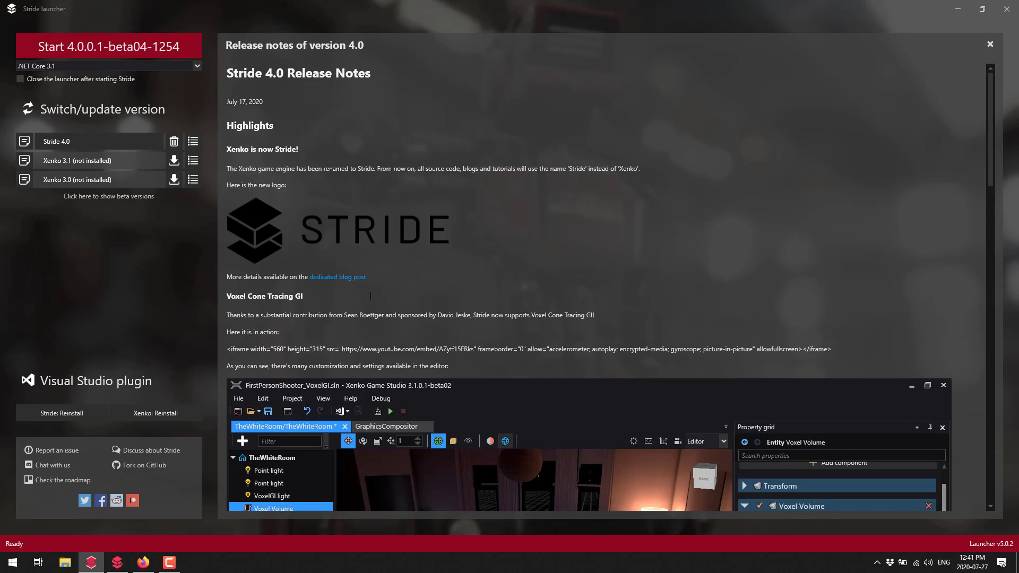
{"action": "left_click", "coordinate": [91, 141]}
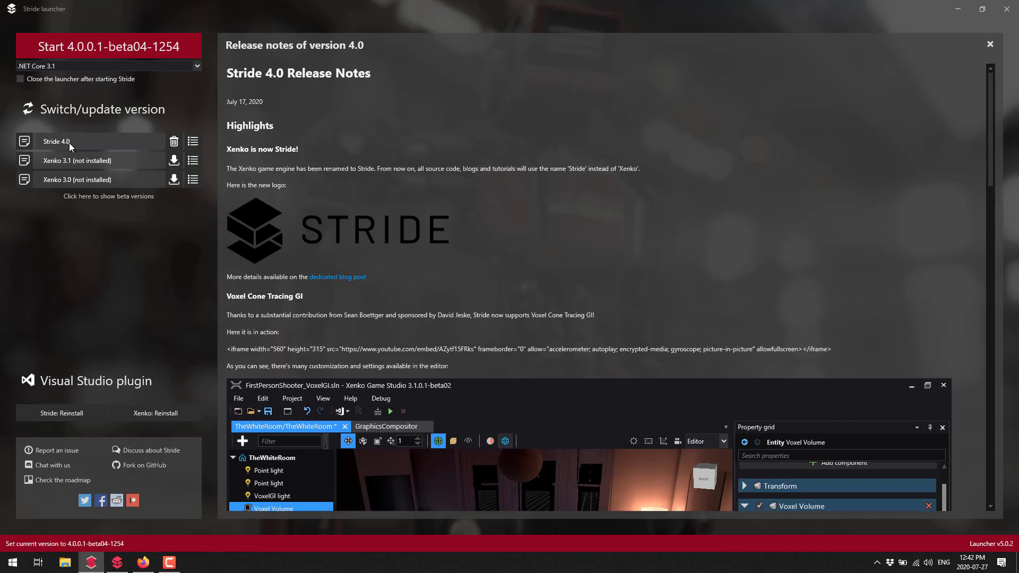
{"action": "mouse_move", "coordinate": [587, 256]}
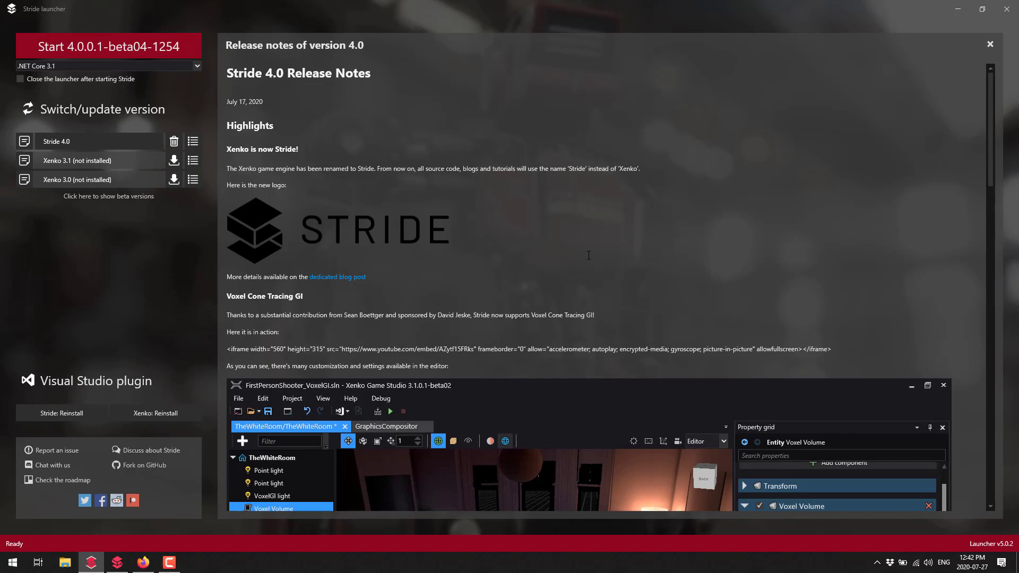
{"action": "mouse_move", "coordinate": [701, 216]}
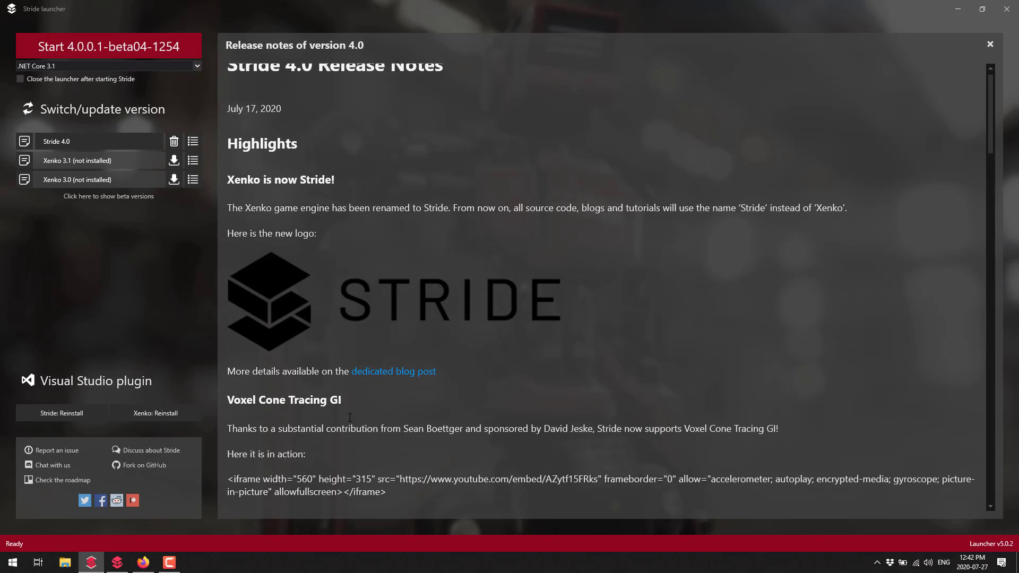
- Scroll the 4.0 release notes past Voxel Cone Tracing GI toward the .NET Core section
{"action": "scroll", "scroll_direction": "down", "scroll_amount": 3}
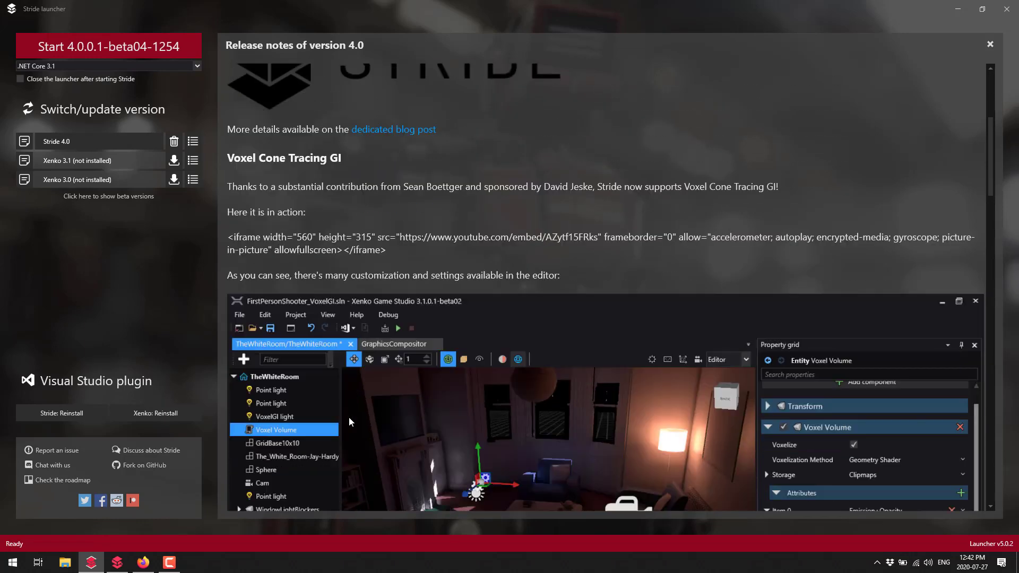
{"action": "scroll", "scroll_direction": "down", "scroll_amount": 3}
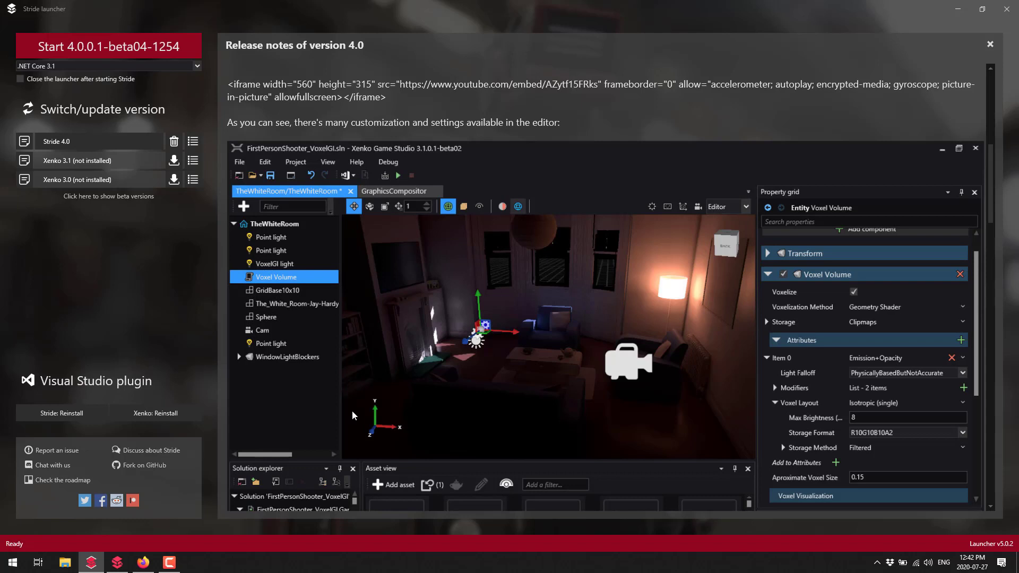
{"action": "mouse_move", "coordinate": [584, 238]}
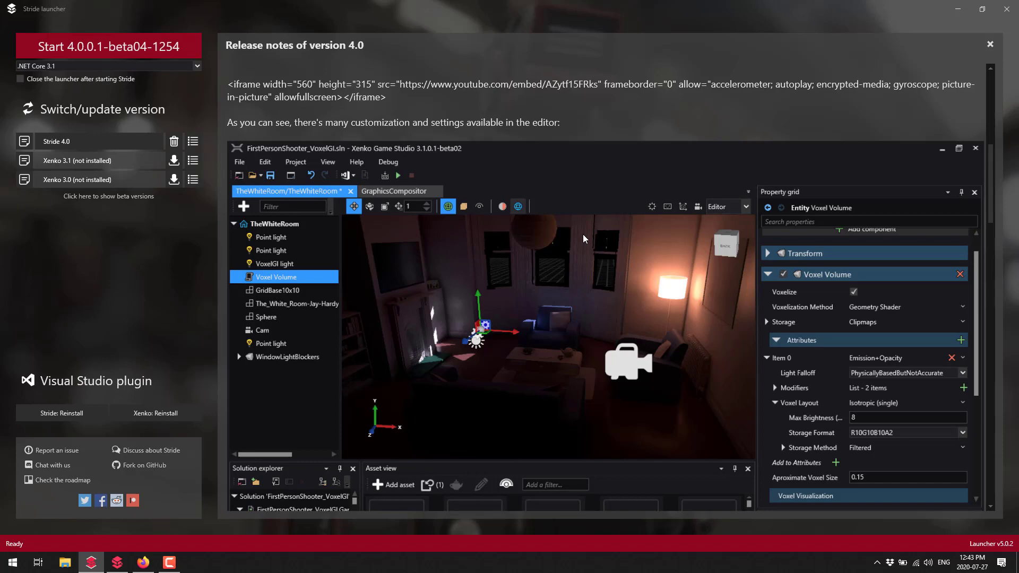
{"action": "mouse_move", "coordinate": [837, 316]}
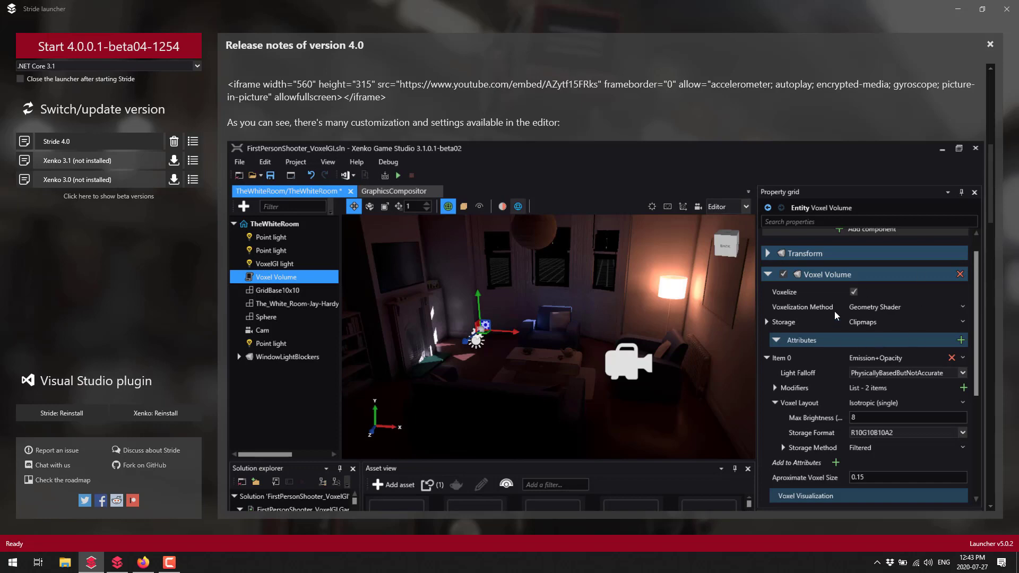
{"action": "scroll", "scroll_direction": "down", "scroll_amount": 3}
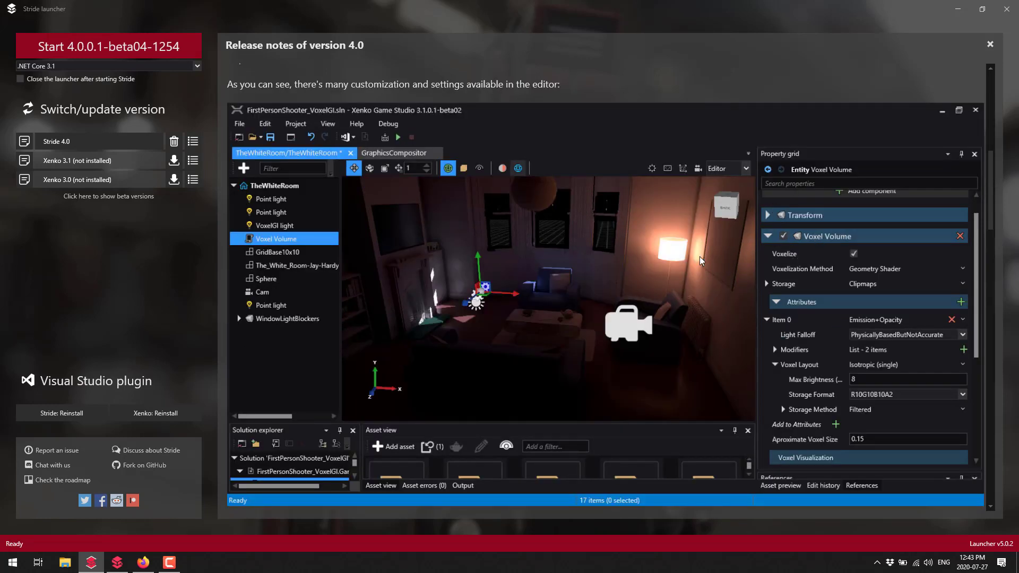
{"action": "mouse_move", "coordinate": [792, 230]}
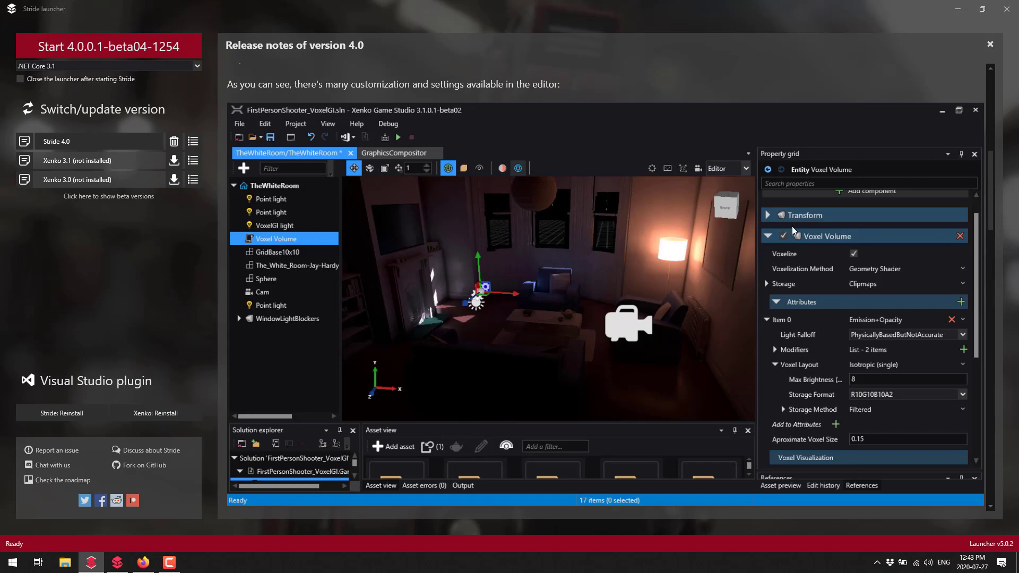
{"action": "scroll", "scroll_direction": "down", "scroll_amount": 3}
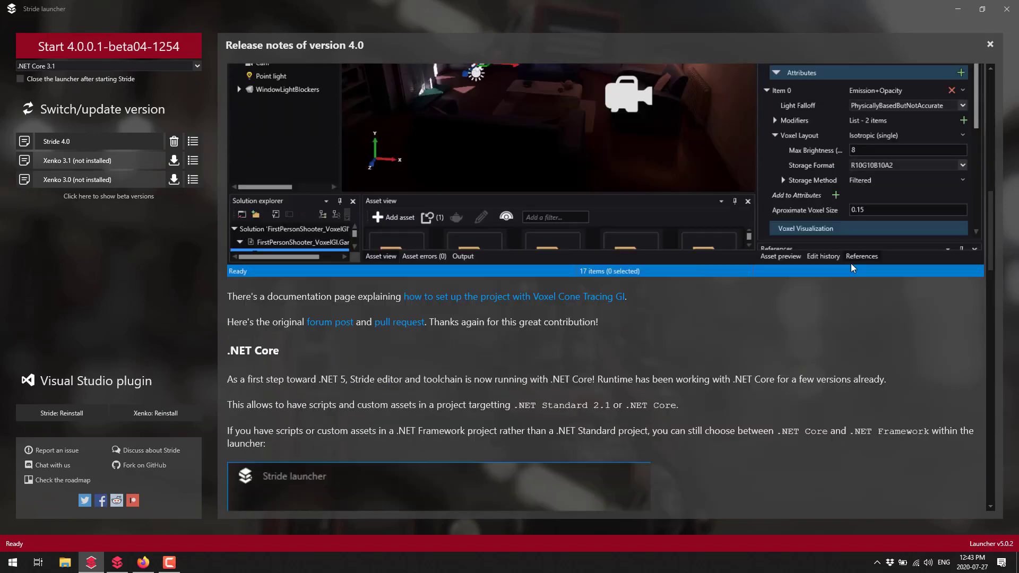
{"action": "scroll", "scroll_direction": "down", "scroll_amount": 3}
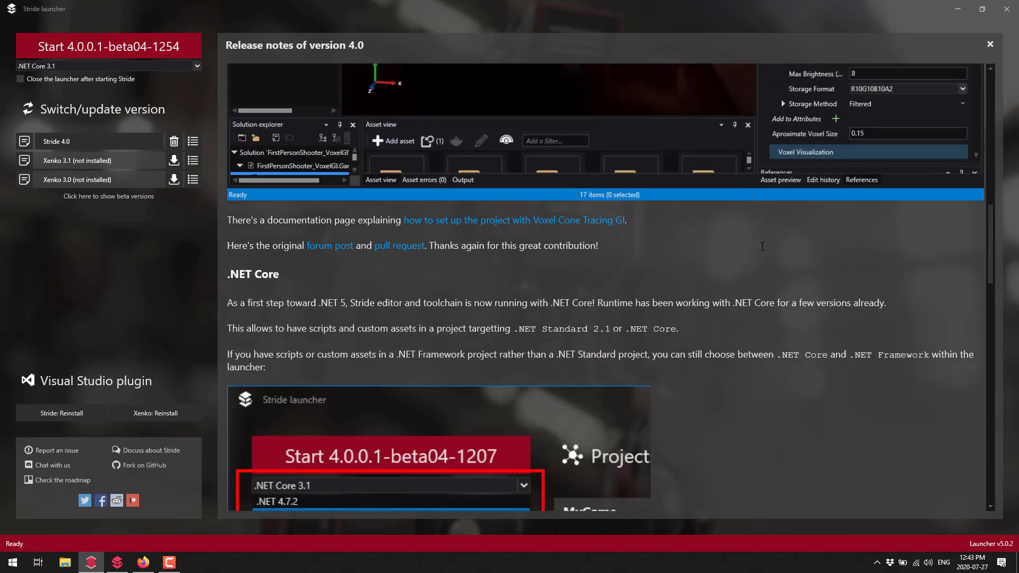
- Scroll the release notes to the .NET Core 3.1 / .NET 4.7.2 targeting notes
{"action": "scroll", "scroll_direction": "down", "scroll_amount": 3}
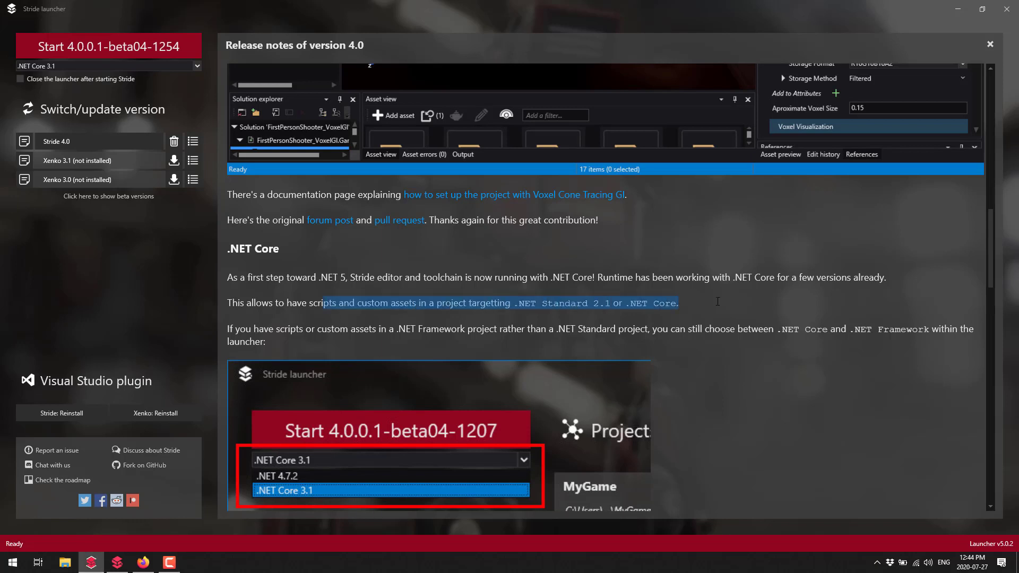
{"action": "mouse_move", "coordinate": [494, 361]}
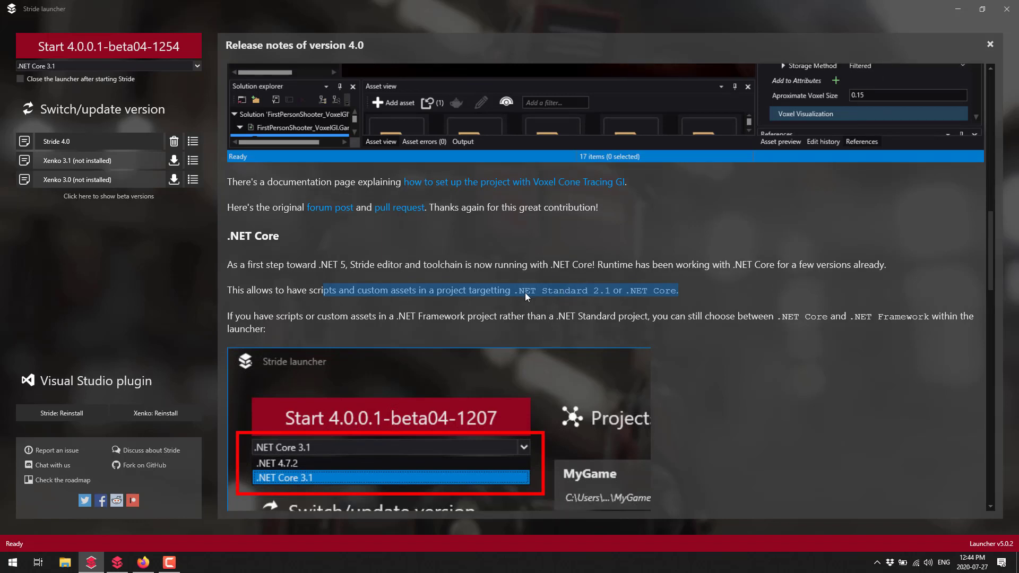
{"action": "mouse_move", "coordinate": [740, 290]}
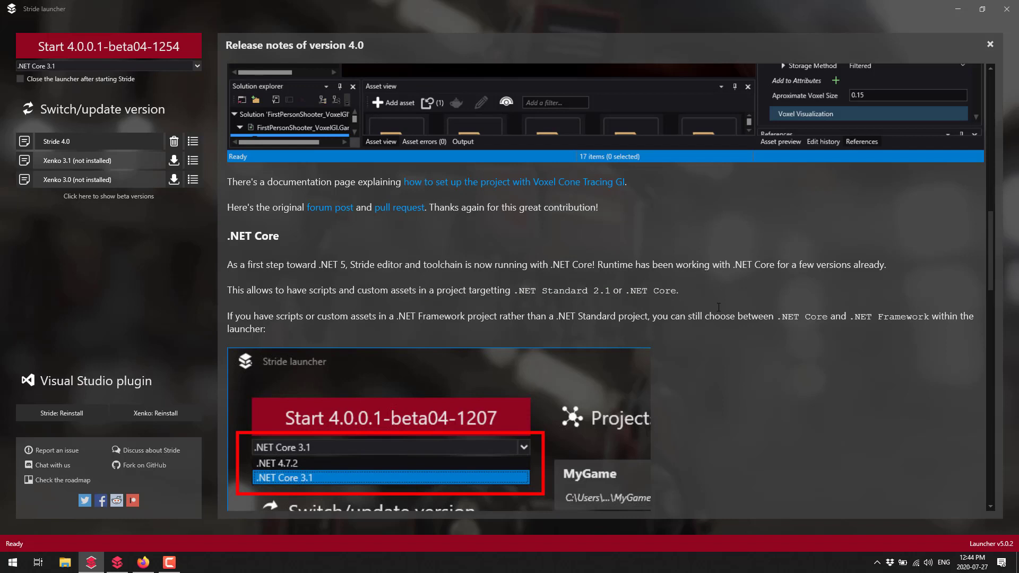
- Scroll past the .NET Core screenshot to the GPU Instancing and Graphics API notes
{"action": "scroll", "scroll_direction": "down", "scroll_amount": 3}
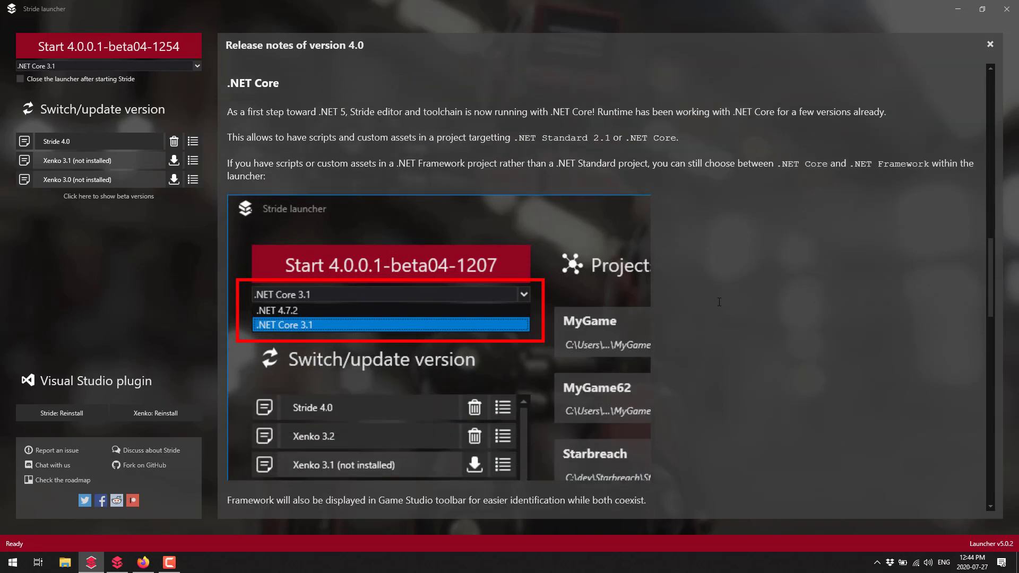
{"action": "scroll", "scroll_direction": "down", "scroll_amount": 3}
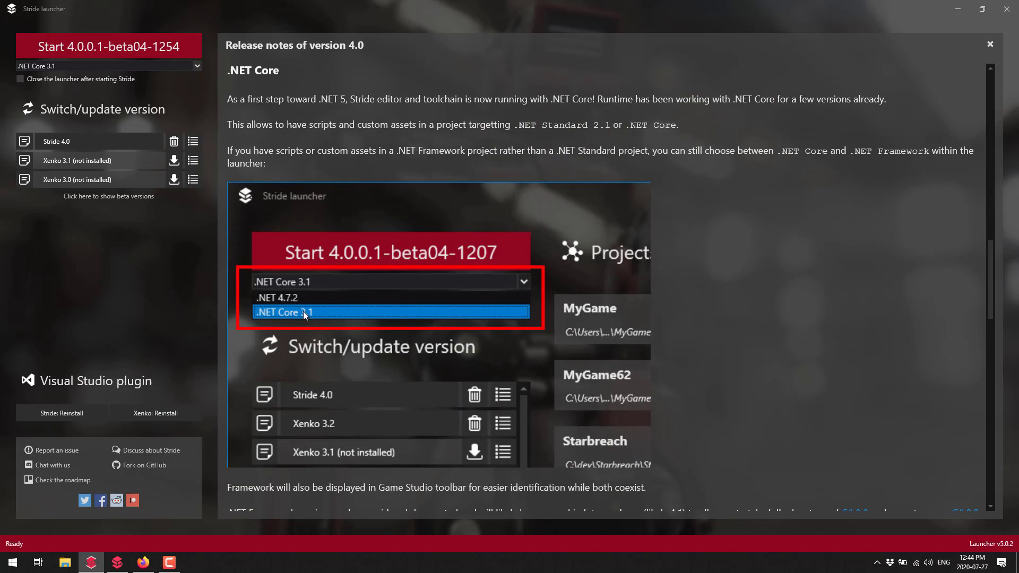
{"action": "scroll", "scroll_direction": "down", "scroll_amount": 3}
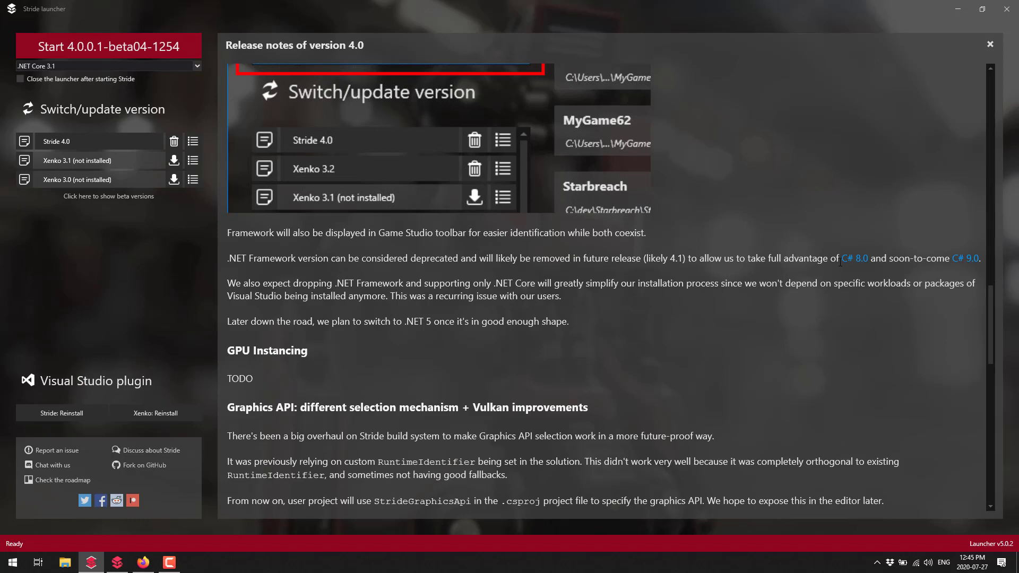
- Scroll past the Graphics API/Vulkan notes to the Documentation & Tutorials heading
{"action": "scroll", "scroll_direction": "down", "scroll_amount": 3}
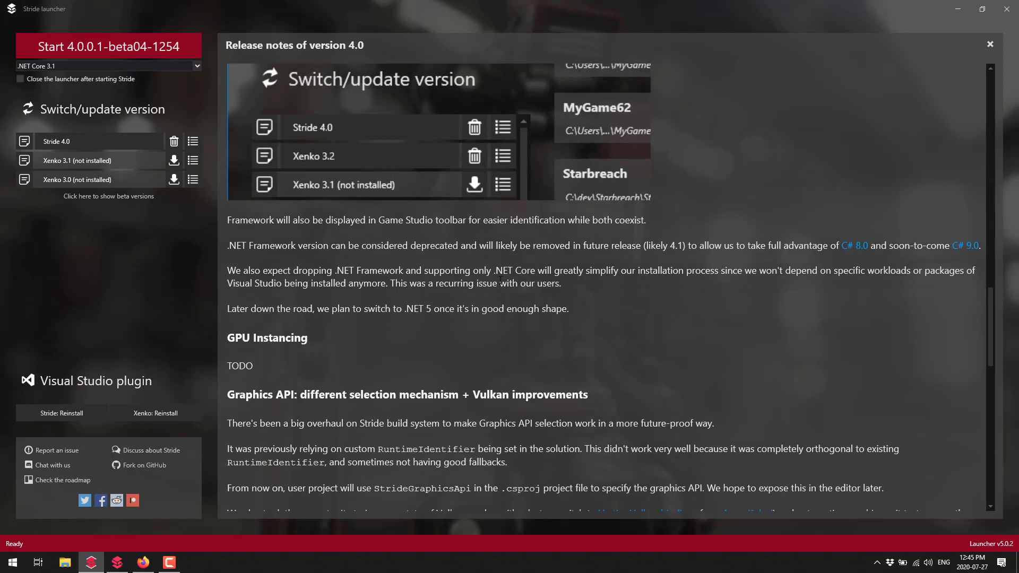
{"action": "scroll", "scroll_direction": "down", "scroll_amount": 3}
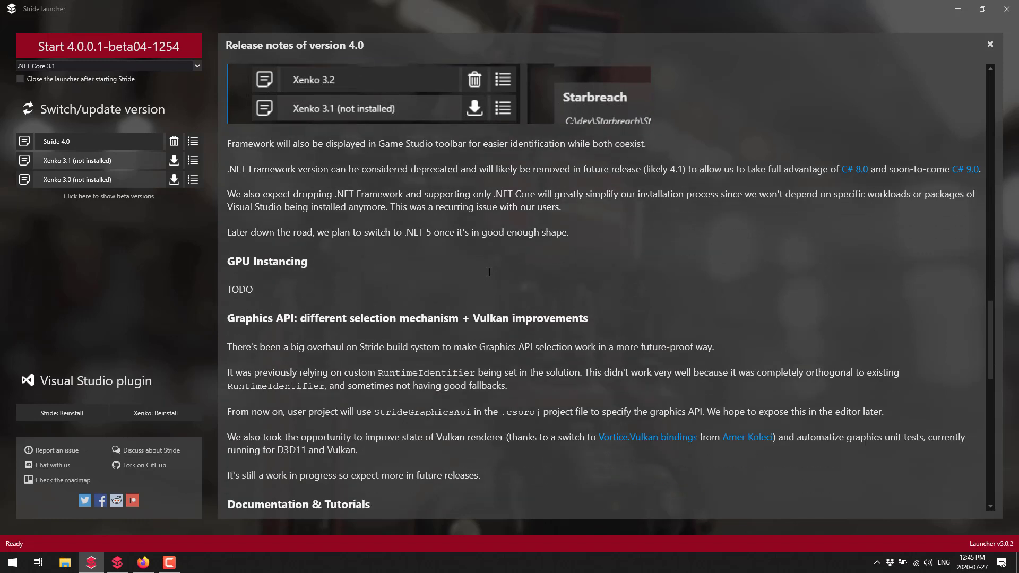
{"action": "scroll", "scroll_direction": "up", "scroll_amount": 3}
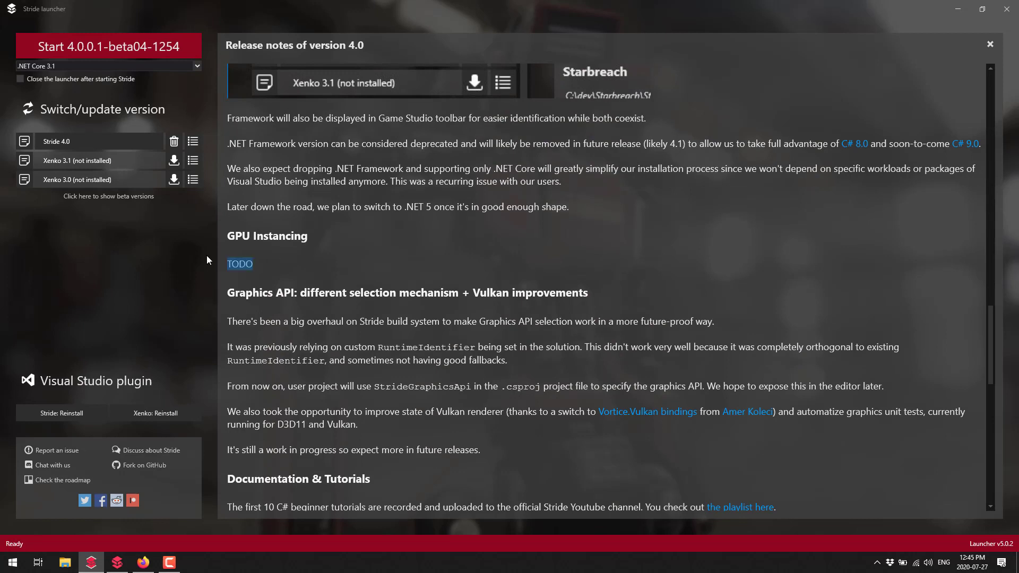
{"action": "scroll", "scroll_direction": "down", "scroll_amount": 3}
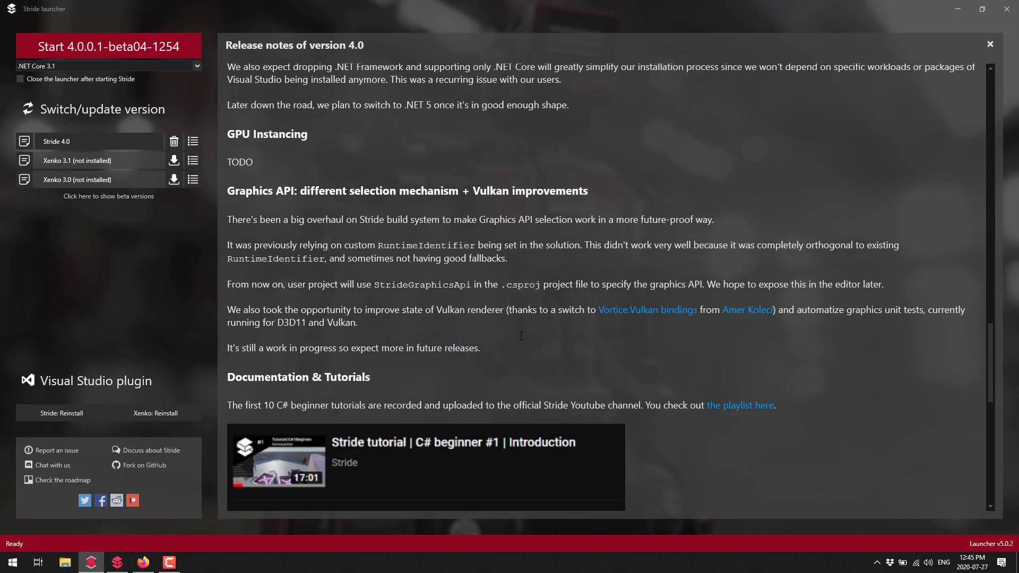
- Scroll the 4.0 release notes past the beginner videos to the C# Intermediate raycasting image
{"action": "scroll", "scroll_direction": "down", "scroll_amount": 3}
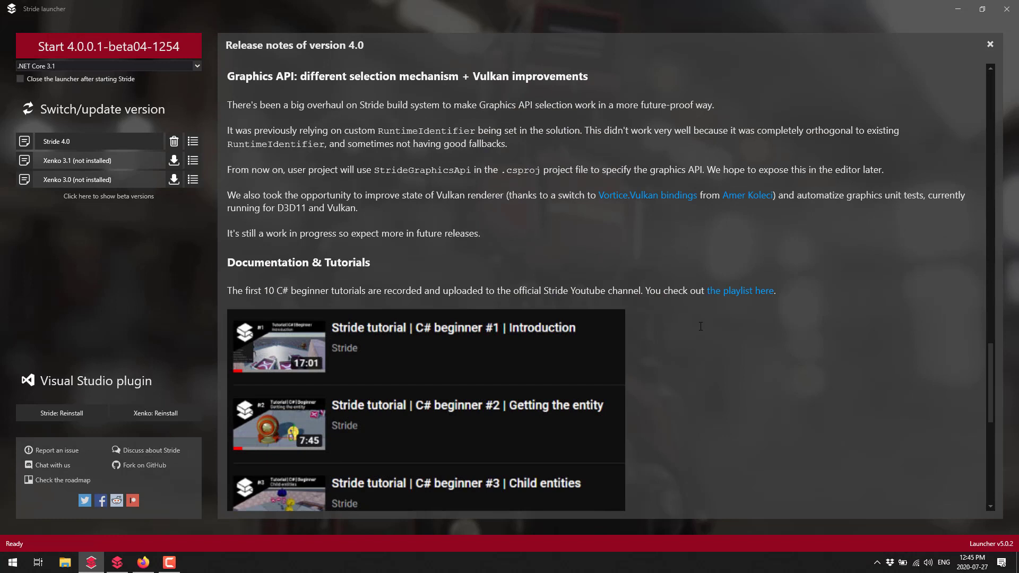
{"action": "mouse_move", "coordinate": [434, 184]}
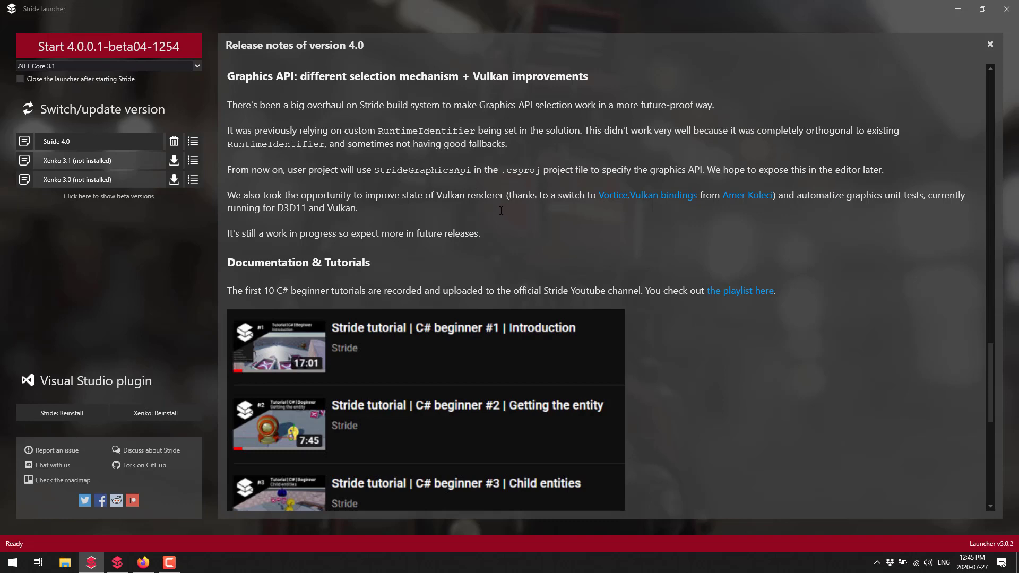
{"action": "scroll", "scroll_direction": "down", "scroll_amount": 3}
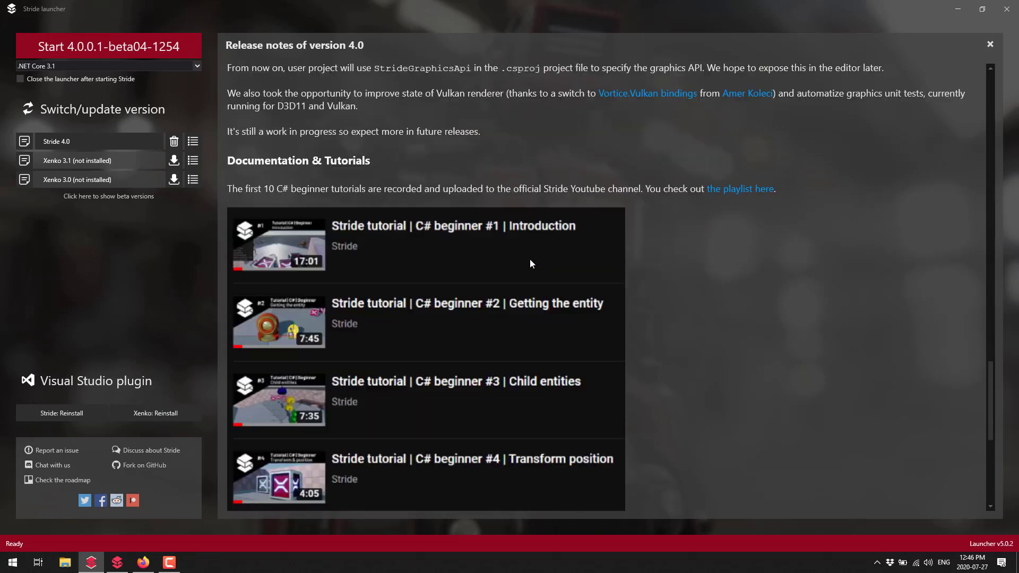
{"action": "scroll", "scroll_direction": "down", "scroll_amount": 3}
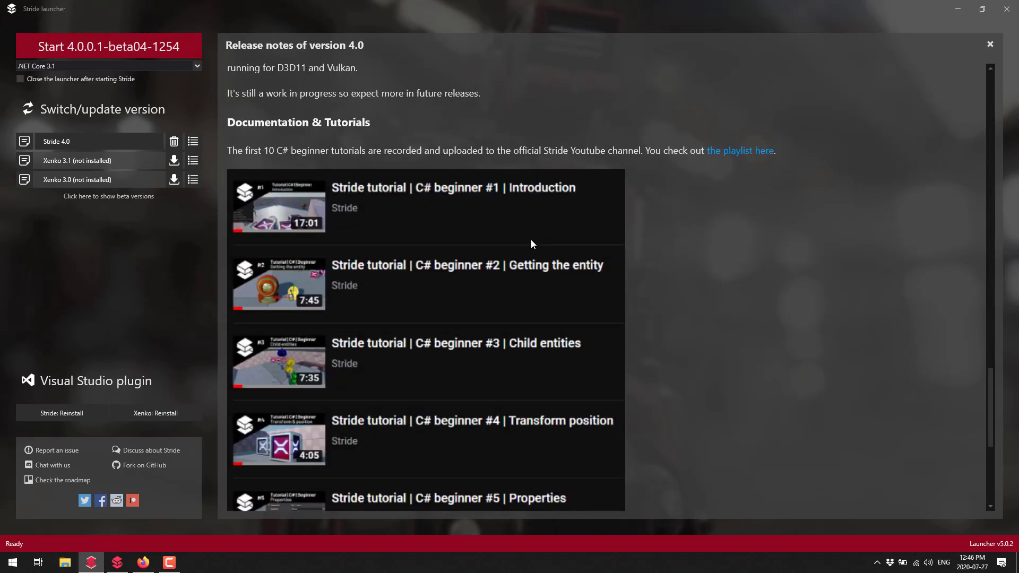
{"action": "mouse_move", "coordinate": [575, 252]}
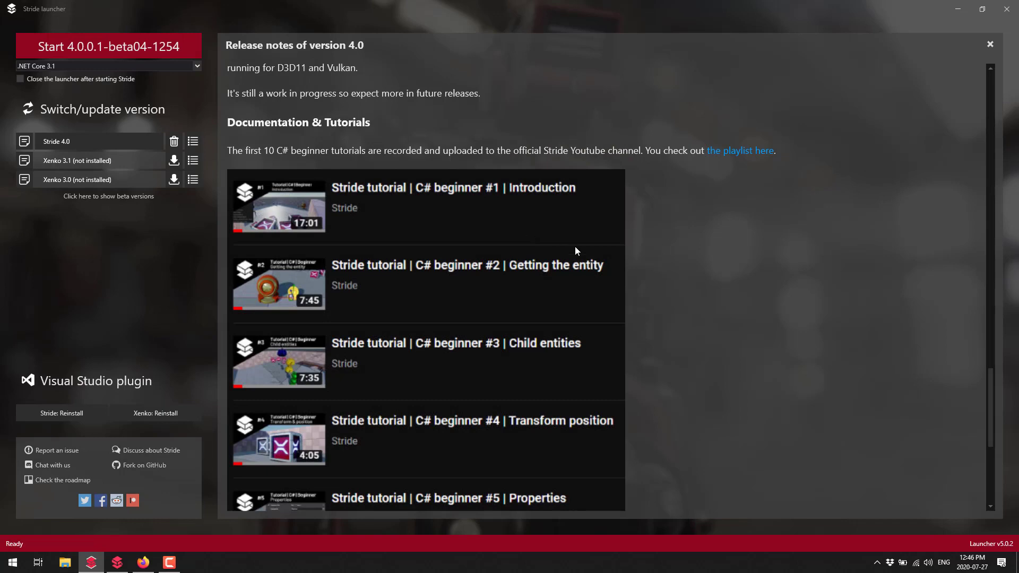
{"action": "scroll", "scroll_direction": "down", "scroll_amount": 3}
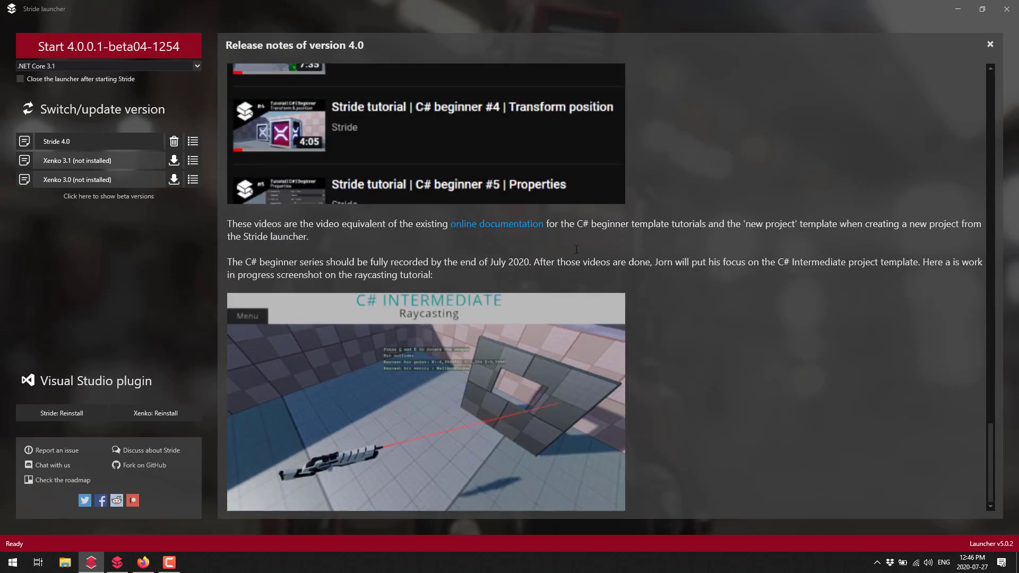
{"action": "mouse_move", "coordinate": [564, 280]}
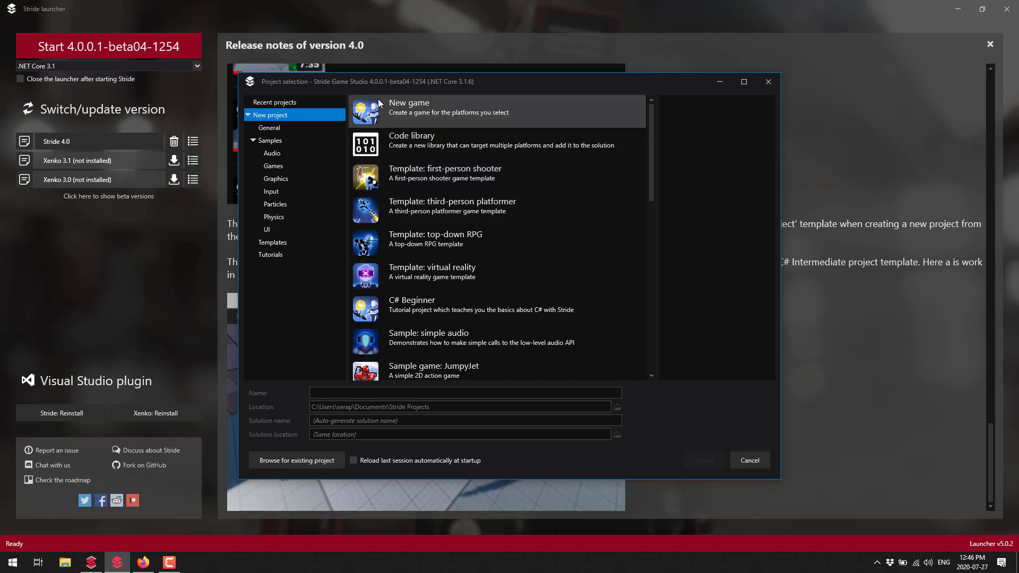
{"action": "mouse_move", "coordinate": [283, 131]}
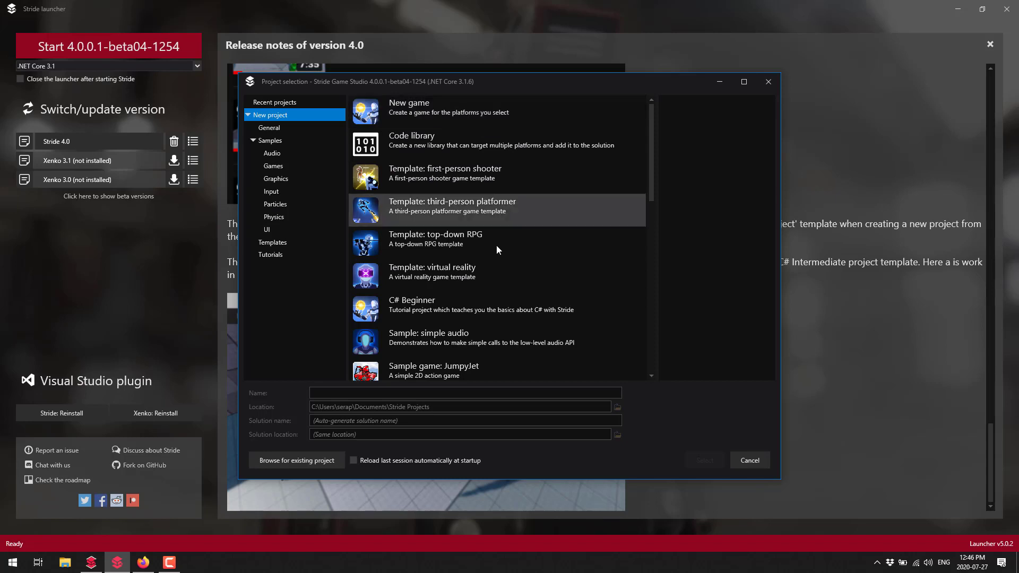
- Scroll through the New project templates and samples list in the project selection window
{"action": "scroll", "scroll_direction": "down", "scroll_amount": 3}
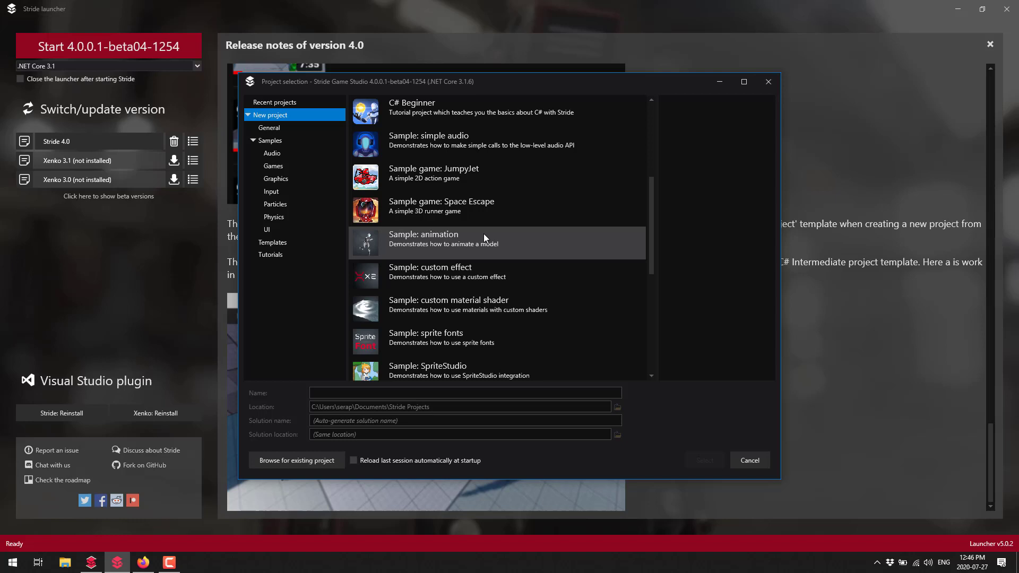
{"action": "scroll", "scroll_direction": "down", "scroll_amount": 3}
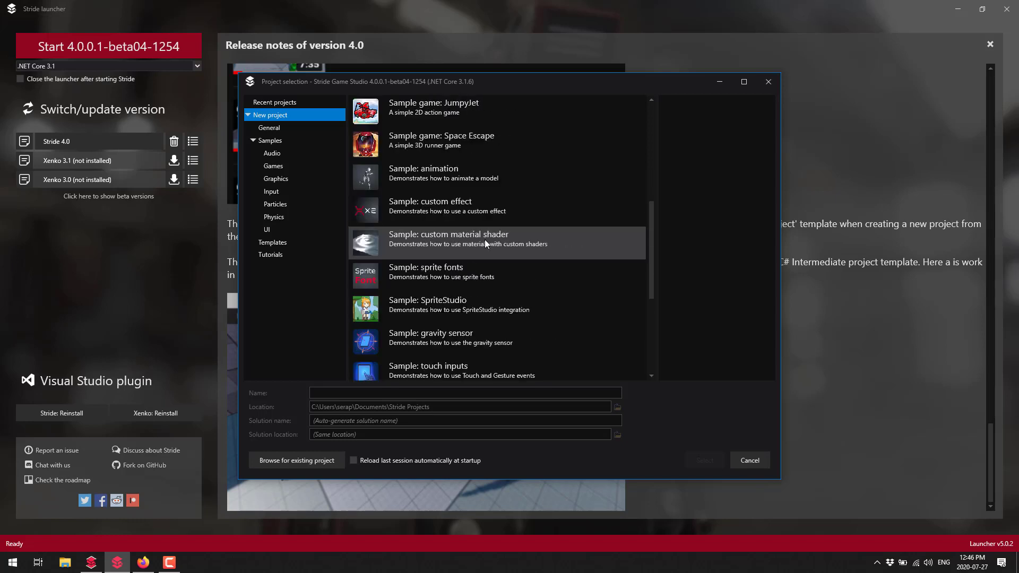
{"action": "scroll", "scroll_direction": "up", "scroll_amount": 3}
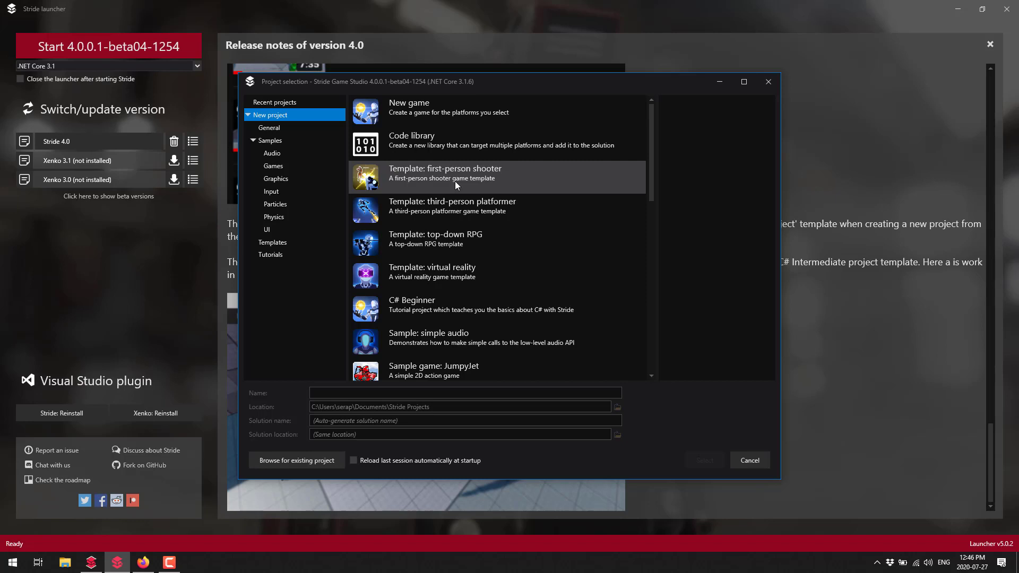
{"action": "scroll", "scroll_direction": "down", "scroll_amount": 3}
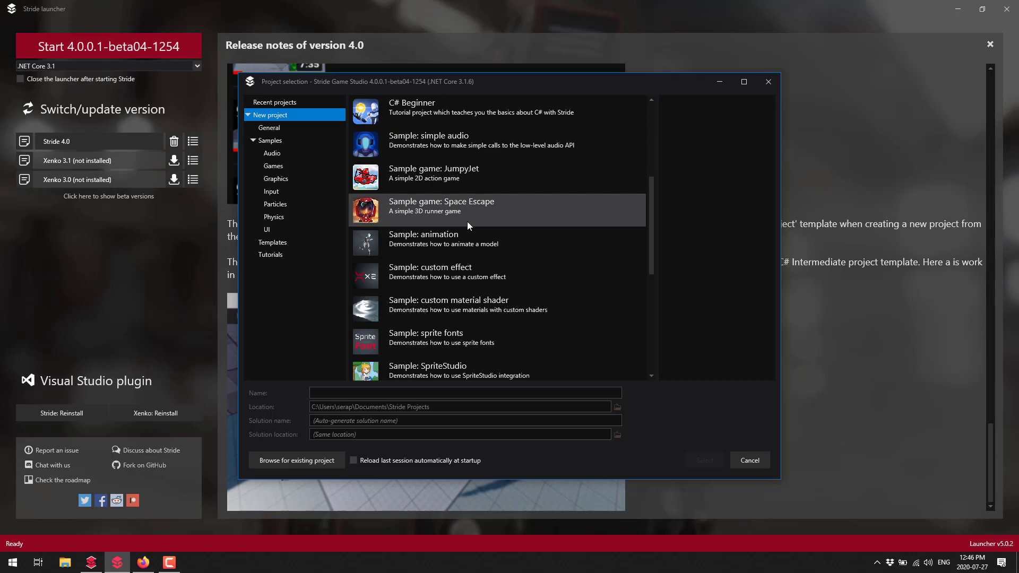
{"action": "scroll", "scroll_direction": "down", "scroll_amount": 3}
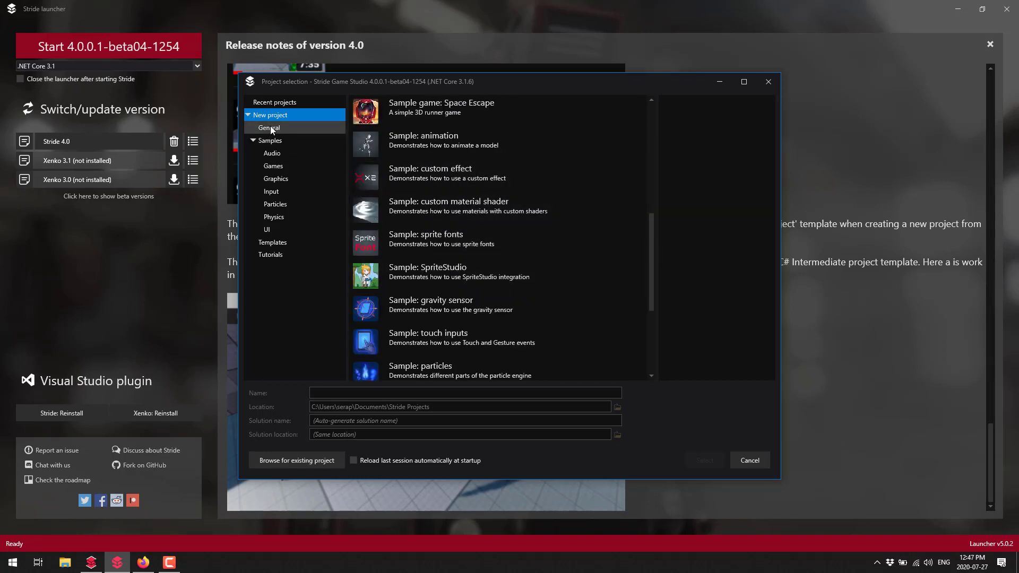
- Browse the Audio, Games and General categories, then choose the first-person shooter template
{"action": "left_click", "coordinate": [273, 152]}
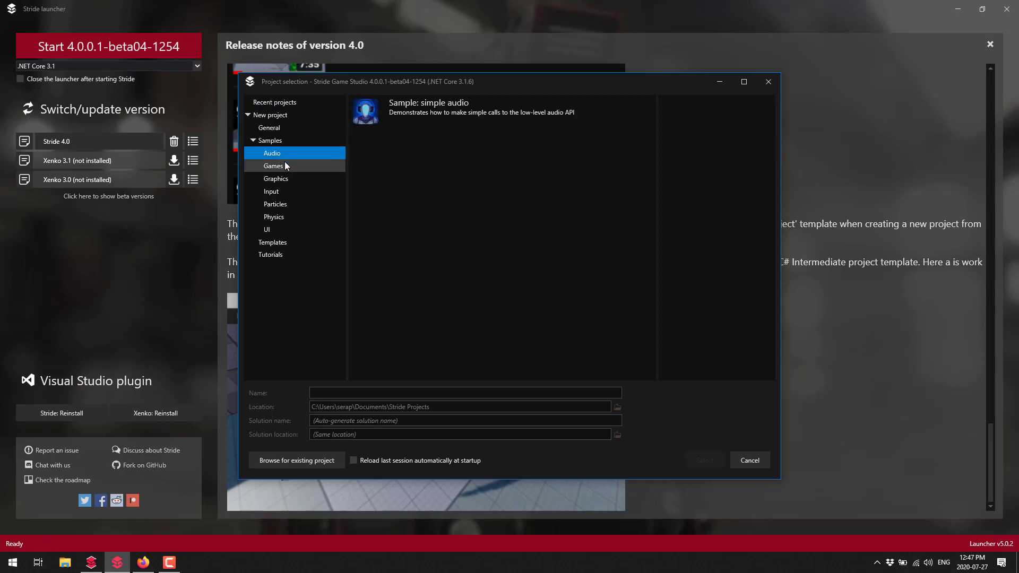
{"action": "left_click", "coordinate": [273, 166]}
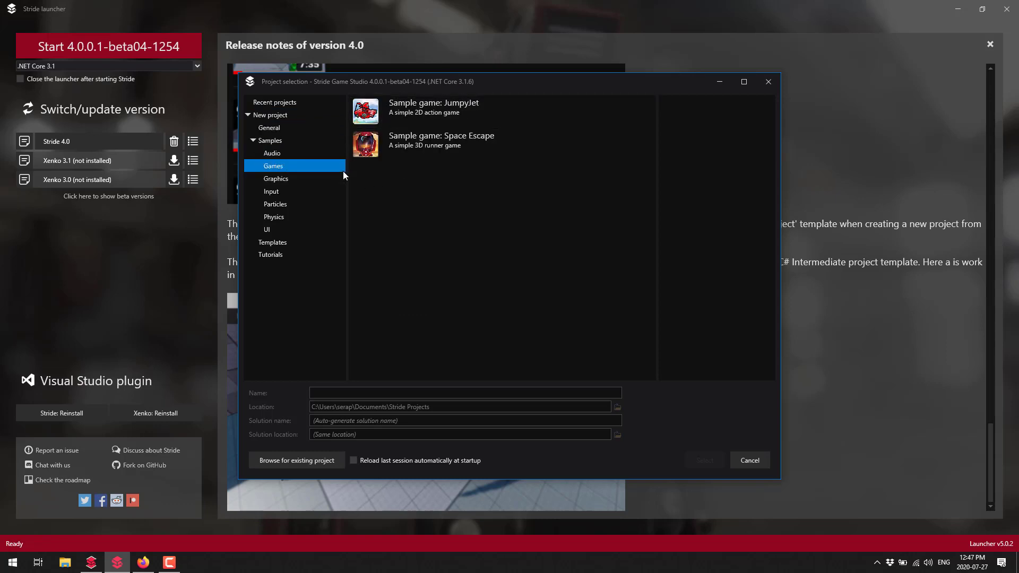
{"action": "left_click", "coordinate": [268, 127]}
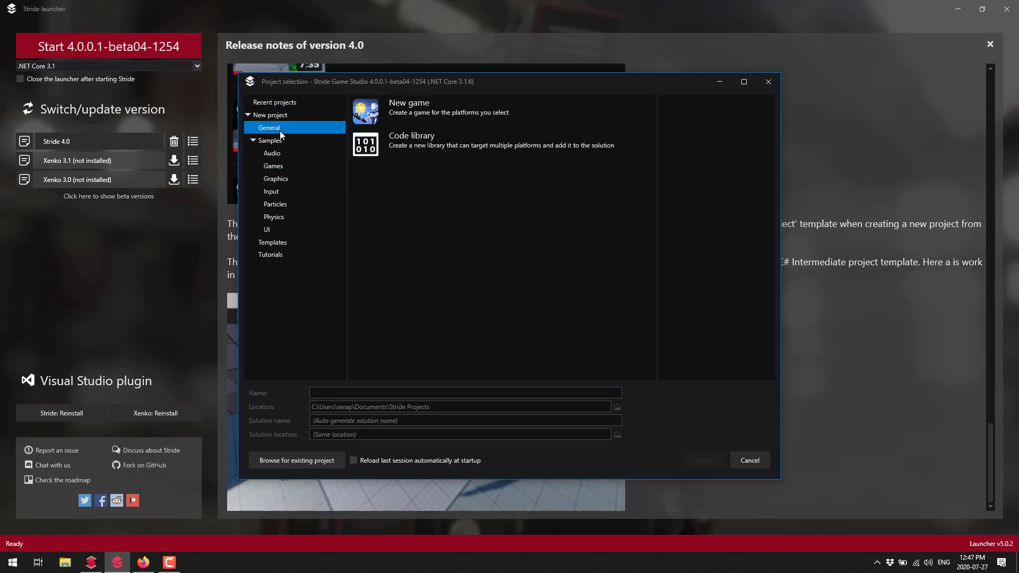
{"action": "left_click", "coordinate": [269, 114]}
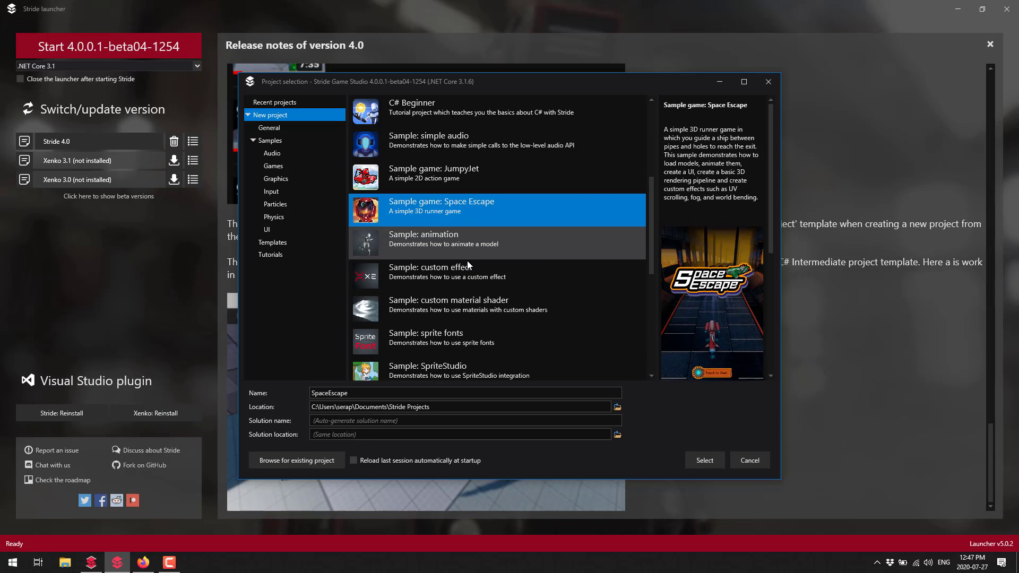
{"action": "scroll", "scroll_direction": "up", "scroll_amount": 3}
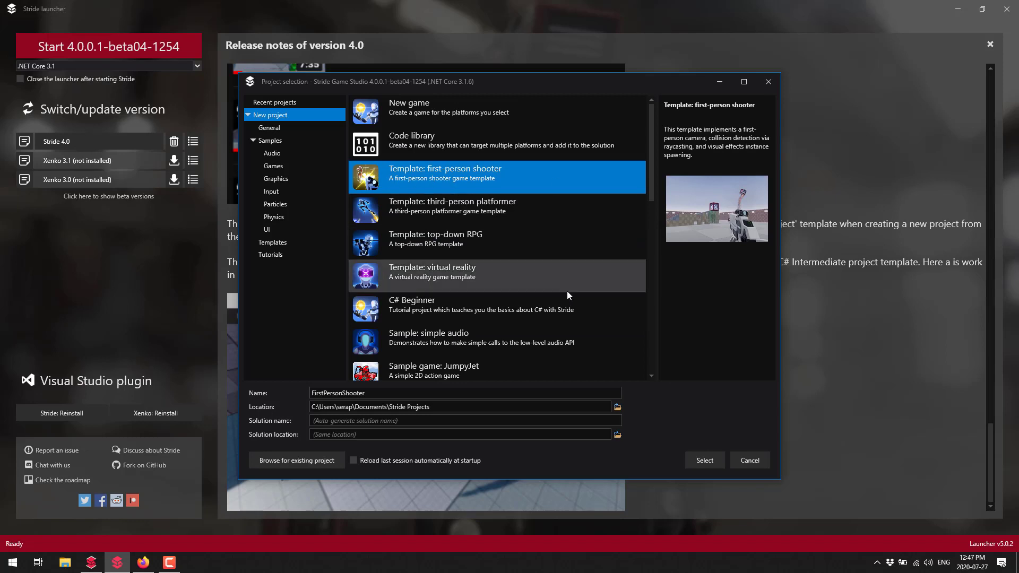
{"action": "mouse_move", "coordinate": [371, 405]}
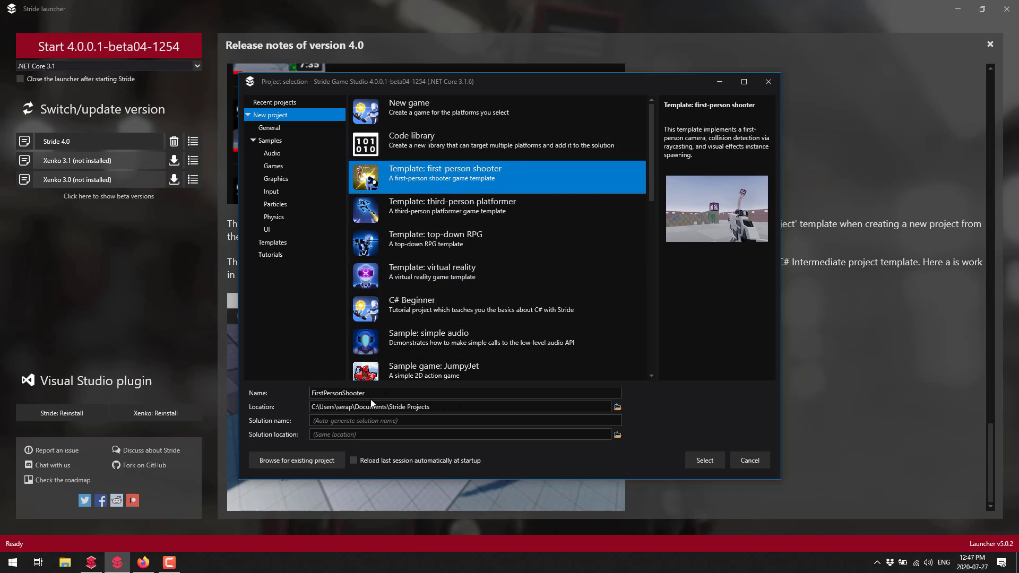
{"action": "mouse_move", "coordinate": [391, 416]}
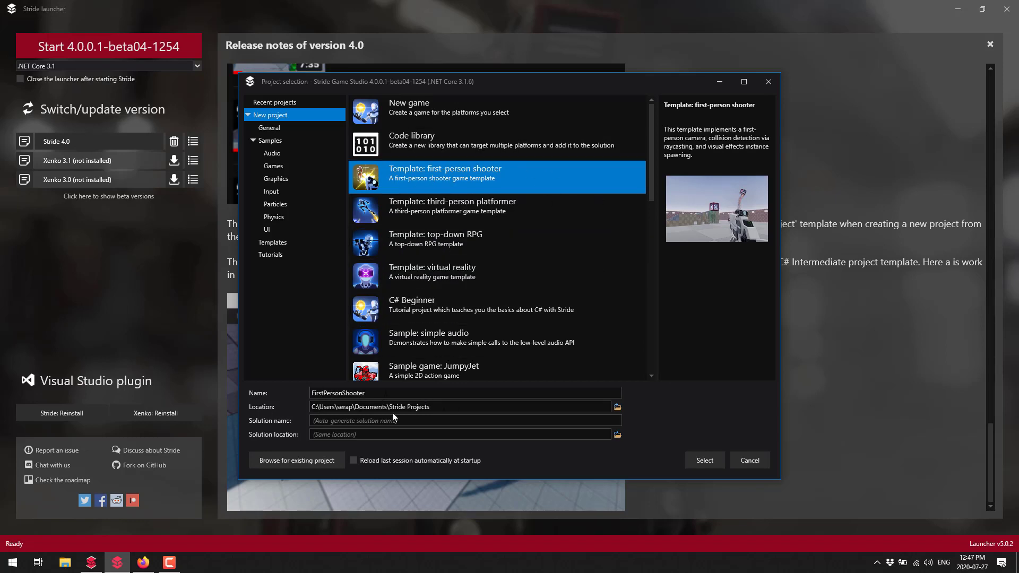
{"action": "mouse_move", "coordinate": [401, 431]}
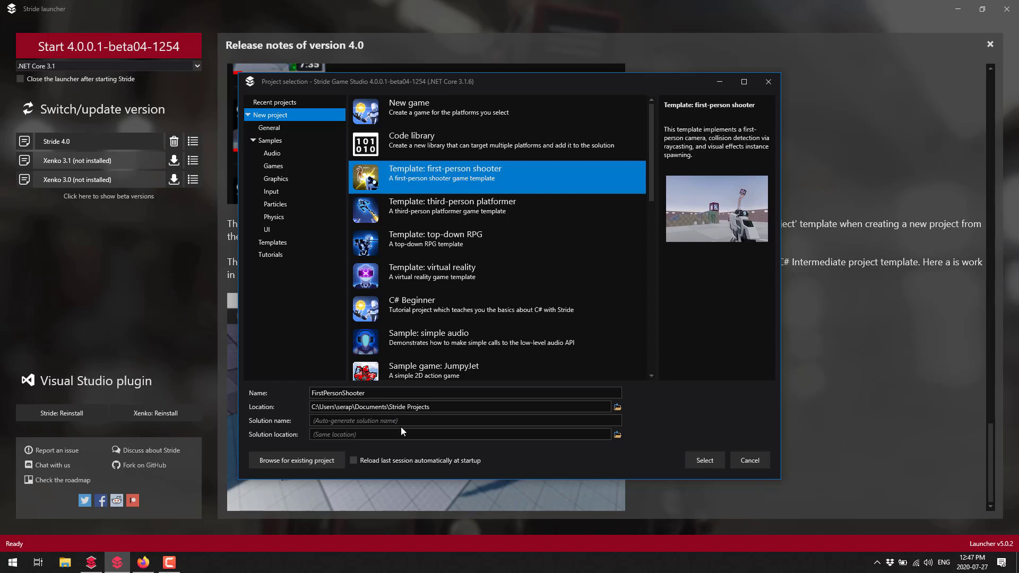
{"action": "mouse_move", "coordinate": [653, 468]}
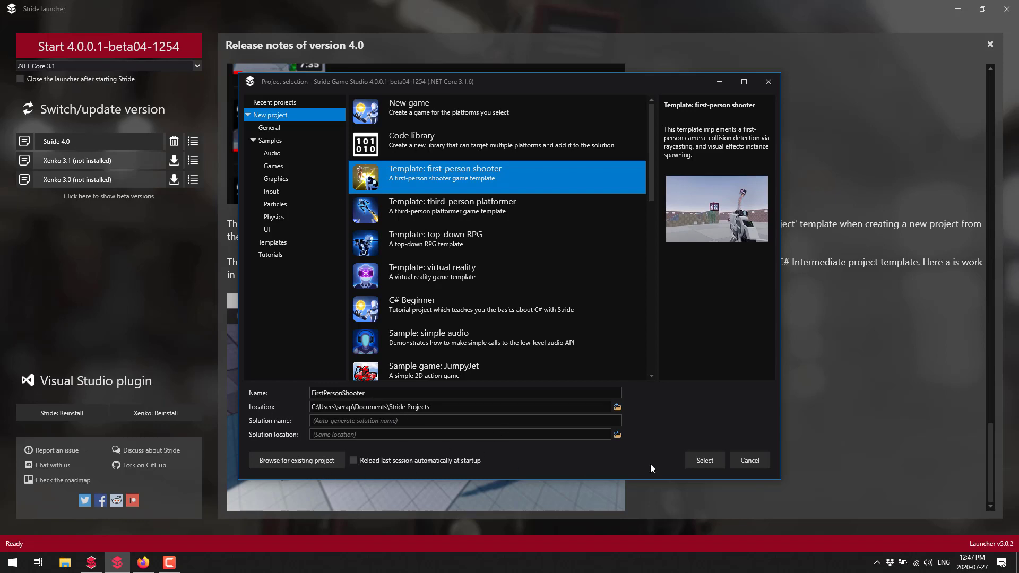
{"action": "left_click", "coordinate": [704, 459]}
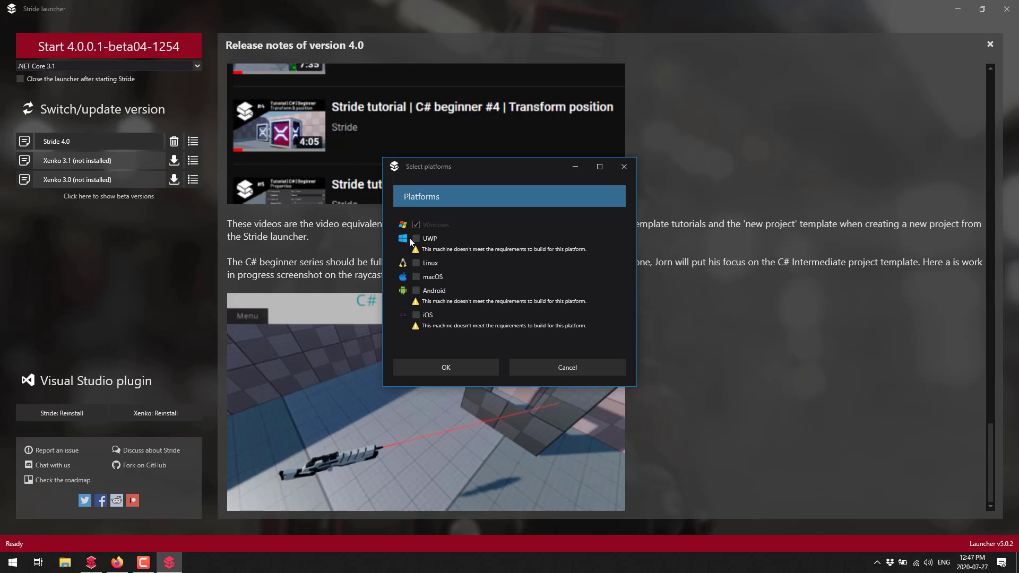
{"action": "mouse_move", "coordinate": [471, 329]}
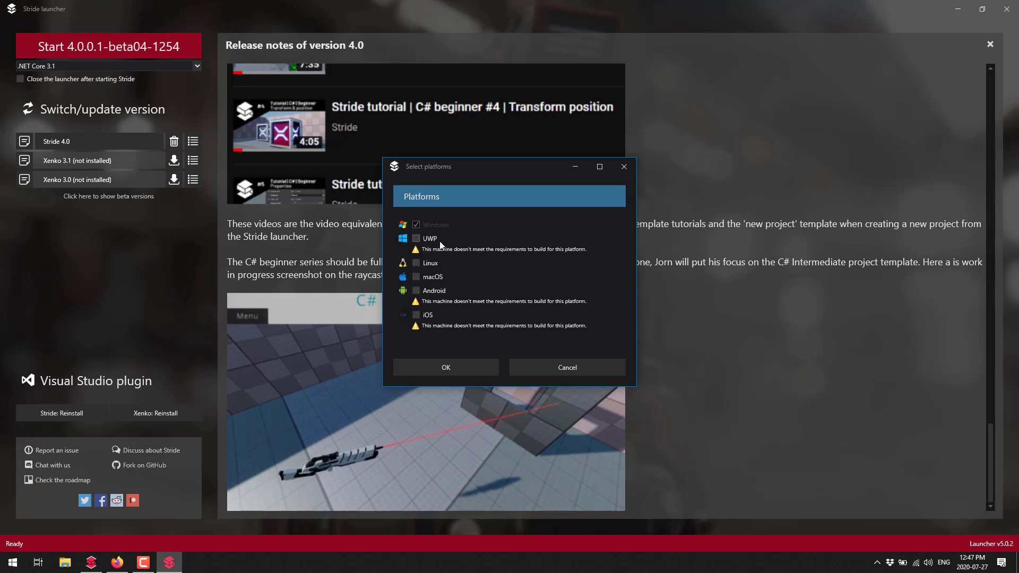
{"action": "mouse_move", "coordinate": [507, 257]}
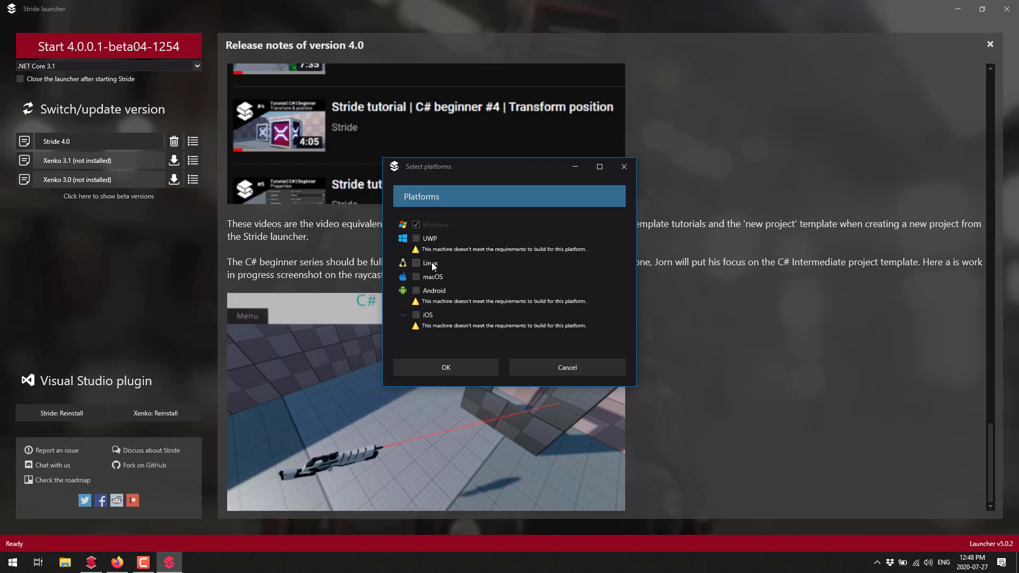
{"action": "mouse_move", "coordinate": [435, 269]}
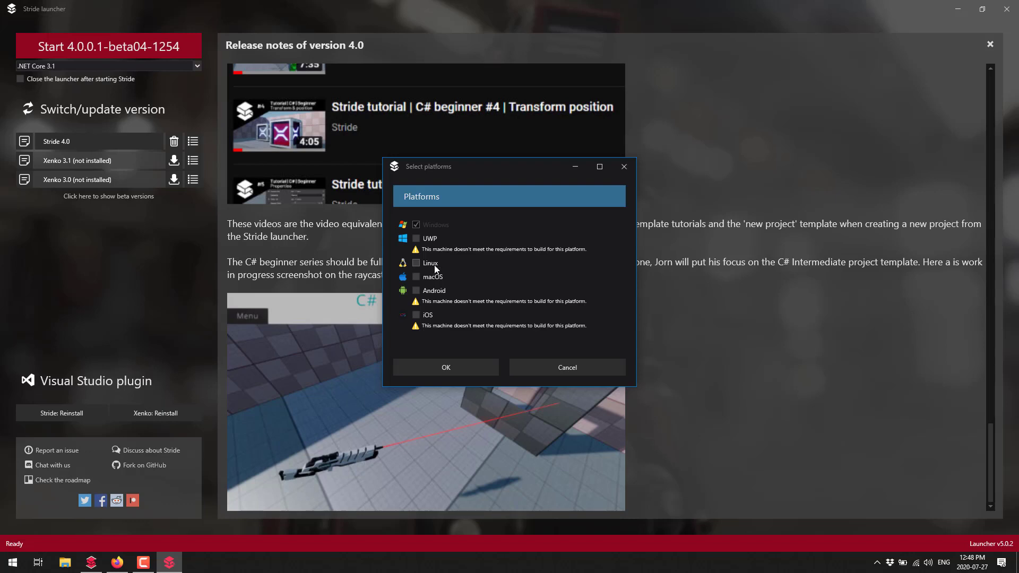
{"action": "mouse_move", "coordinate": [428, 296]}
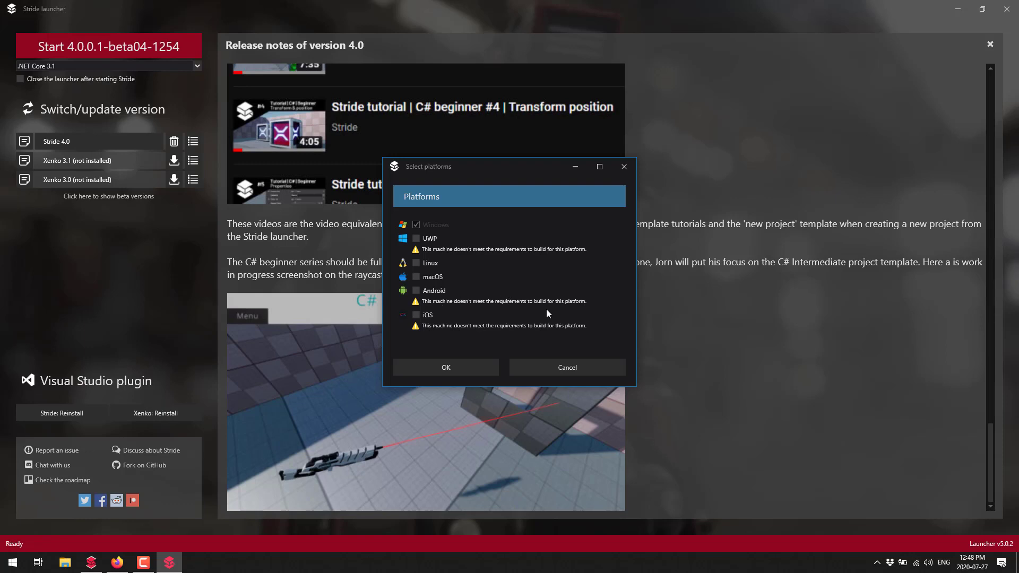
{"action": "mouse_move", "coordinate": [448, 245]}
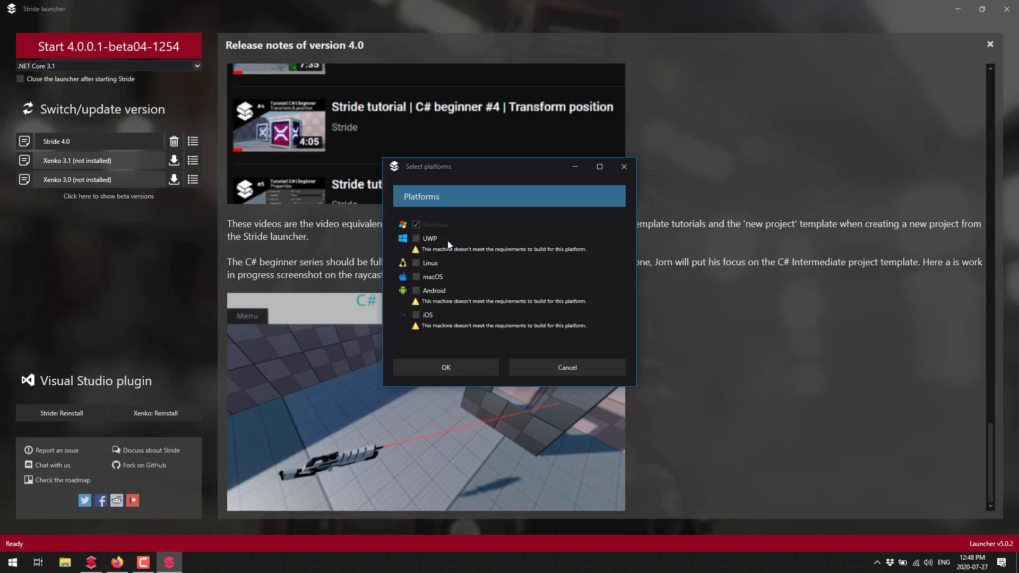
{"action": "left_click", "coordinate": [445, 366]}
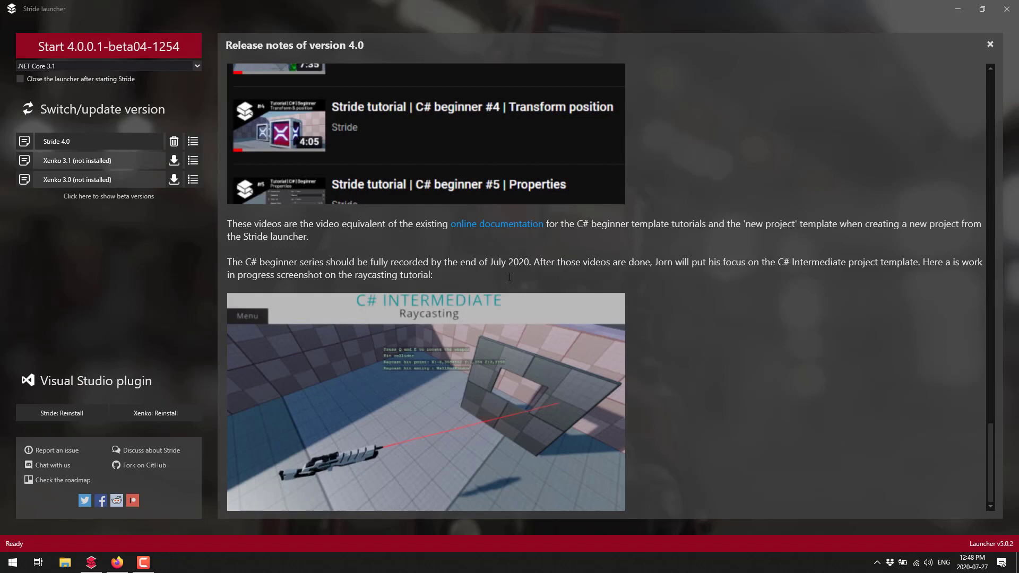
{"action": "mouse_move", "coordinate": [615, 318]}
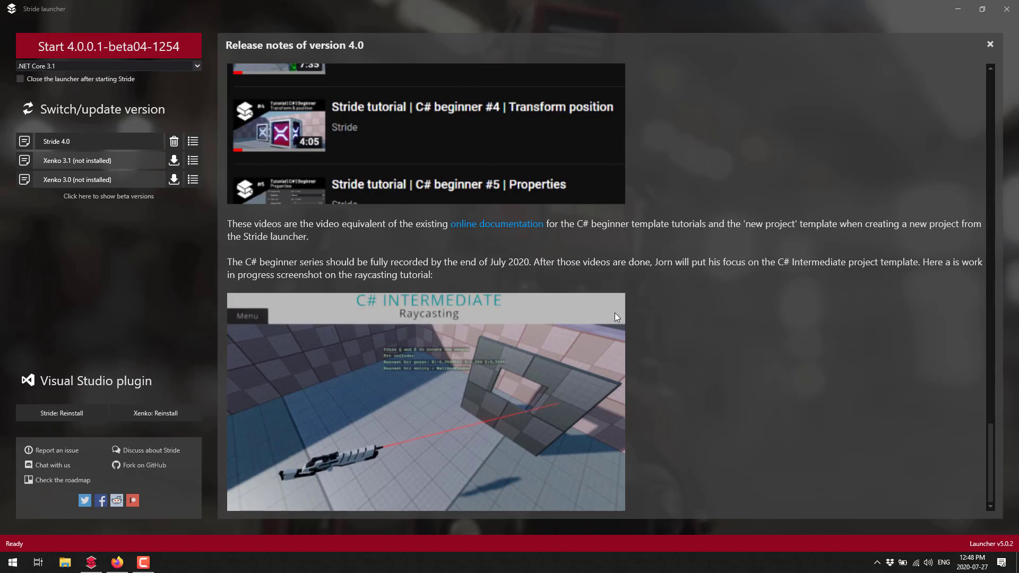
- Close the Select platforms dialog so the 4.0 release notes show unobstructed
{"action": "left_click", "coordinate": [108, 45]}
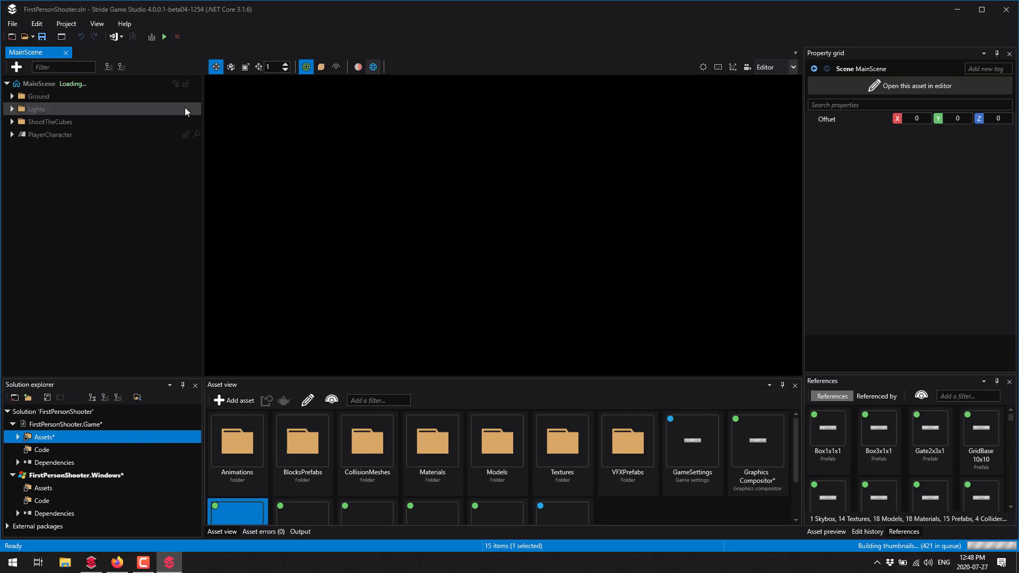
{"action": "mouse_move", "coordinate": [828, 453]}
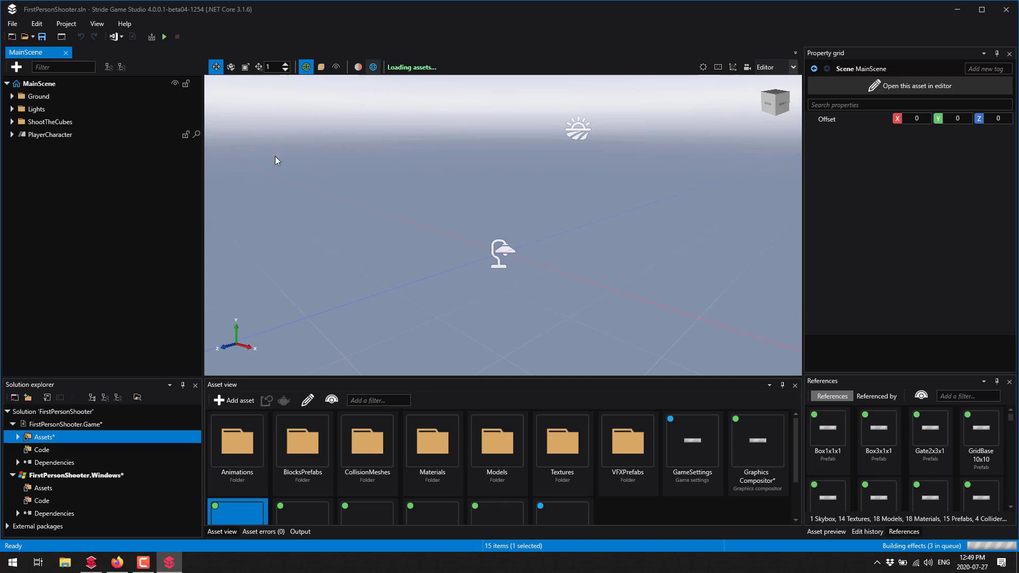
{"action": "mouse_move", "coordinate": [994, 19]}
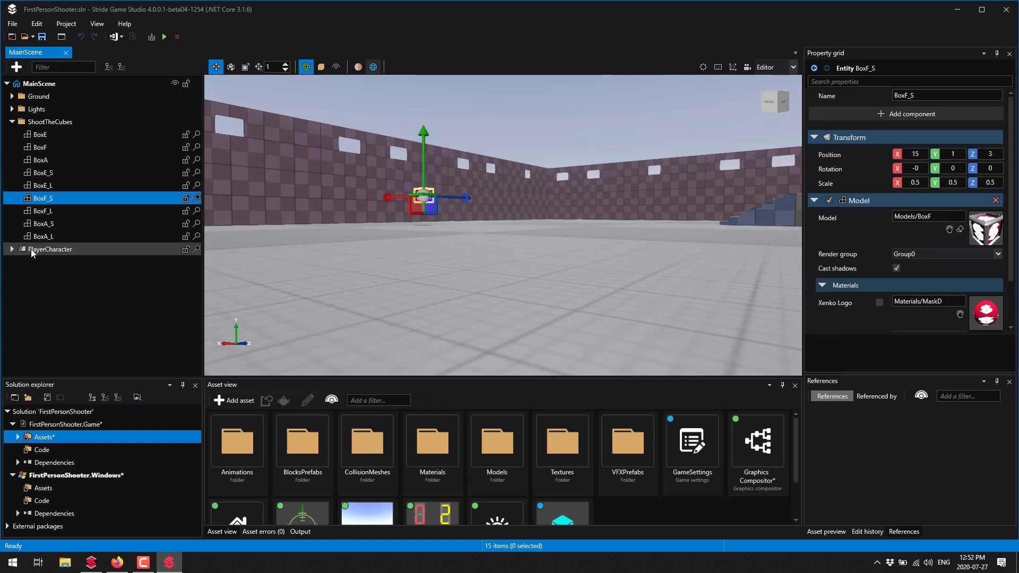
- Select PlayerCharacter and bring up its add-component category list
{"action": "left_click", "coordinate": [50, 249]}
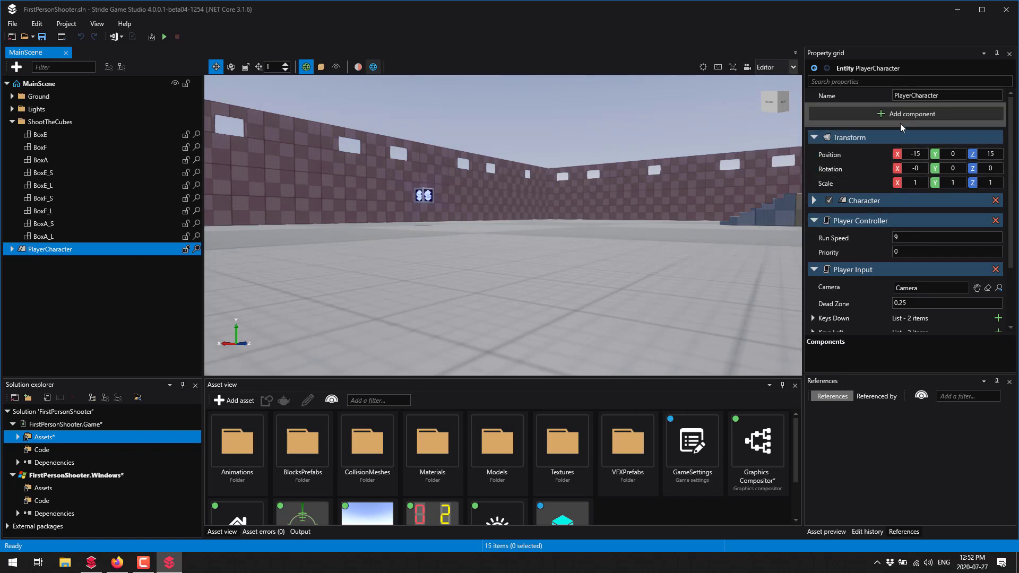
{"action": "left_click", "coordinate": [909, 113]}
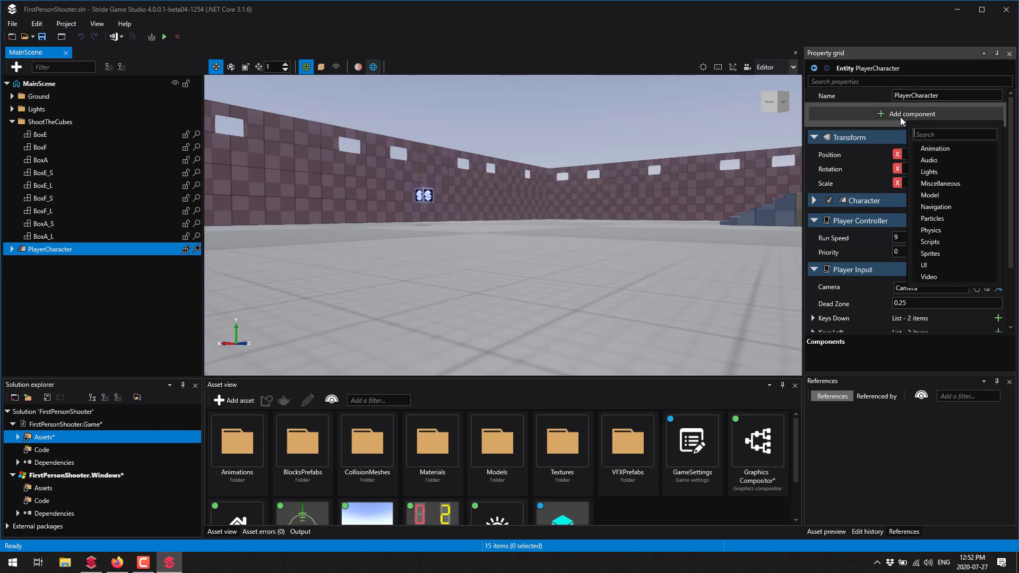
{"action": "mouse_move", "coordinate": [792, 161]}
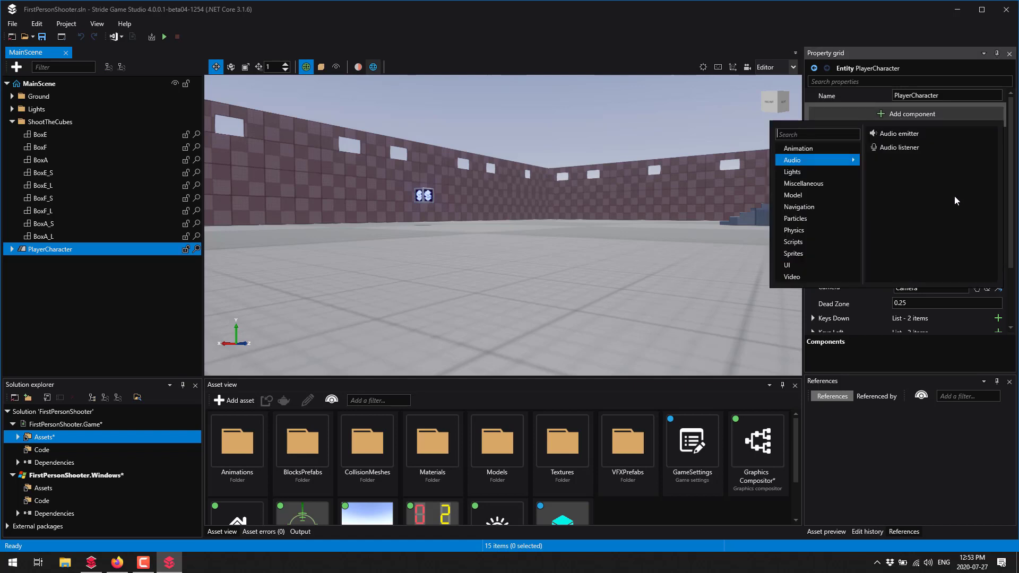
{"action": "mouse_move", "coordinate": [798, 149]}
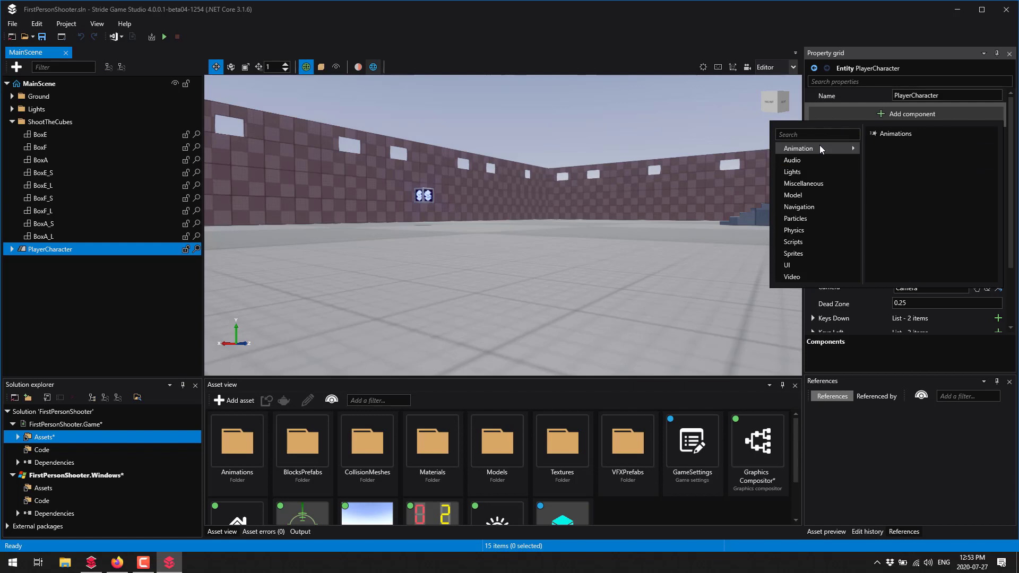
{"action": "mouse_move", "coordinate": [792, 171]}
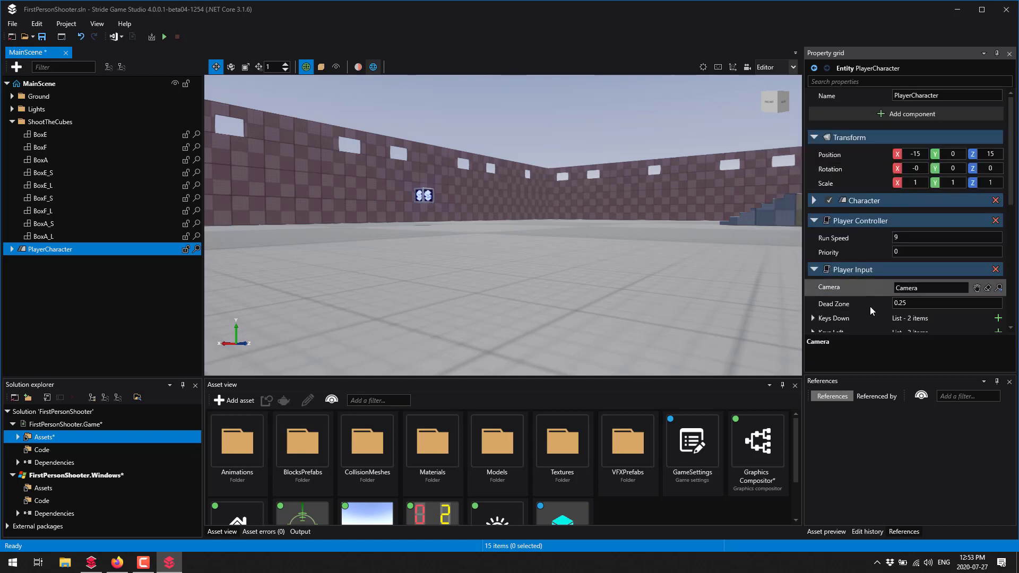
- Remove the Voxel Volume component from PlayerCharacter and reopen the add-component list
{"action": "scroll", "scroll_direction": "down", "scroll_amount": 3}
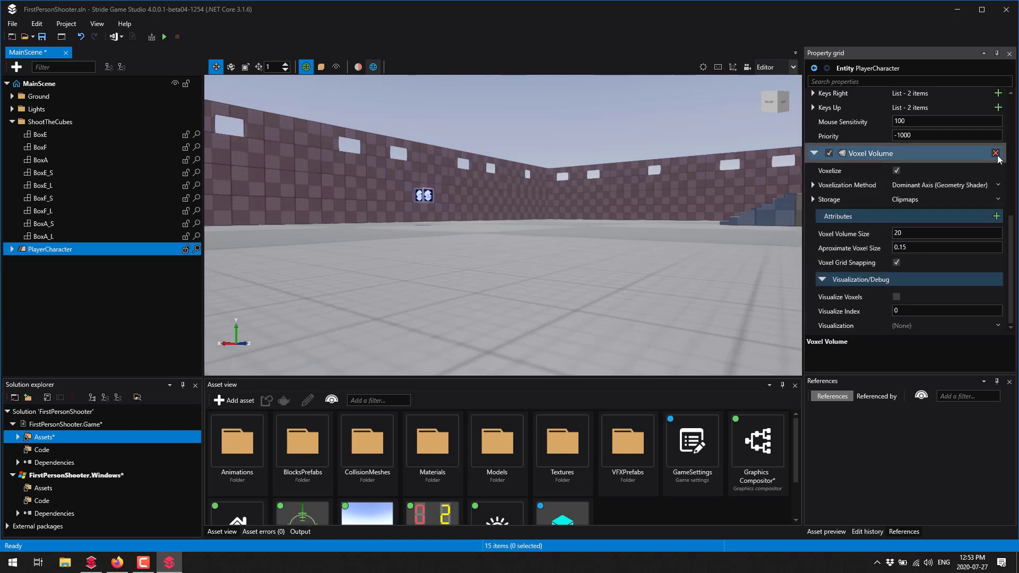
{"action": "left_click", "coordinate": [993, 153]}
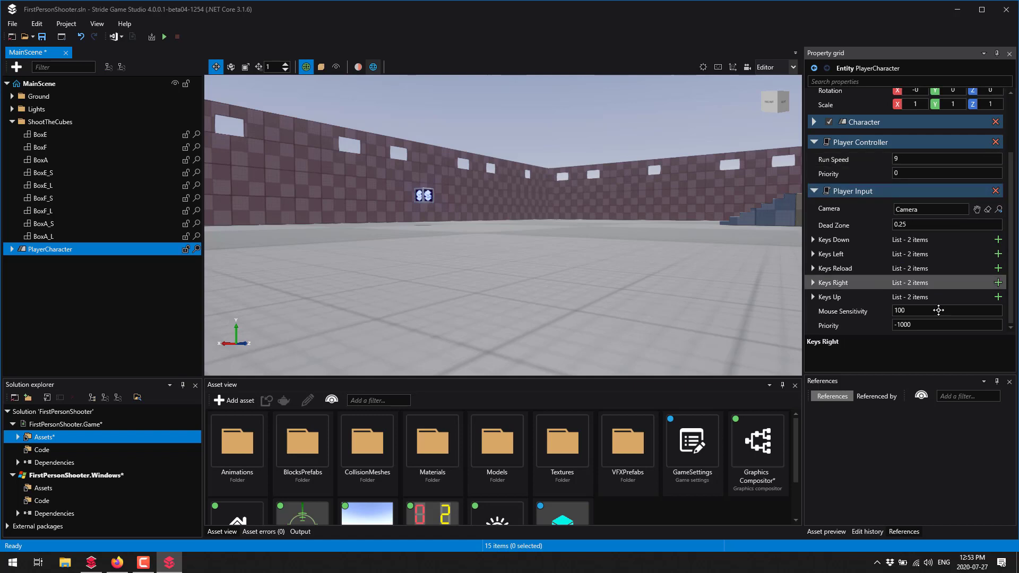
{"action": "mouse_move", "coordinate": [888, 262]}
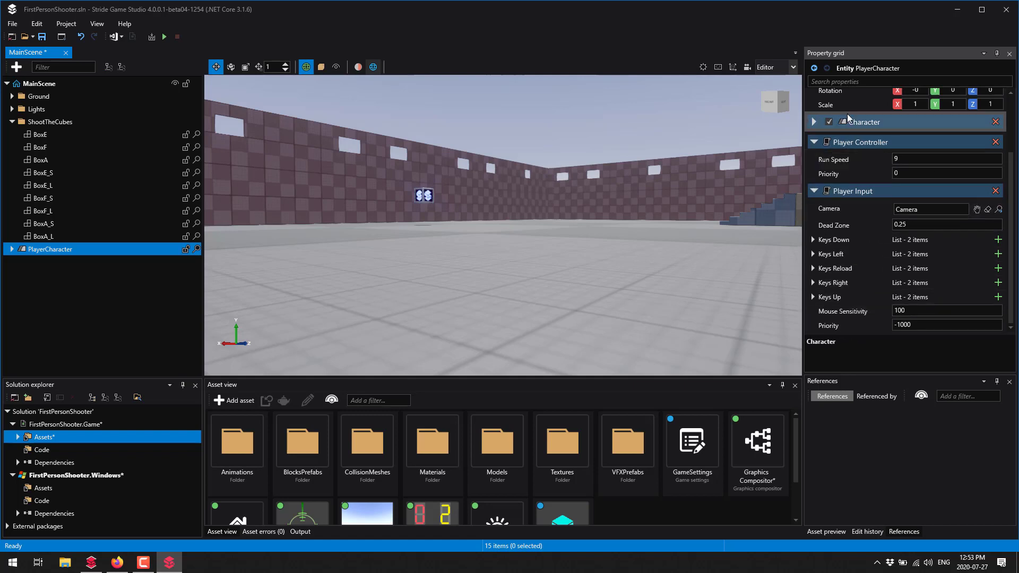
{"action": "left_click", "coordinate": [910, 113]}
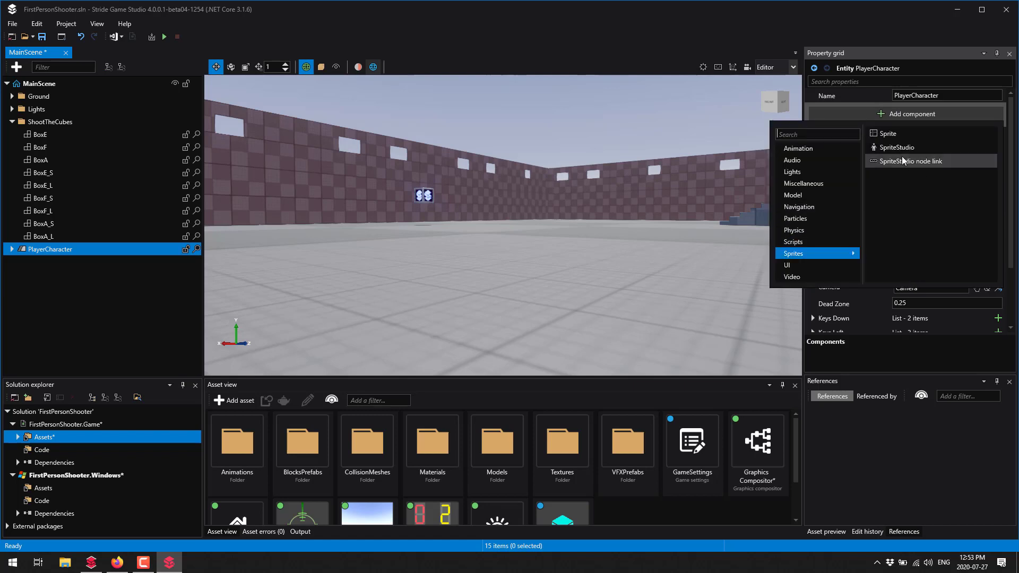
{"action": "mouse_move", "coordinate": [901, 147]}
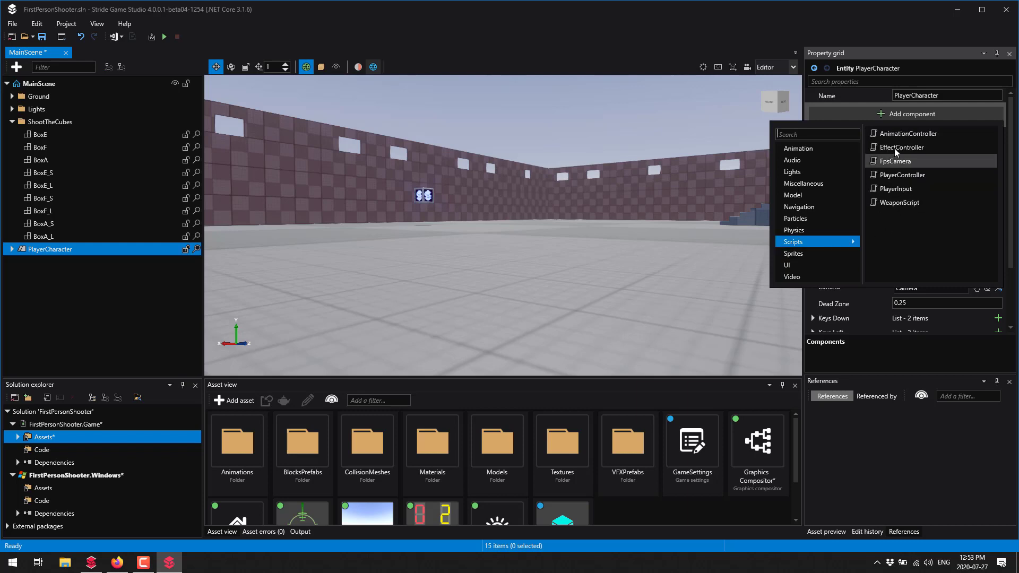
{"action": "mouse_move", "coordinate": [899, 175]}
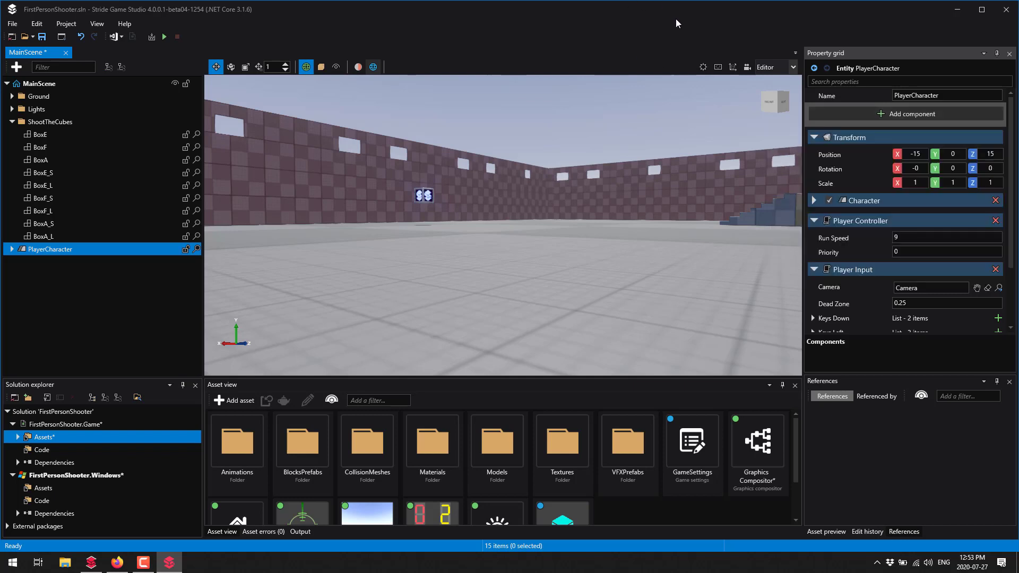
- Show the Windows project's code, then the game project's scripts in the asset view
{"action": "left_click", "coordinate": [859, 221]}
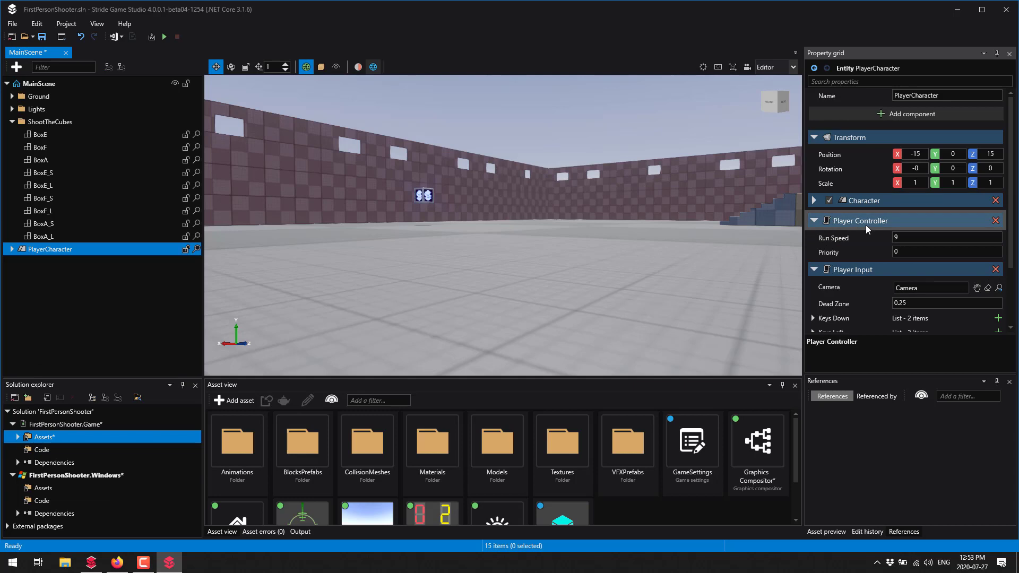
{"action": "mouse_move", "coordinate": [302, 442]}
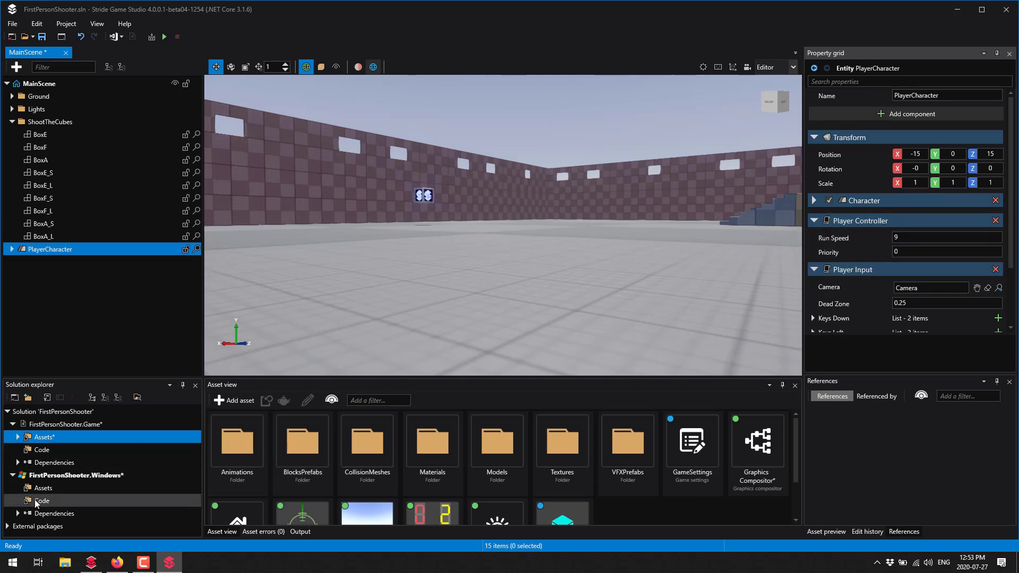
{"action": "left_click", "coordinate": [42, 500]}
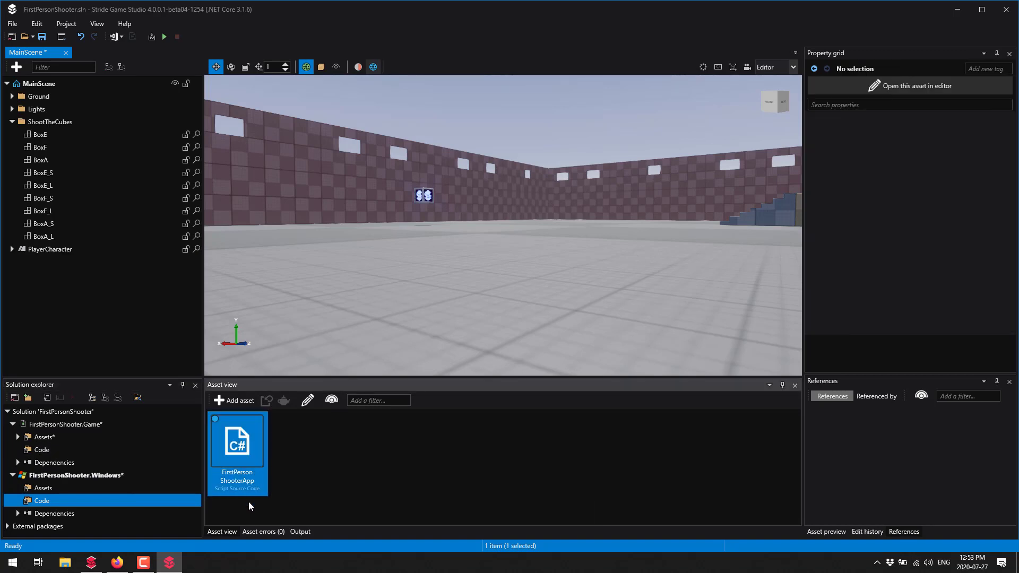
{"action": "left_click", "coordinate": [42, 450]}
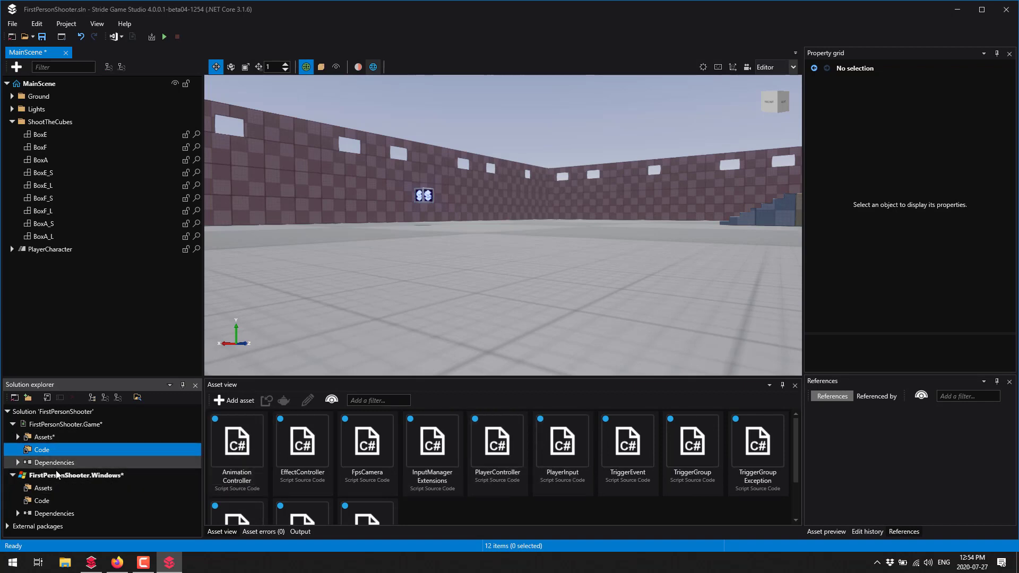
{"action": "mouse_move", "coordinate": [44, 436]}
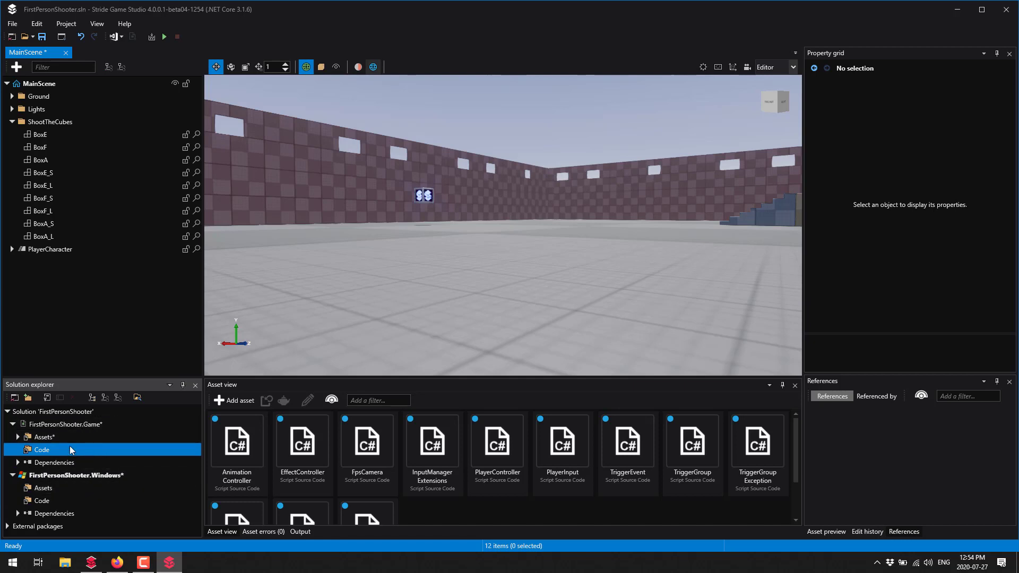
{"action": "mouse_move", "coordinate": [561, 441]}
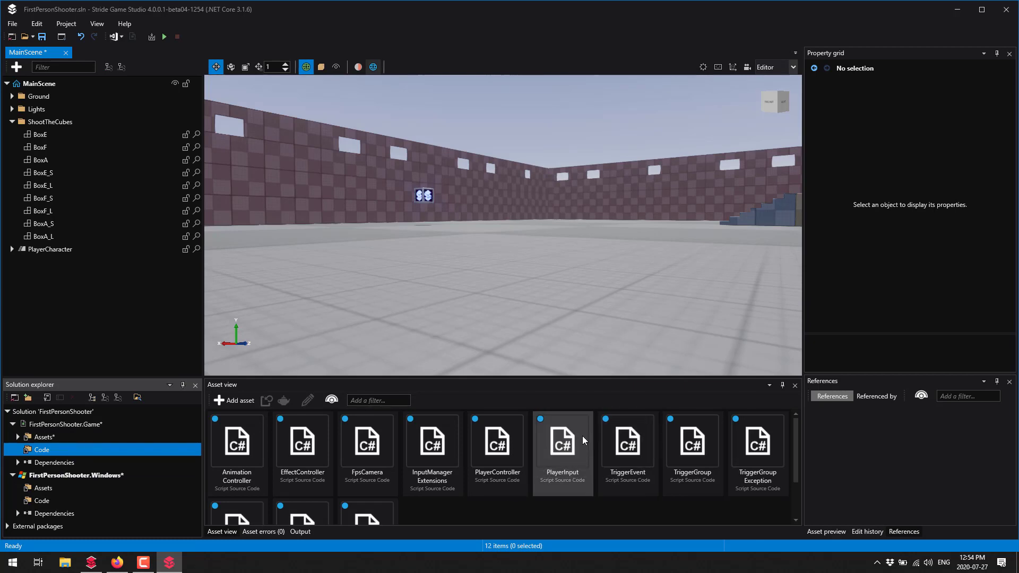
- Open the PlayerInput script and read through its source code
{"action": "double_click", "coordinate": [562, 439]}
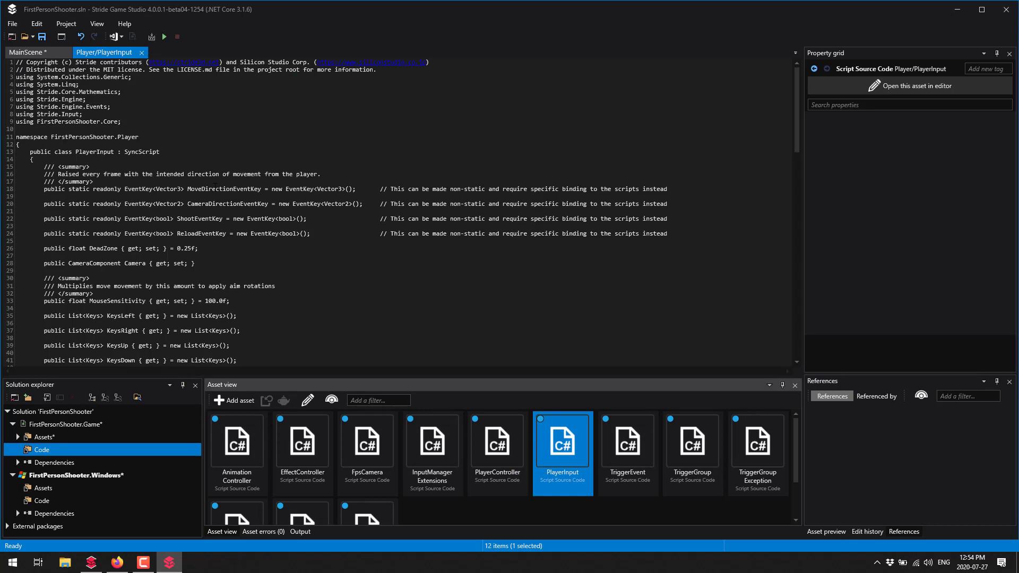
{"action": "scroll", "scroll_direction": "down", "scroll_amount": 3}
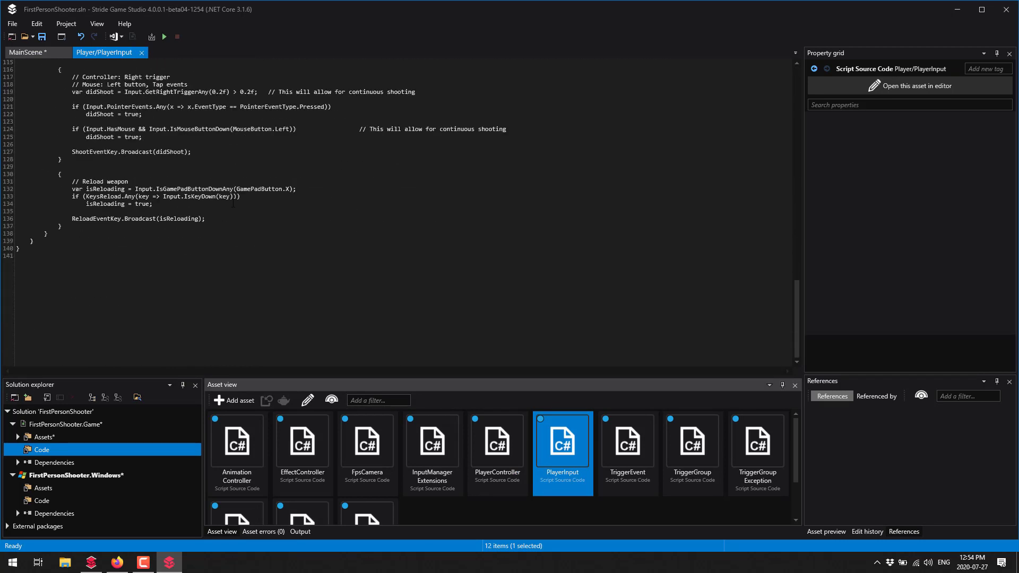
{"action": "scroll", "scroll_direction": "up", "scroll_amount": 3}
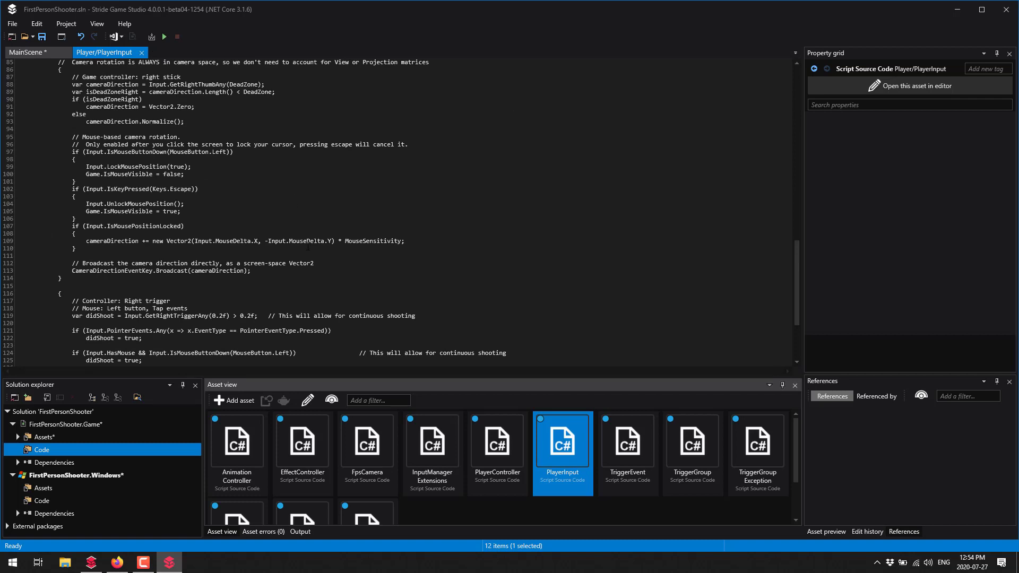
{"action": "scroll", "scroll_direction": "down", "scroll_amount": 3}
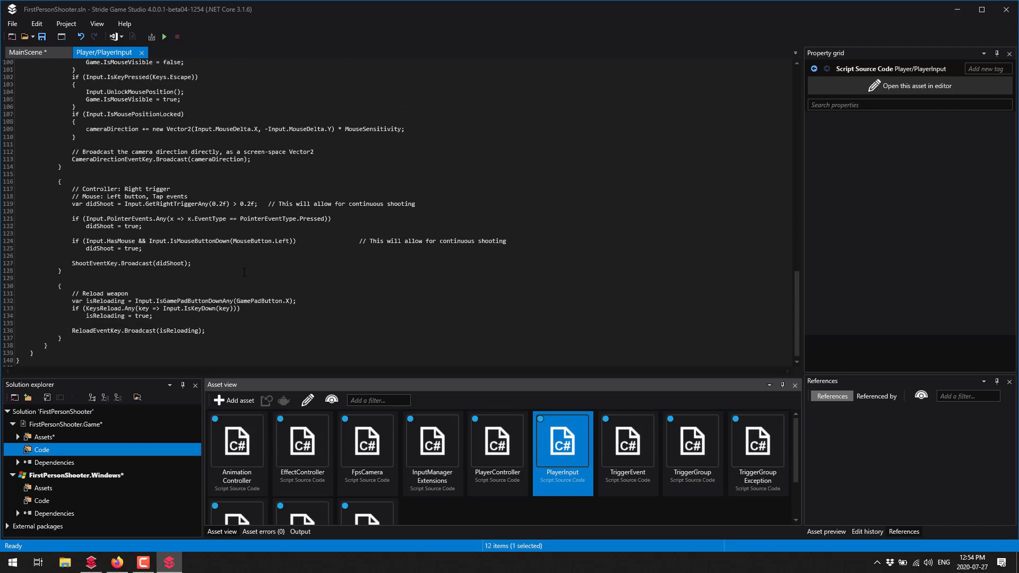
{"action": "scroll", "scroll_direction": "up", "scroll_amount": 3}
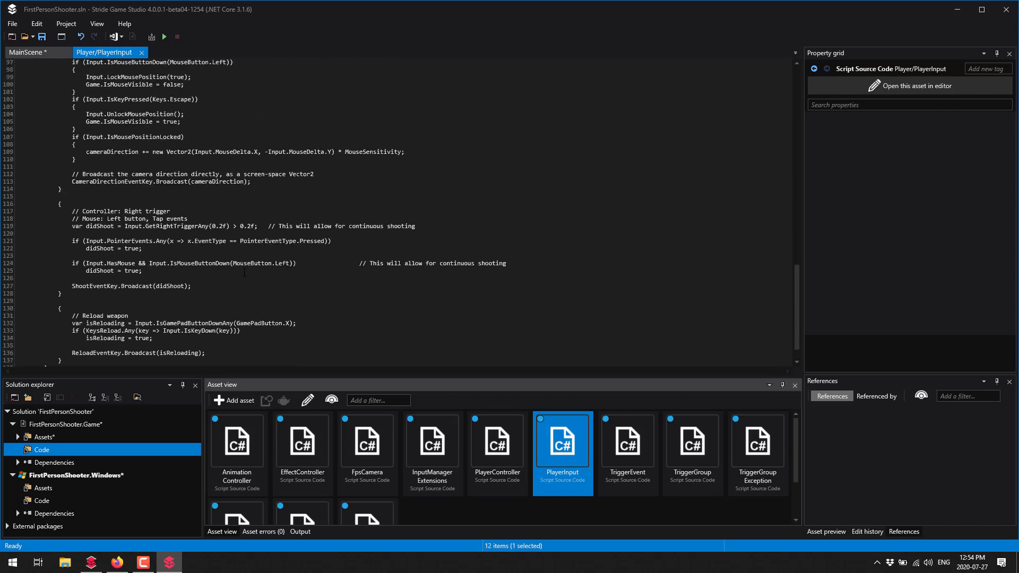
{"action": "scroll", "scroll_direction": "up", "scroll_amount": 3}
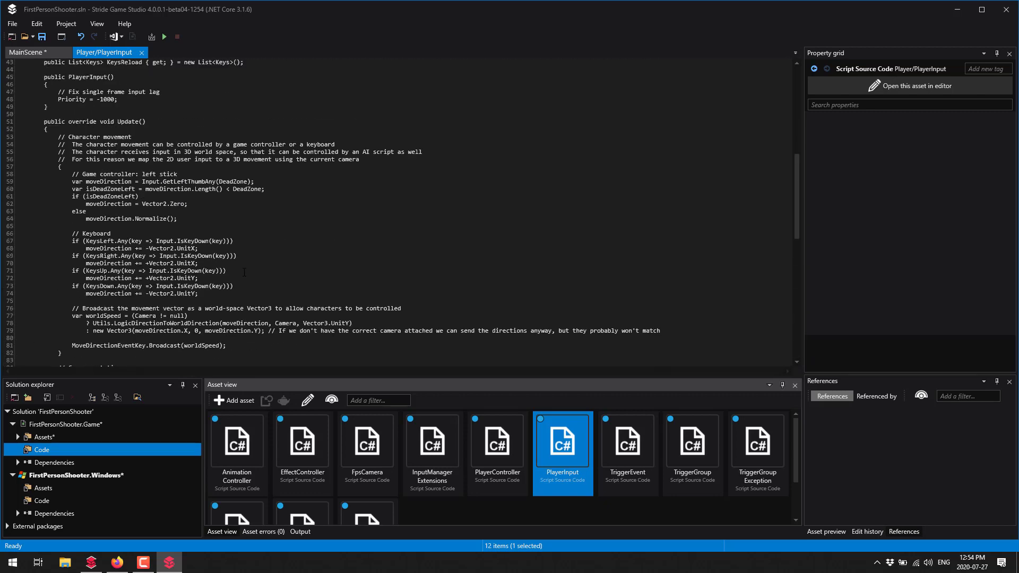
{"action": "scroll", "scroll_direction": "up", "scroll_amount": 3}
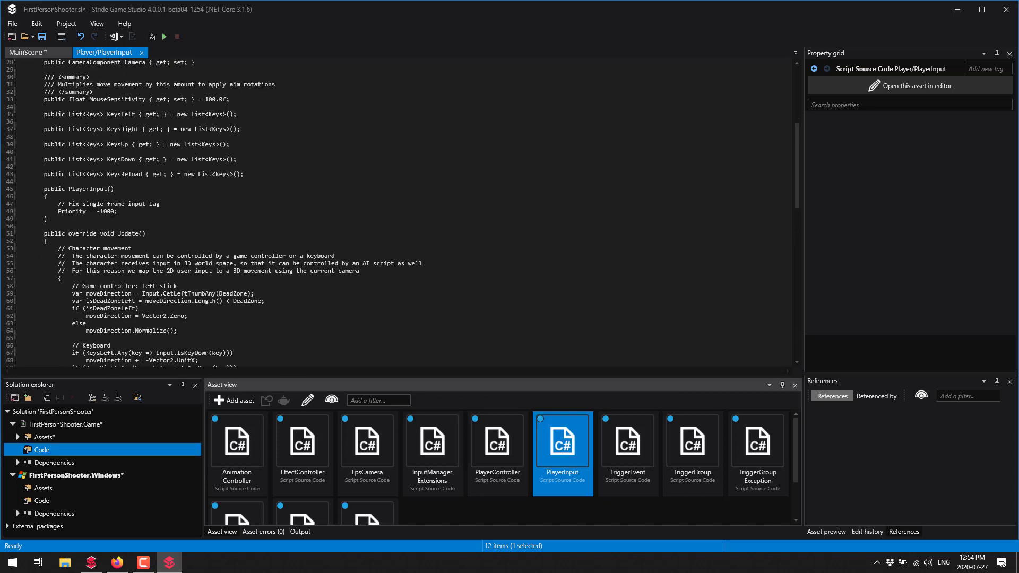
{"action": "scroll", "scroll_direction": "down", "scroll_amount": 3}
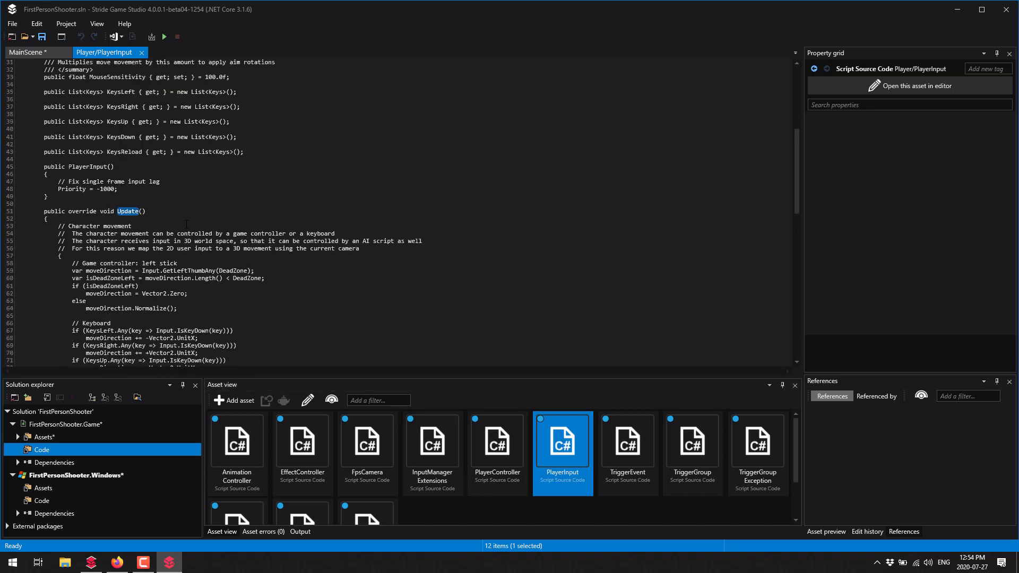
- Highlight the Update method, finish reading, then return to MainScene
{"action": "double_click", "coordinate": [129, 211]}
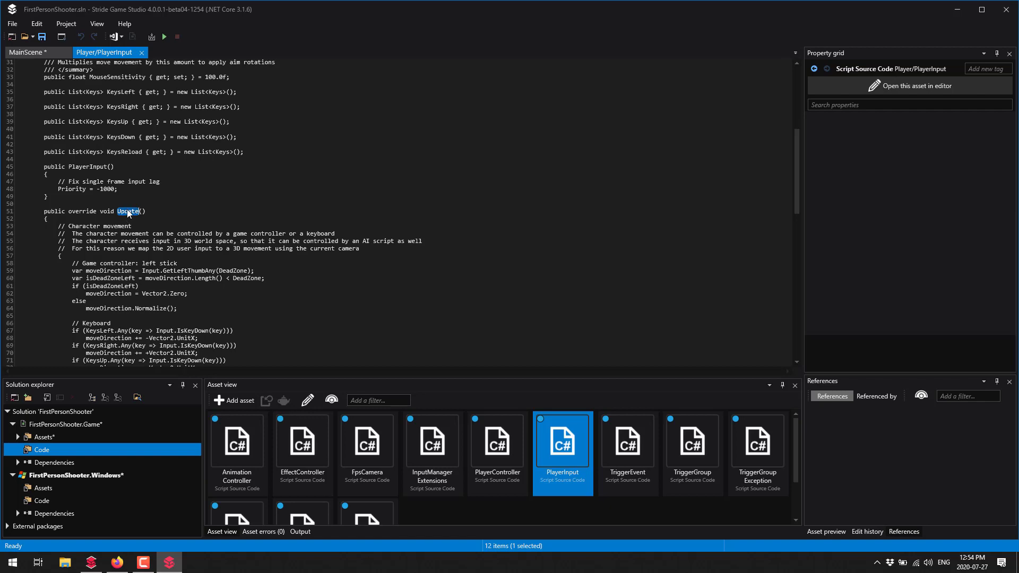
{"action": "scroll", "scroll_direction": "down", "scroll_amount": 3}
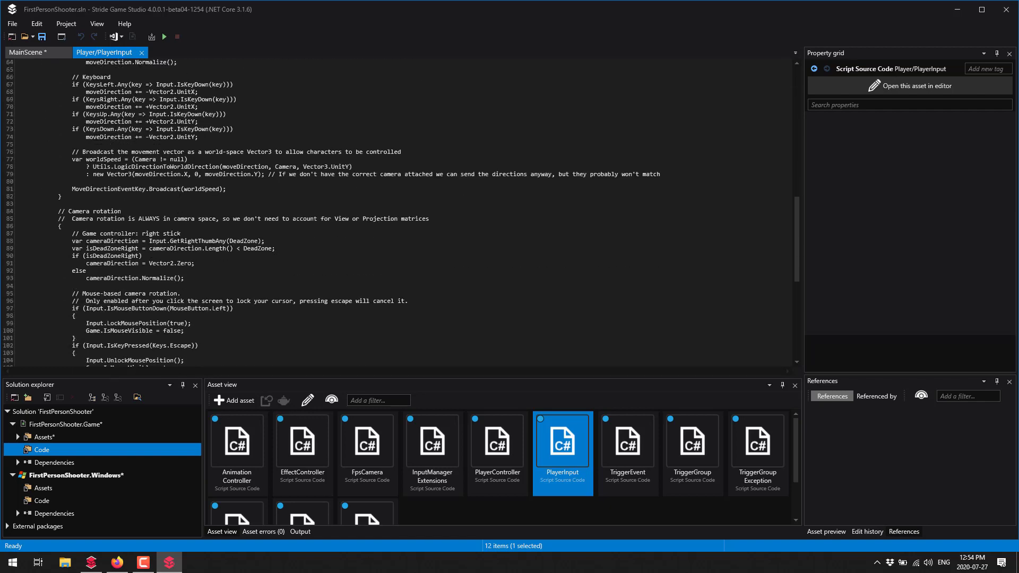
{"action": "scroll", "scroll_direction": "down", "scroll_amount": 3}
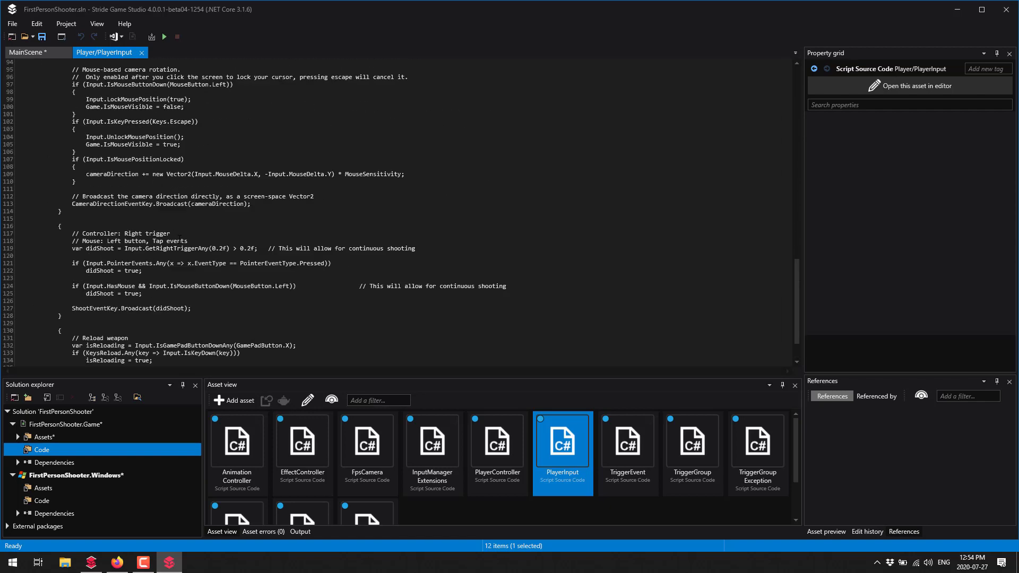
{"action": "scroll", "scroll_direction": "up", "scroll_amount": 3}
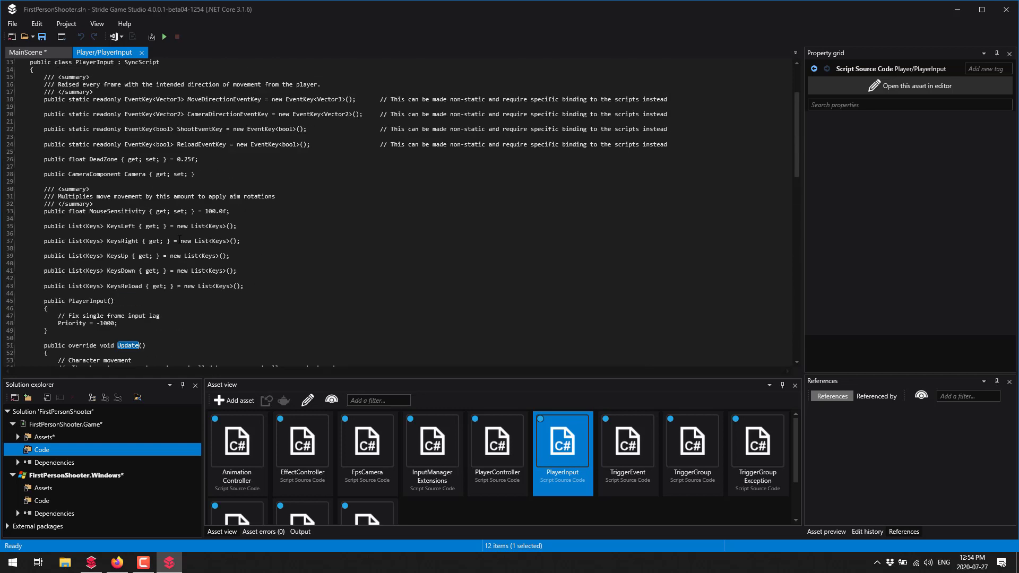
{"action": "scroll", "scroll_direction": "up", "scroll_amount": 3}
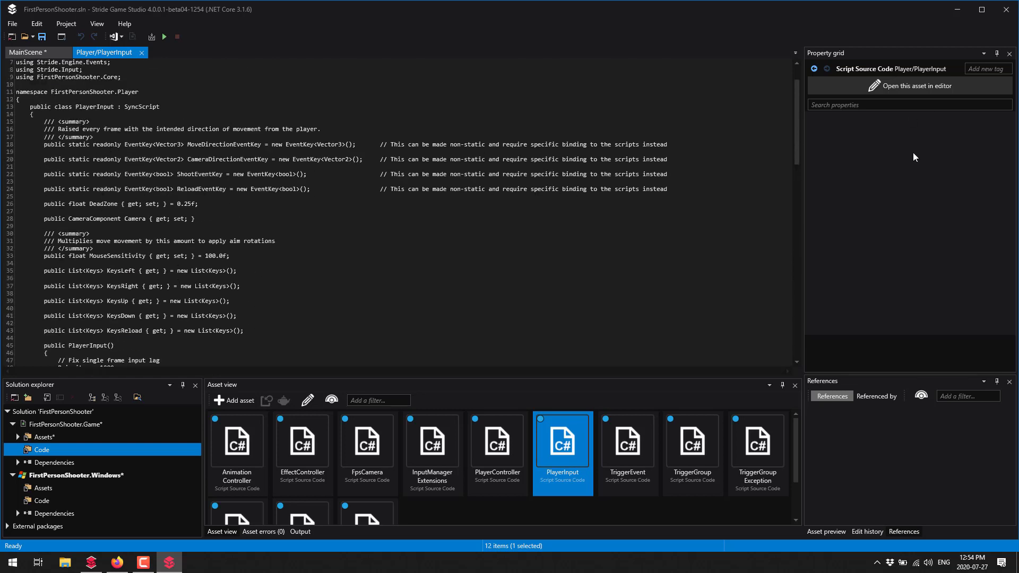
{"action": "left_click", "coordinate": [25, 52]}
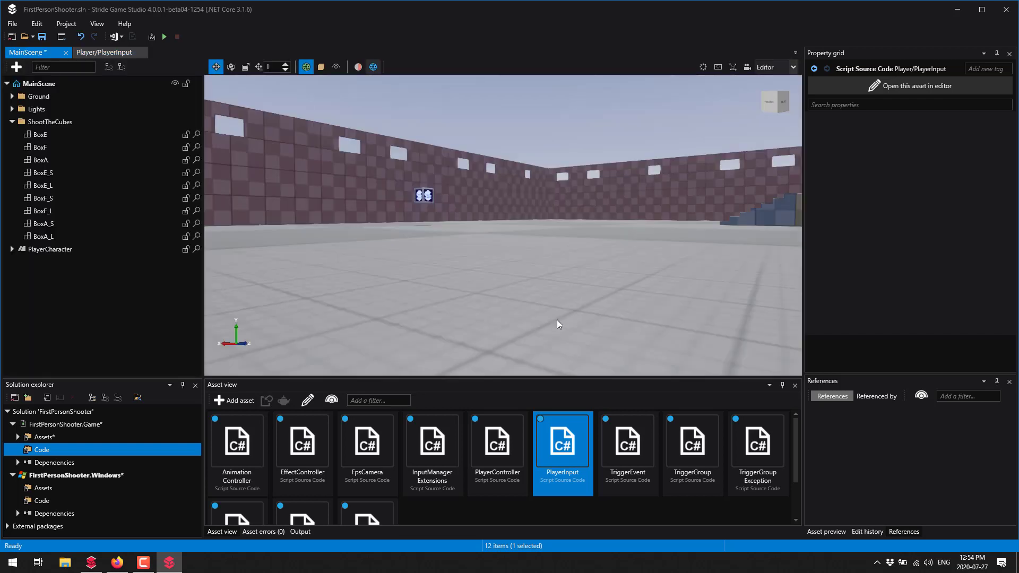
- Select PlayerCharacter and scroll its properties to the Player Input Dead Zone and Mouse Sensitivity settings
{"action": "left_click", "coordinate": [49, 249]}
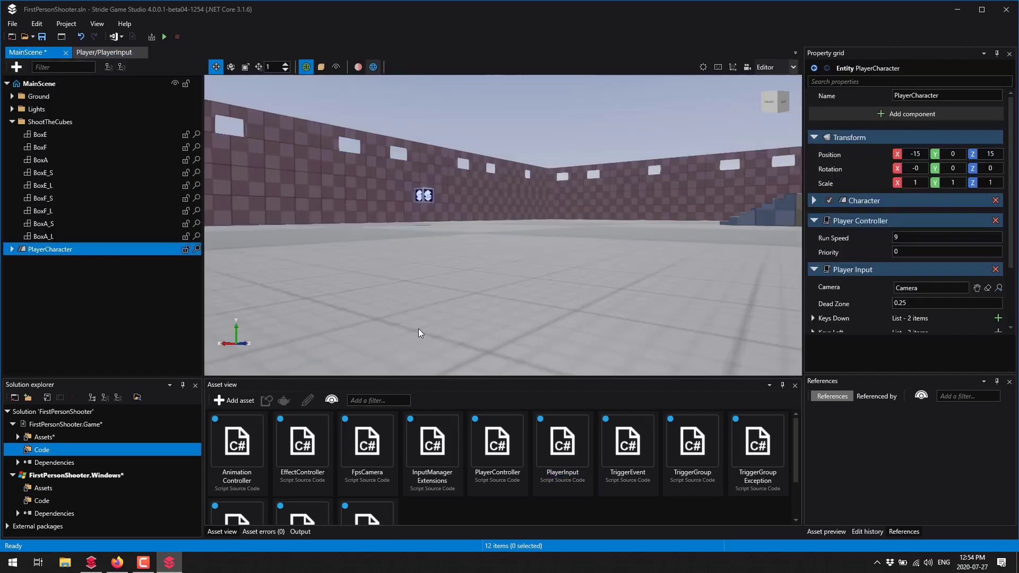
{"action": "mouse_move", "coordinate": [918, 303]}
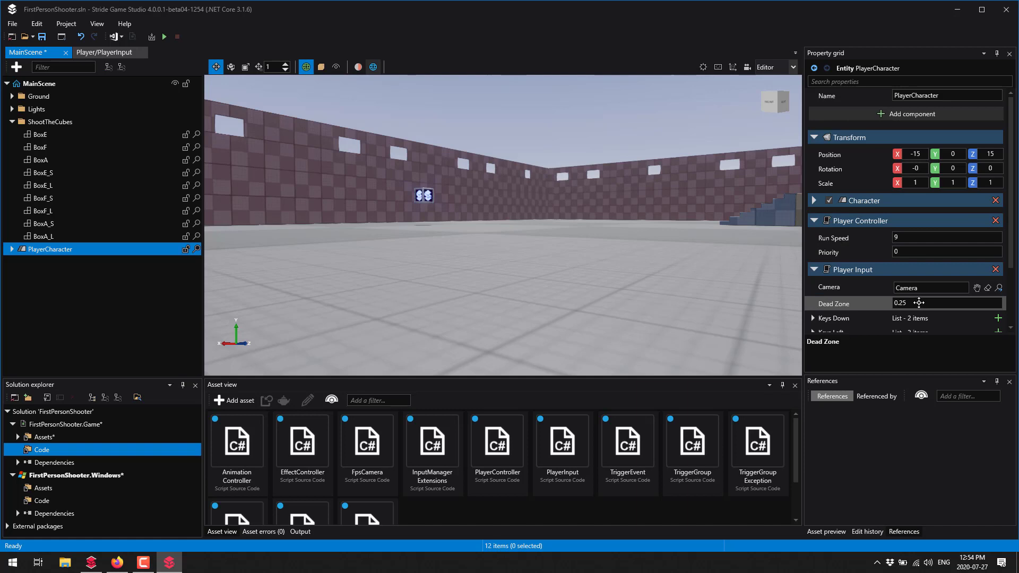
{"action": "scroll", "scroll_direction": "down", "scroll_amount": 3}
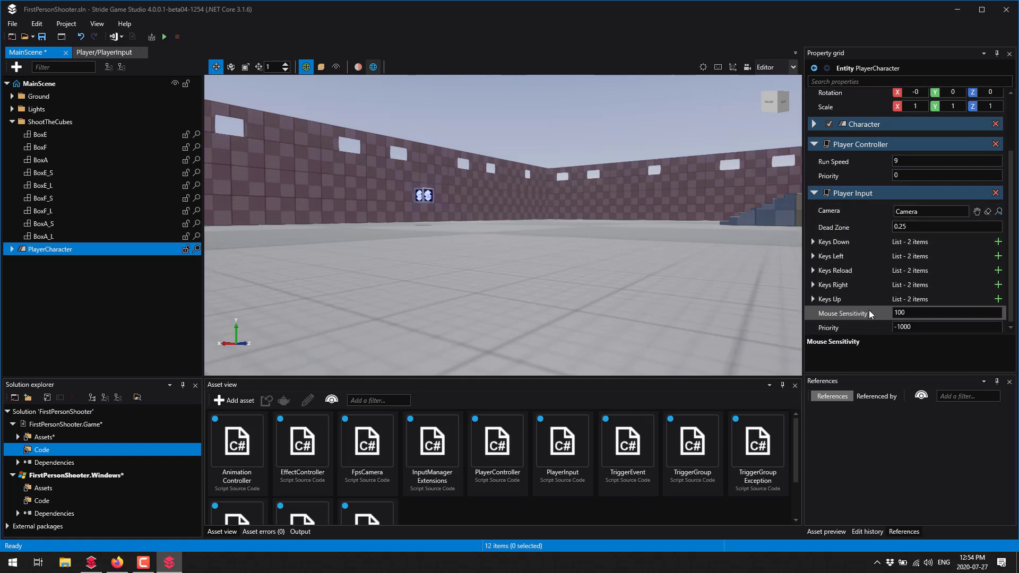
{"action": "mouse_move", "coordinate": [938, 271]}
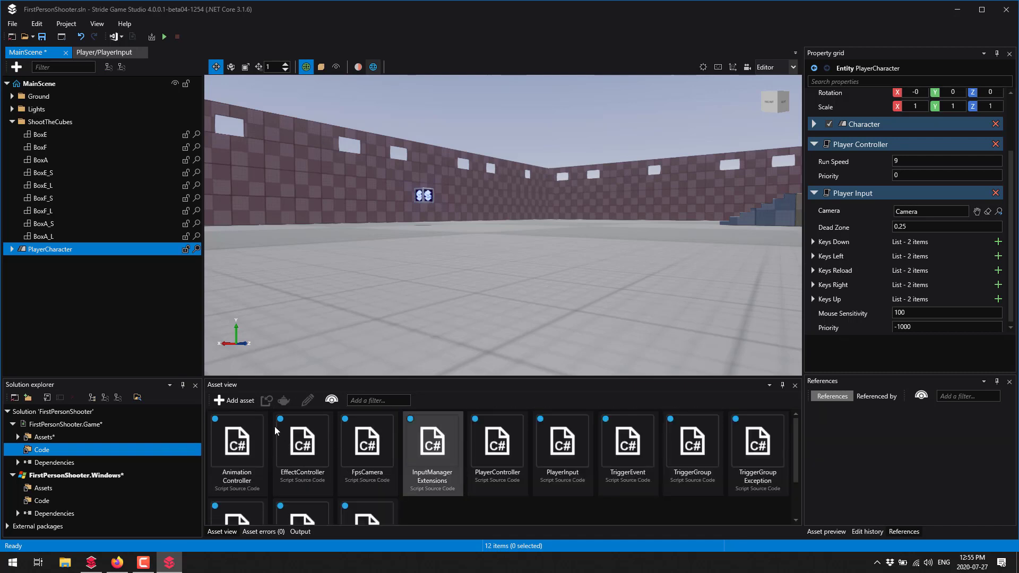
- Browse the Models assets past BoxA and place Gate2x3x1 into the scene
{"action": "left_click", "coordinate": [44, 436]}
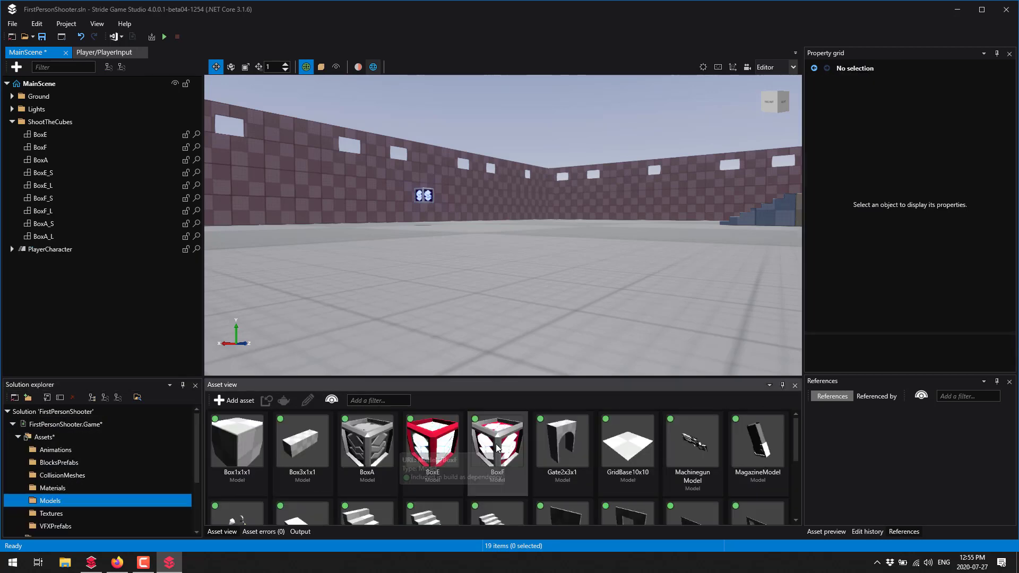
{"action": "left_click", "coordinate": [366, 442]}
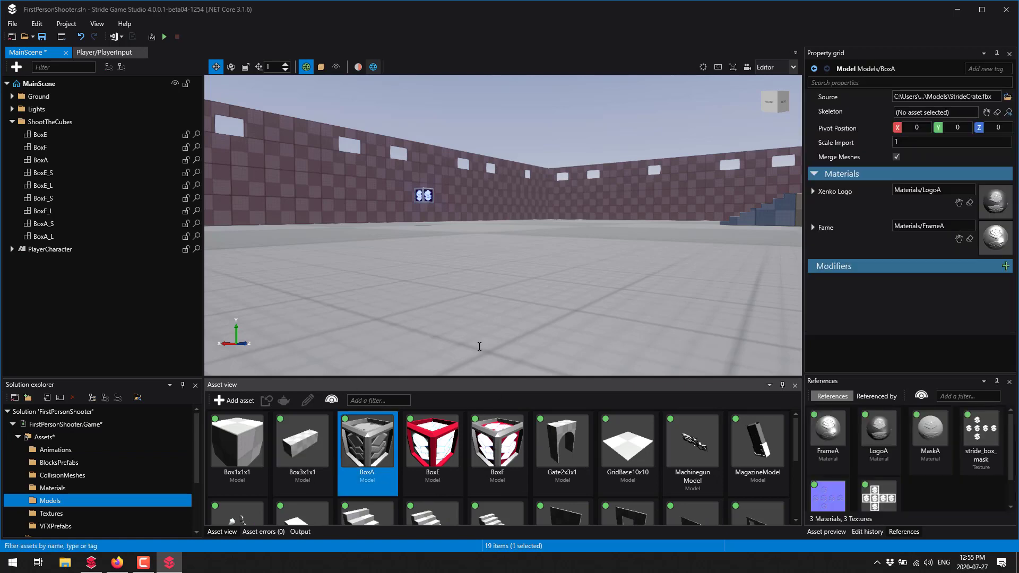
{"action": "mouse_move", "coordinate": [433, 448]}
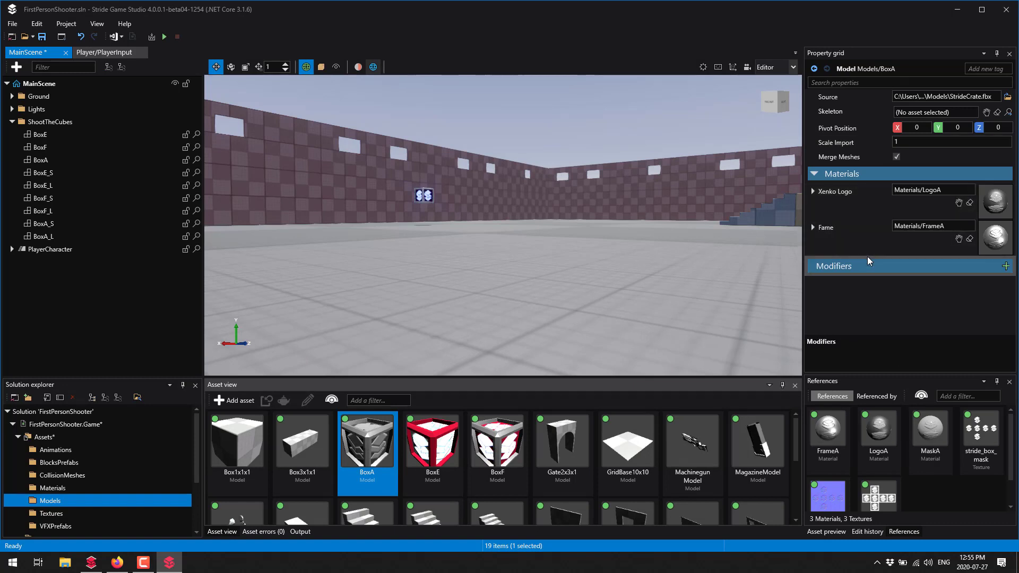
{"action": "mouse_move", "coordinate": [757, 441]}
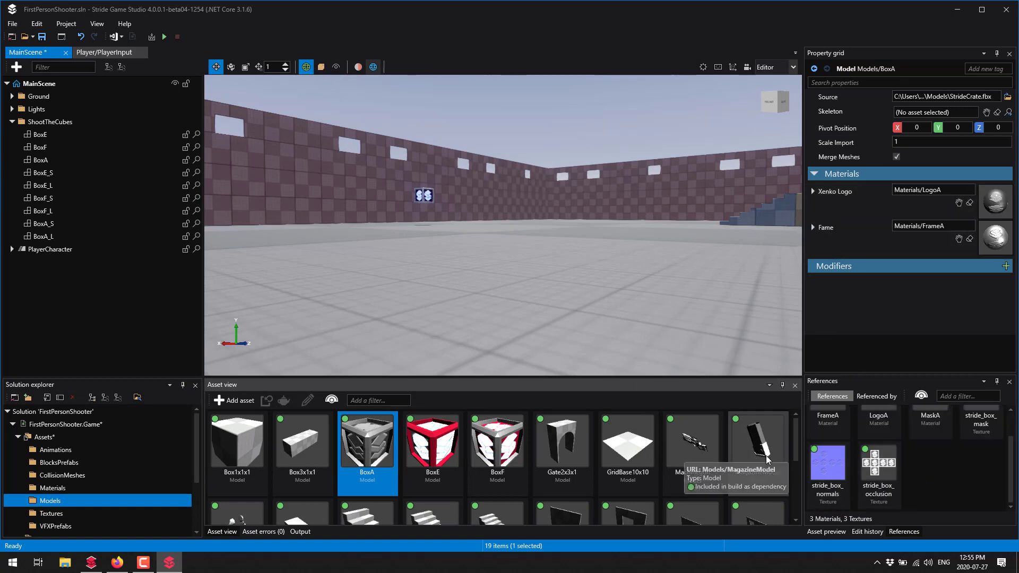
{"action": "left_click", "coordinate": [876, 396]}
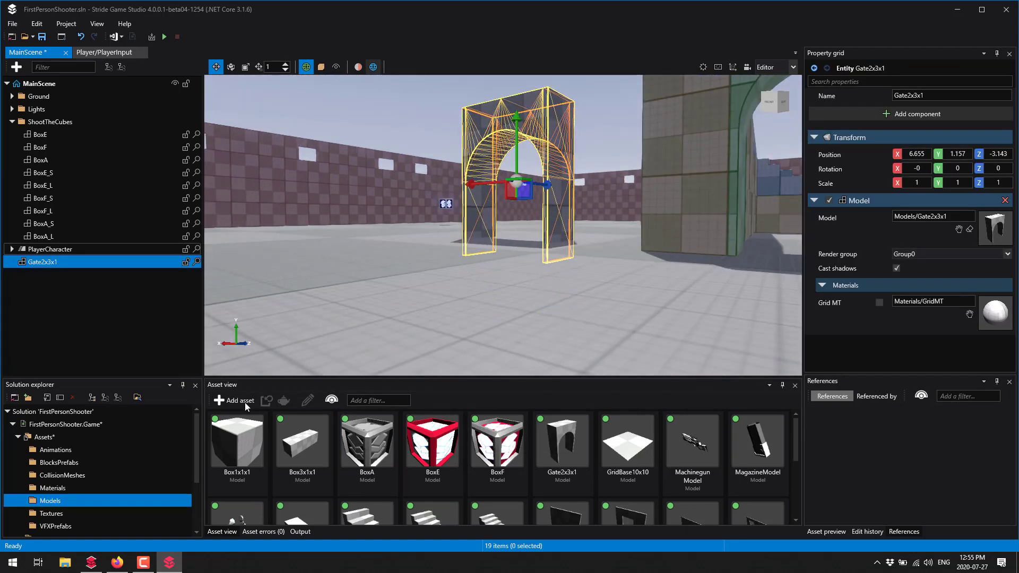
- Start adding a 3D model asset, then cancel both the file picker and the prompt
{"action": "left_click", "coordinate": [237, 400]}
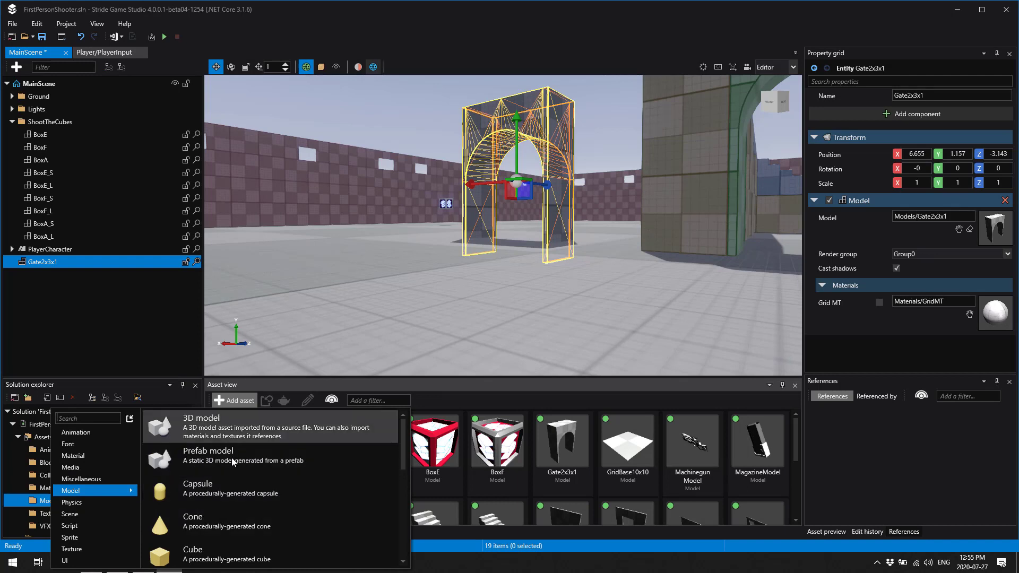
{"action": "mouse_move", "coordinate": [229, 490]}
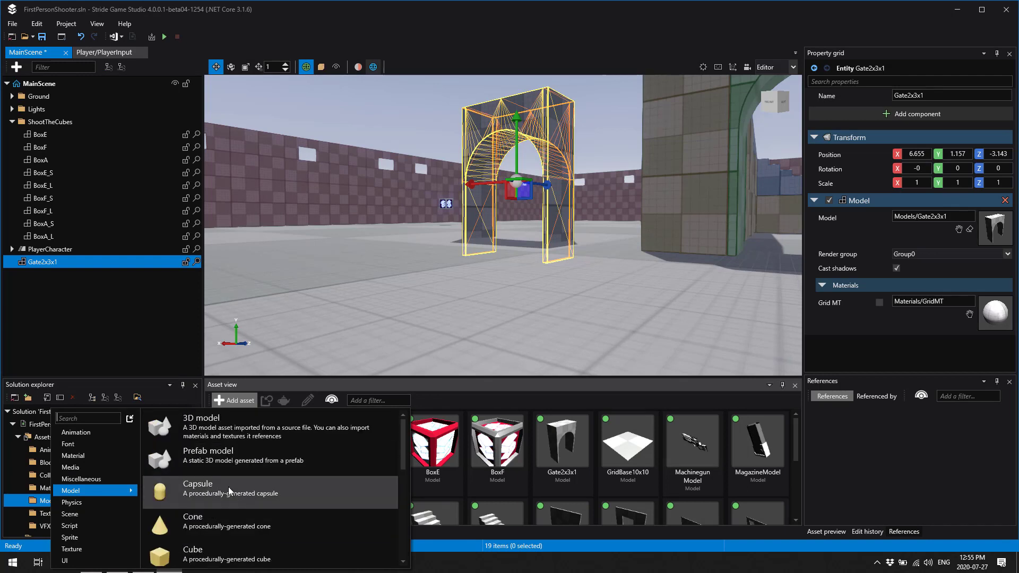
{"action": "mouse_move", "coordinate": [211, 460]}
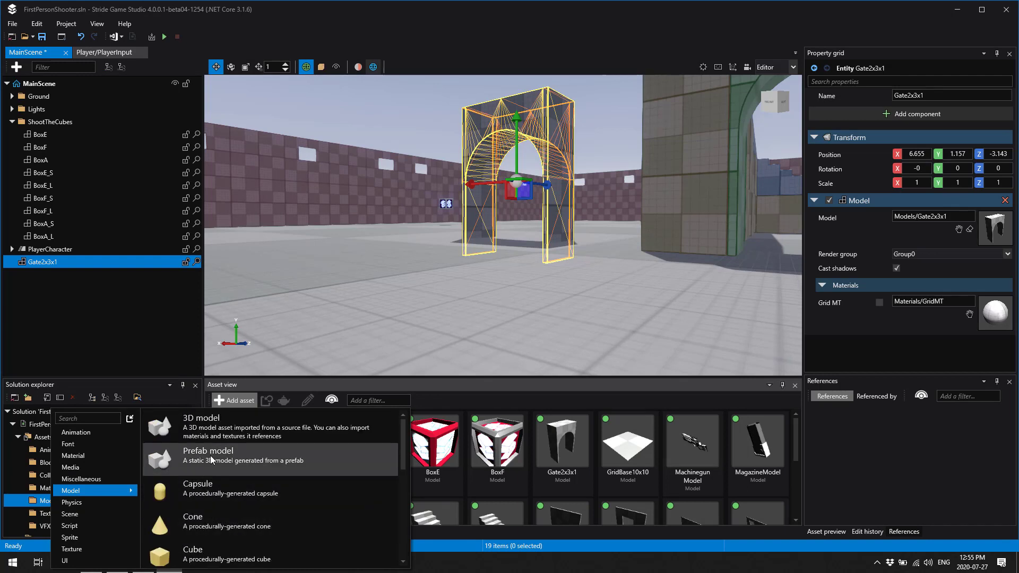
{"action": "mouse_move", "coordinate": [233, 427]}
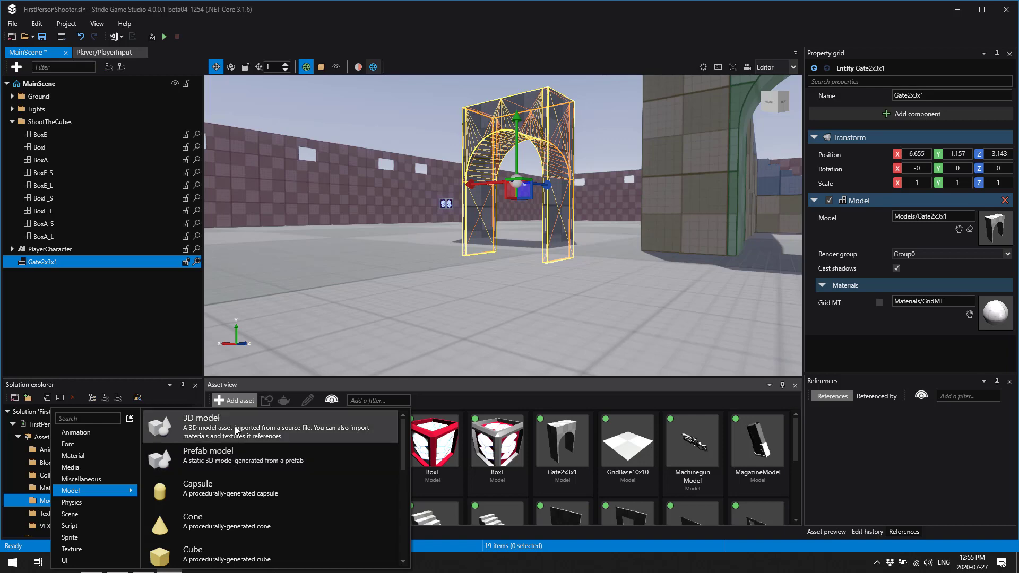
{"action": "left_click", "coordinate": [200, 418]}
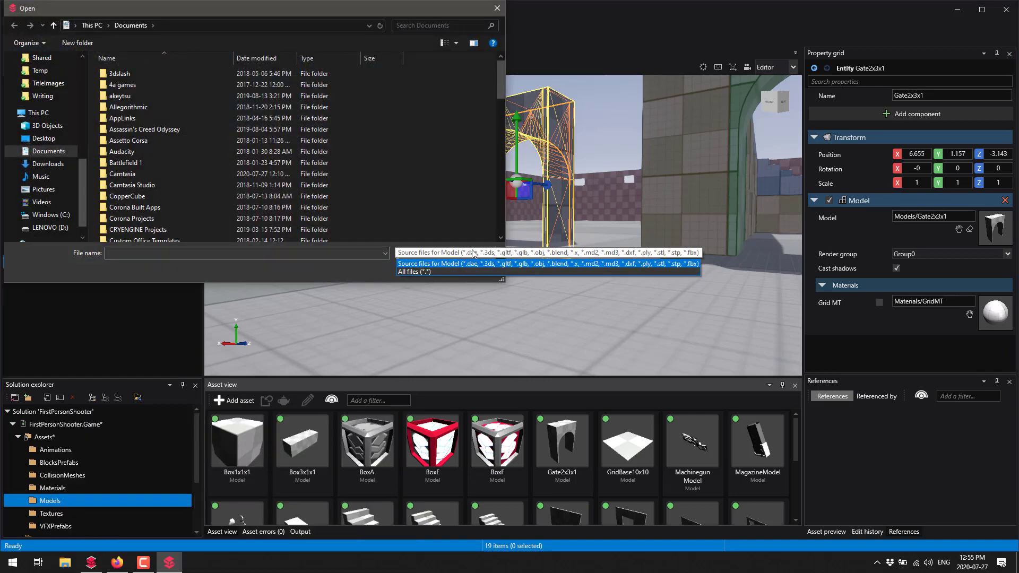
{"action": "mouse_move", "coordinate": [642, 266]}
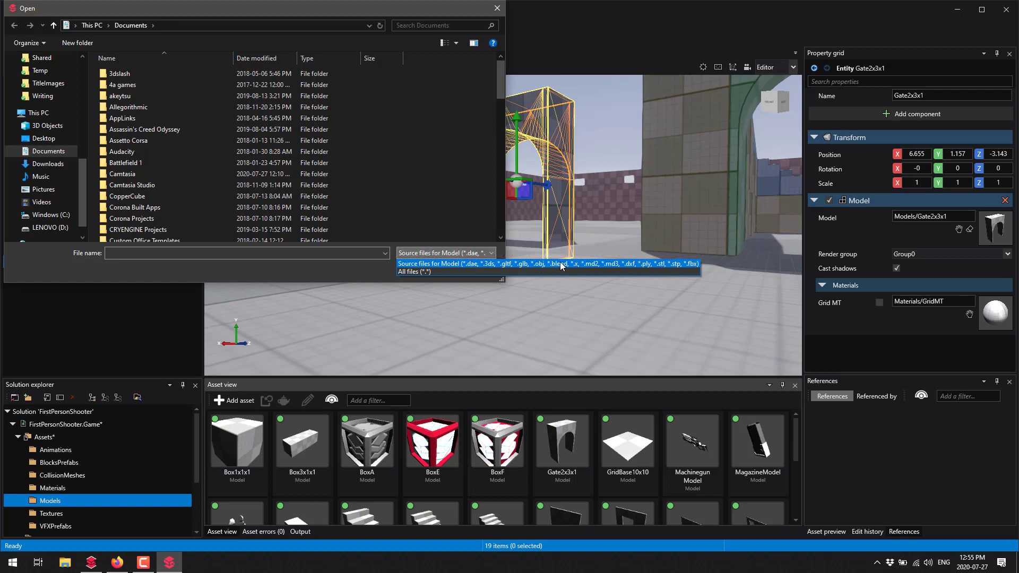
{"action": "mouse_move", "coordinate": [484, 262]}
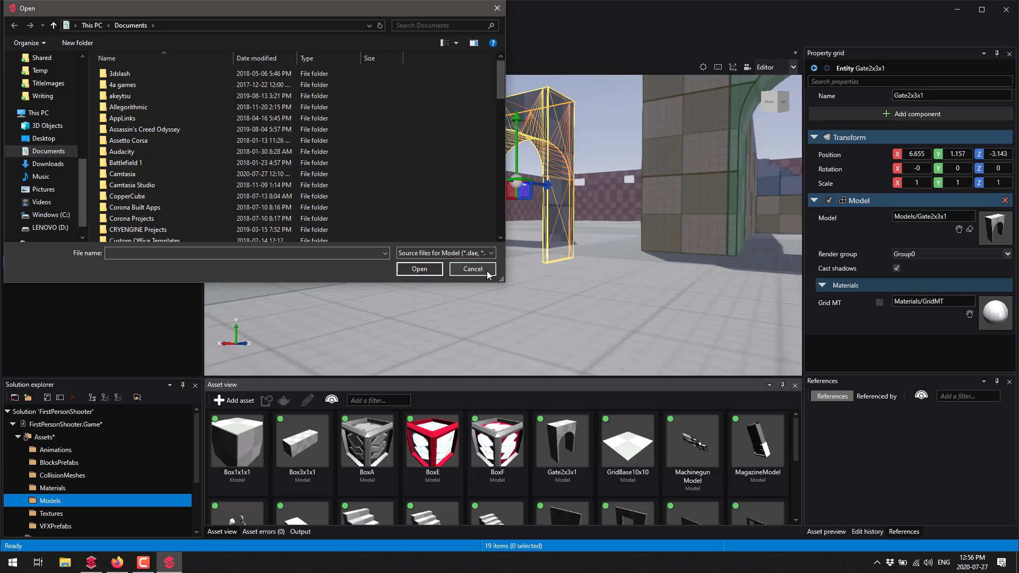
{"action": "left_click", "coordinate": [471, 268]}
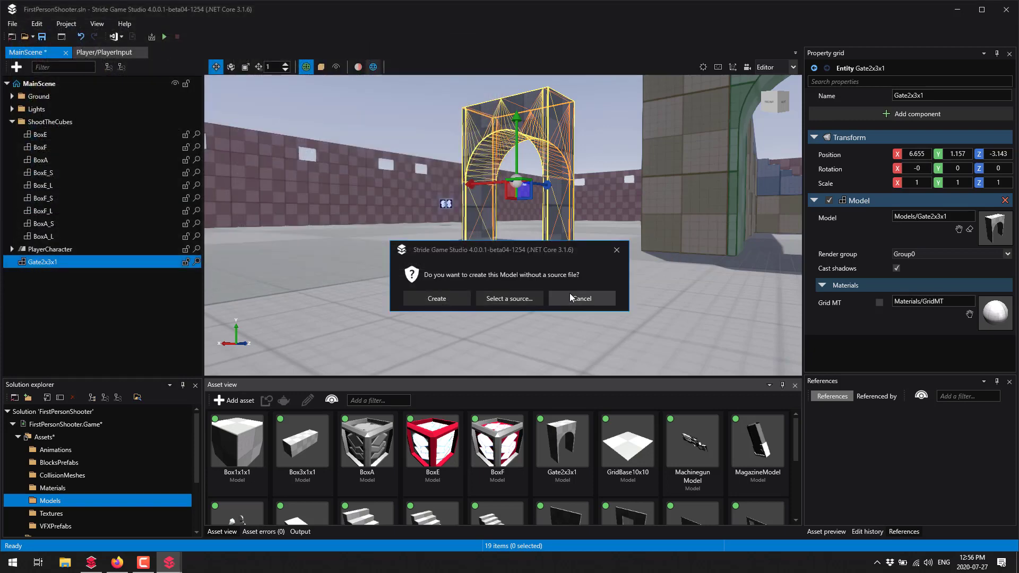
{"action": "left_click", "coordinate": [581, 298]}
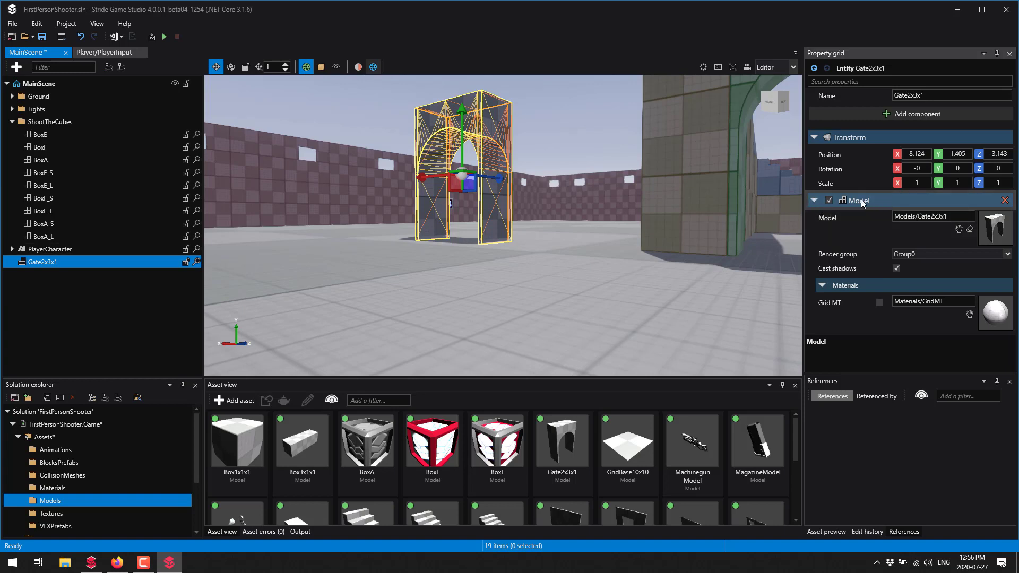
- Add an Audio emitter component to the Gate2x3x1 entity
{"action": "left_click", "coordinate": [814, 201]}
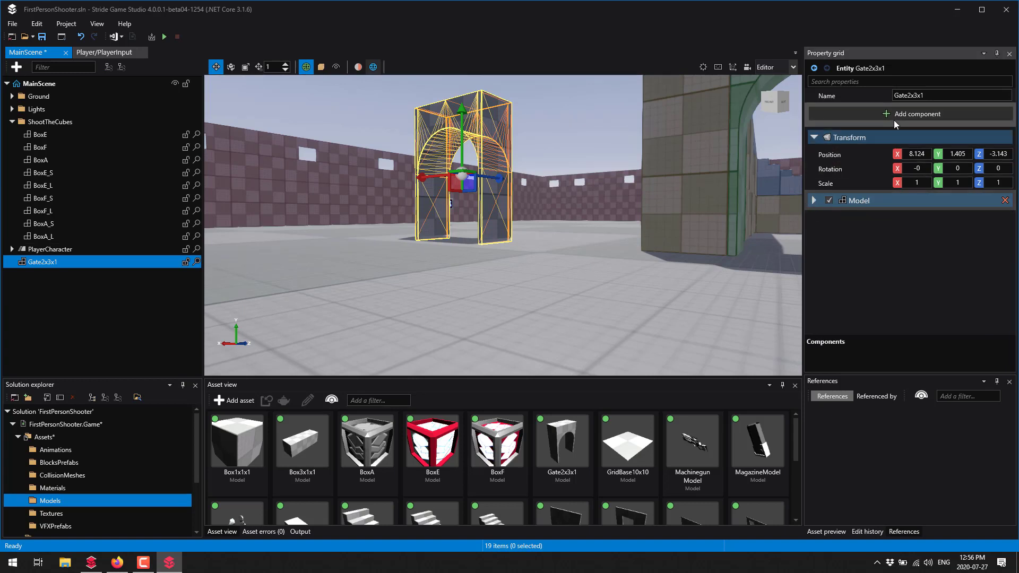
{"action": "left_click", "coordinate": [815, 137]}
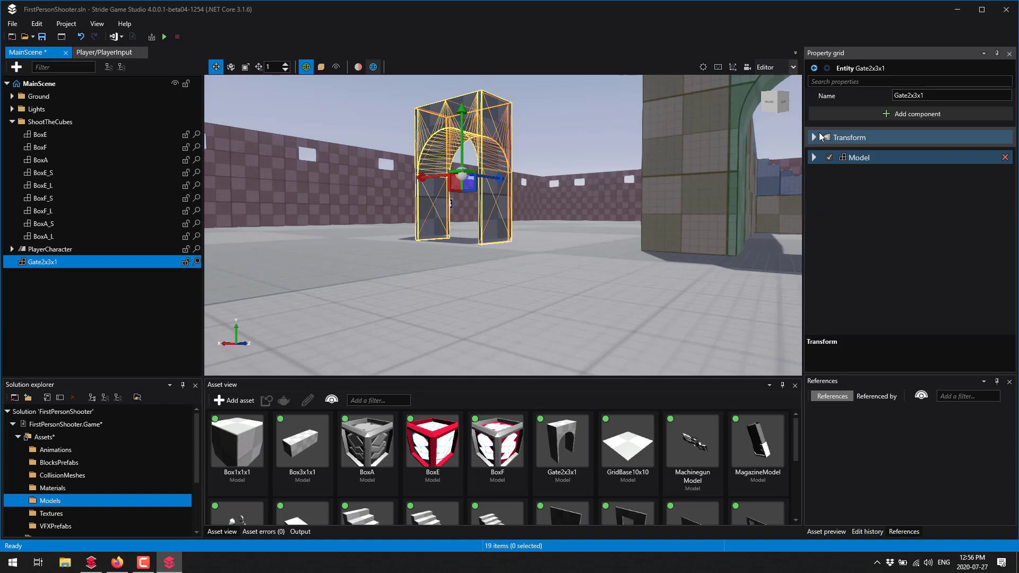
{"action": "left_click", "coordinate": [917, 114]}
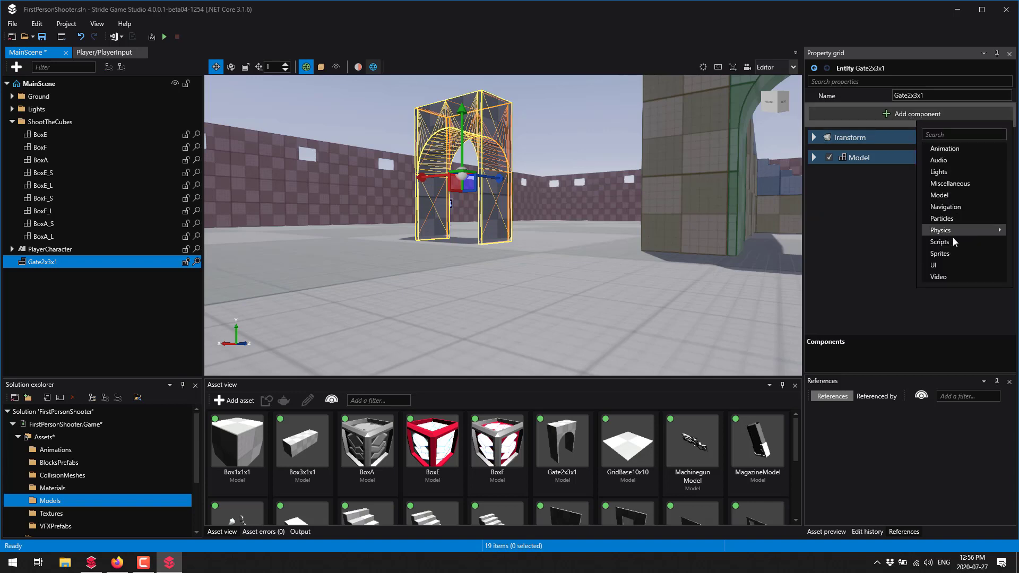
{"action": "mouse_move", "coordinate": [804, 254]}
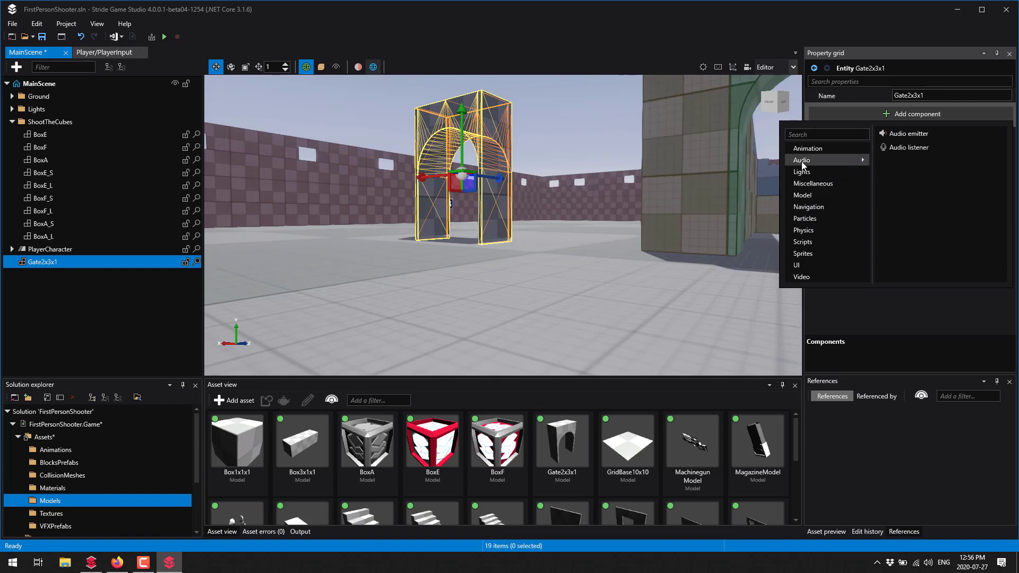
{"action": "left_click", "coordinate": [908, 134]}
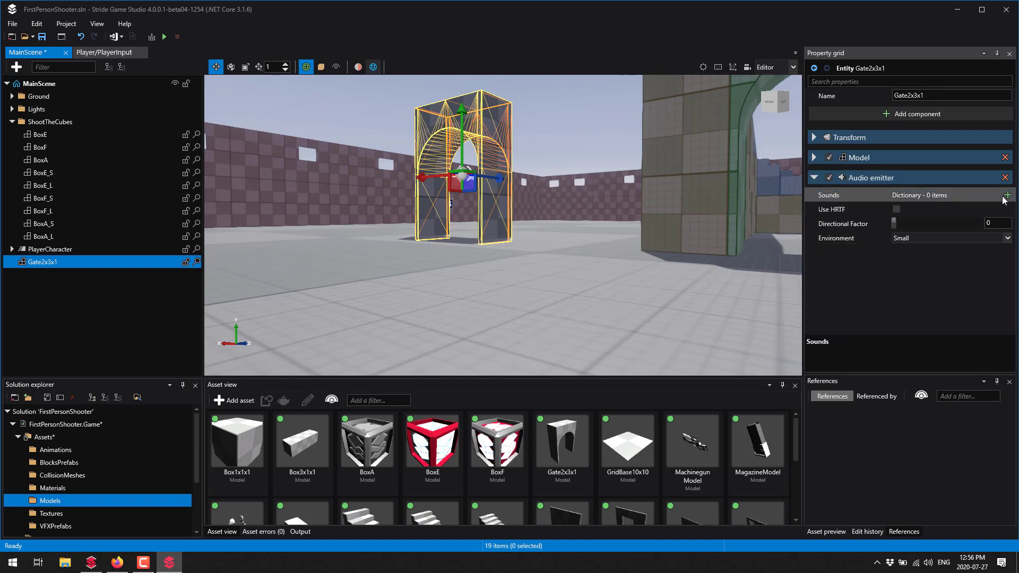
- Add one empty entry to the emitter's Sounds list and show the Assets folder contents
{"action": "left_click", "coordinate": [1008, 195]}
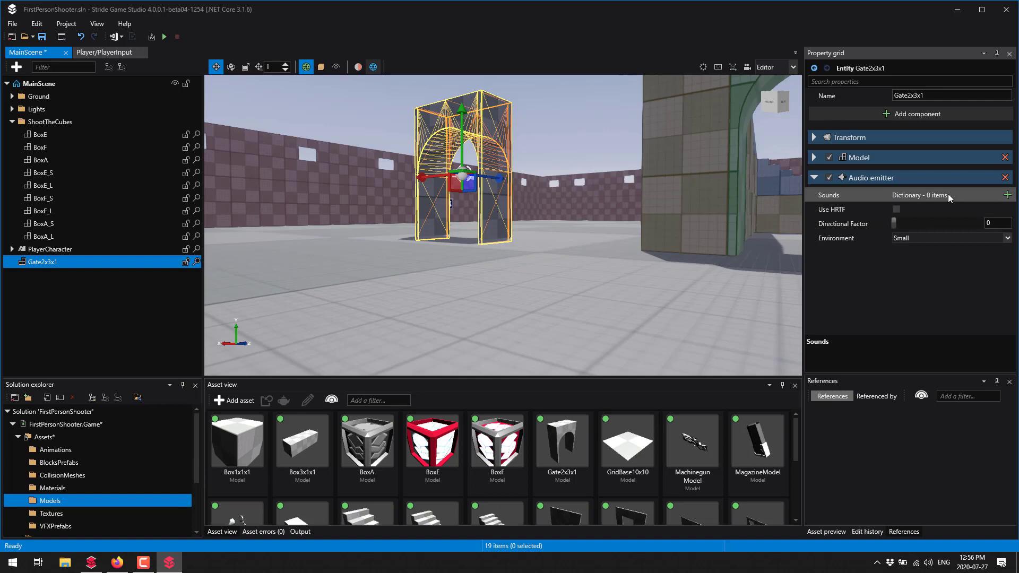
{"action": "left_click", "coordinate": [1009, 195]}
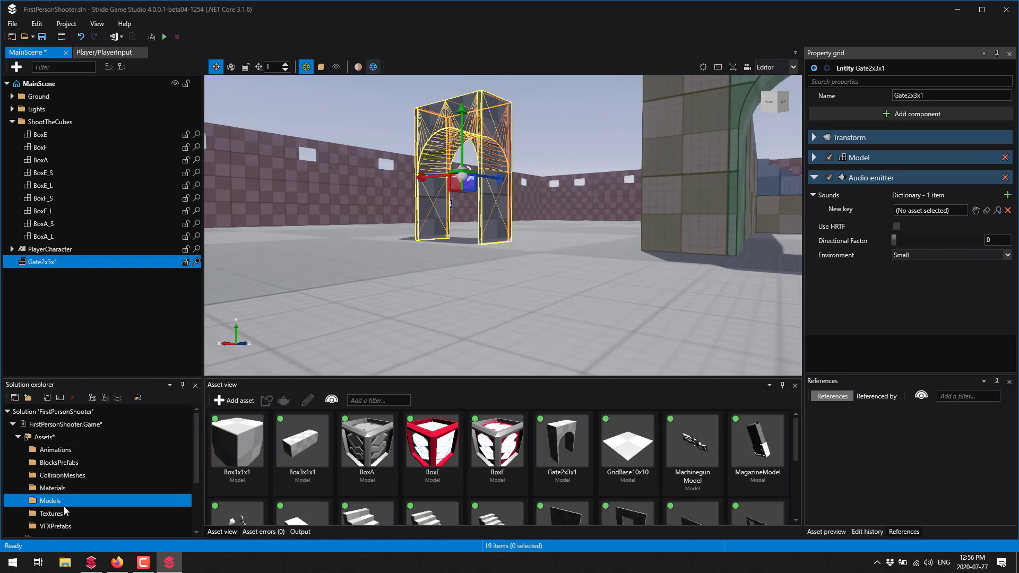
{"action": "left_click", "coordinate": [44, 437]}
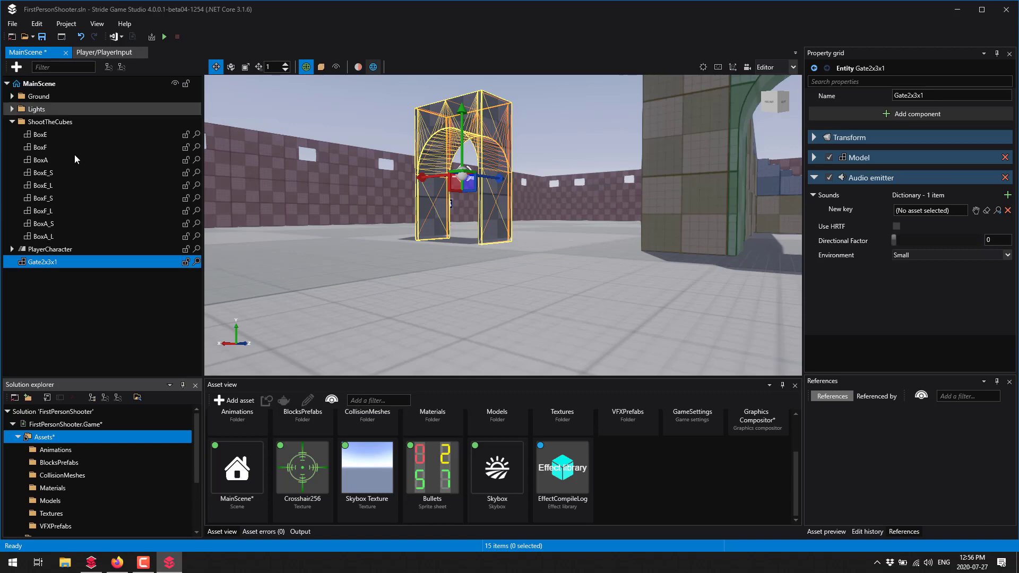
{"action": "mouse_move", "coordinate": [355, 328]}
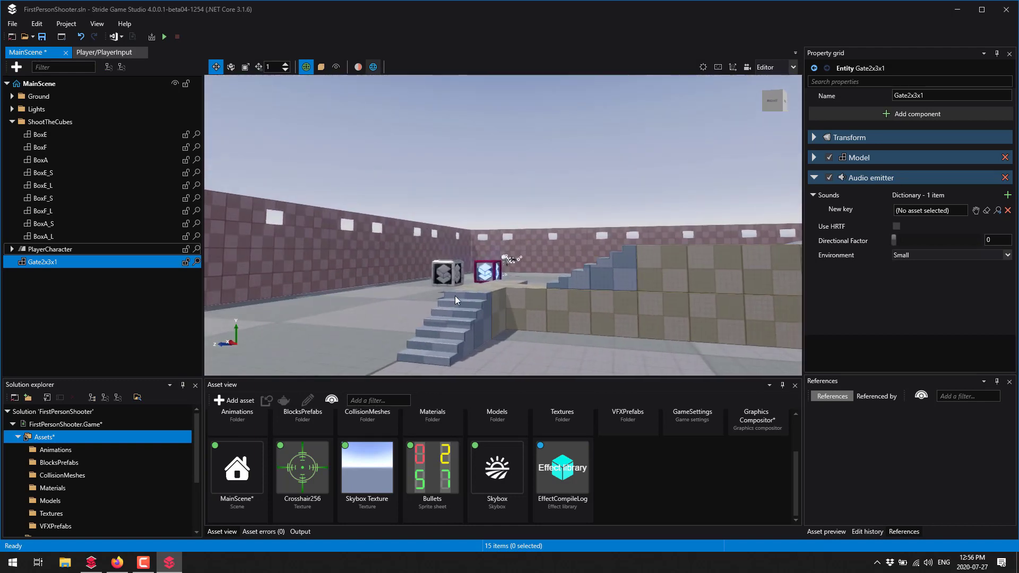
{"action": "mouse_move", "coordinate": [164, 37]}
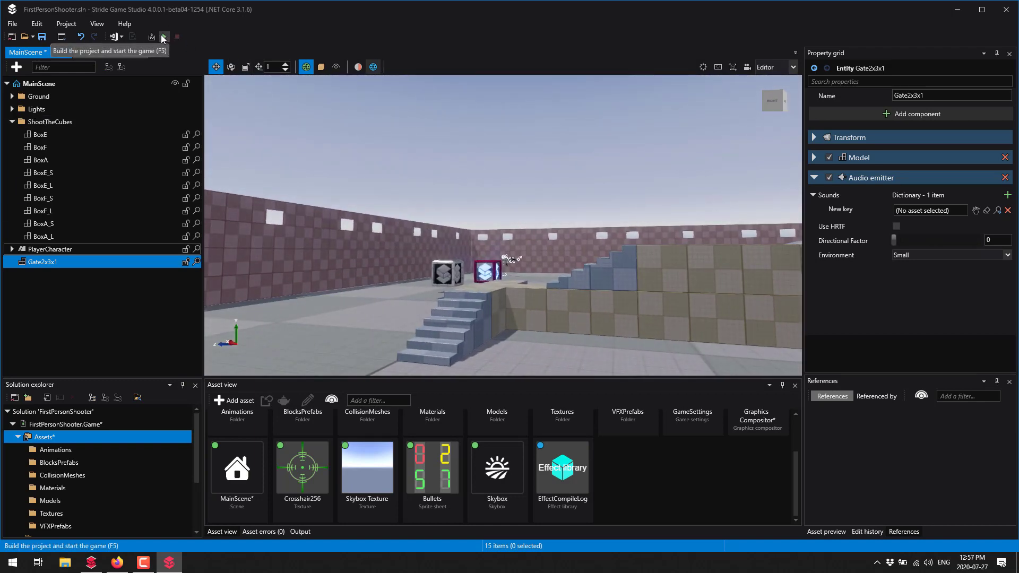
- Select the FirstPersonShooter.Game package to show its properties and User Settings
{"action": "left_click", "coordinate": [12, 23]}
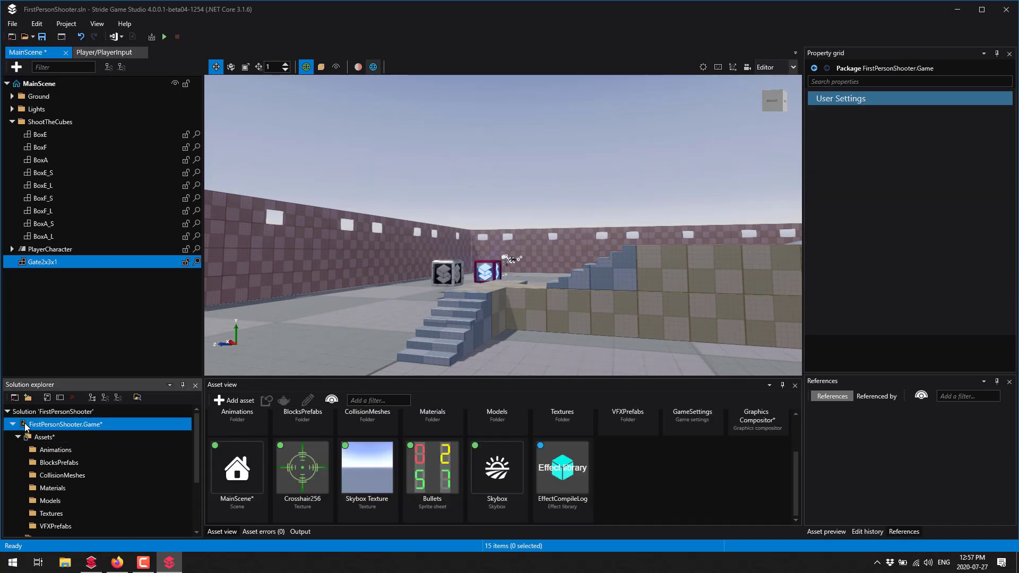
- Choose Open in IDE for the game package and dismiss the Visual Studio startup error
{"action": "left_click", "coordinate": [18, 436]}
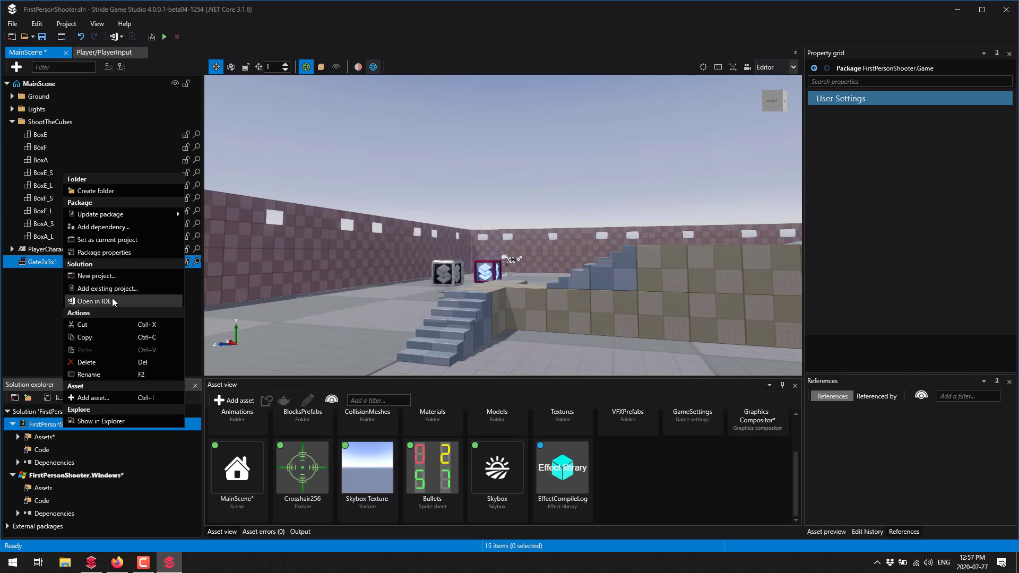
{"action": "left_click", "coordinate": [95, 301]}
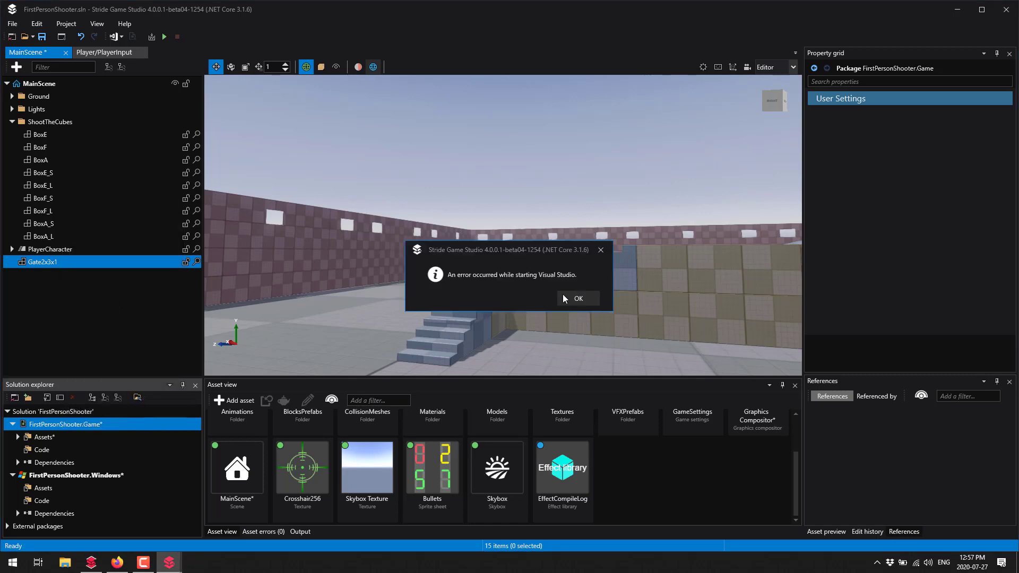
{"action": "left_click", "coordinate": [578, 298]}
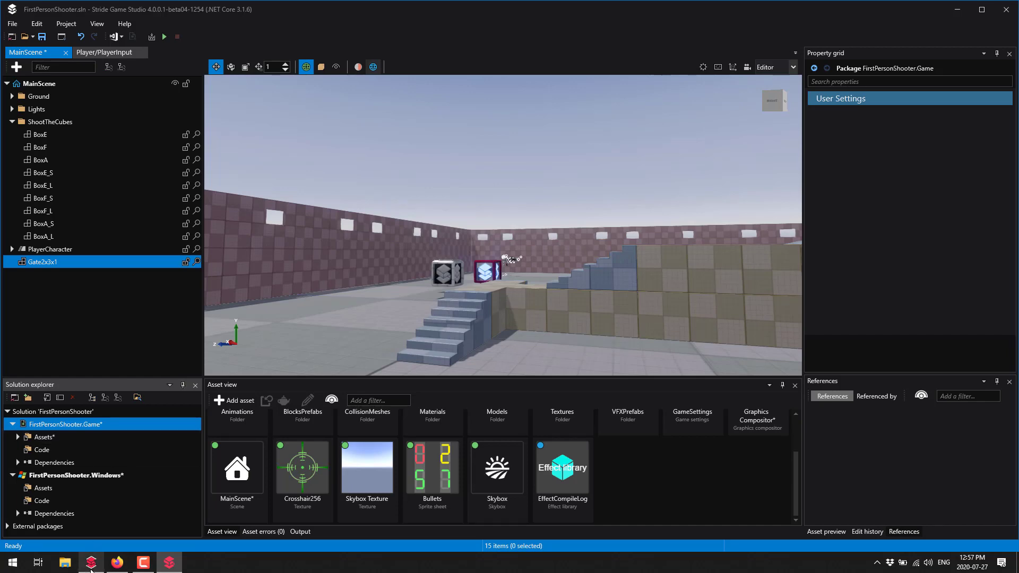
- Bring the Stride Launcher to the front from the taskbar
{"action": "left_click", "coordinate": [90, 563]}
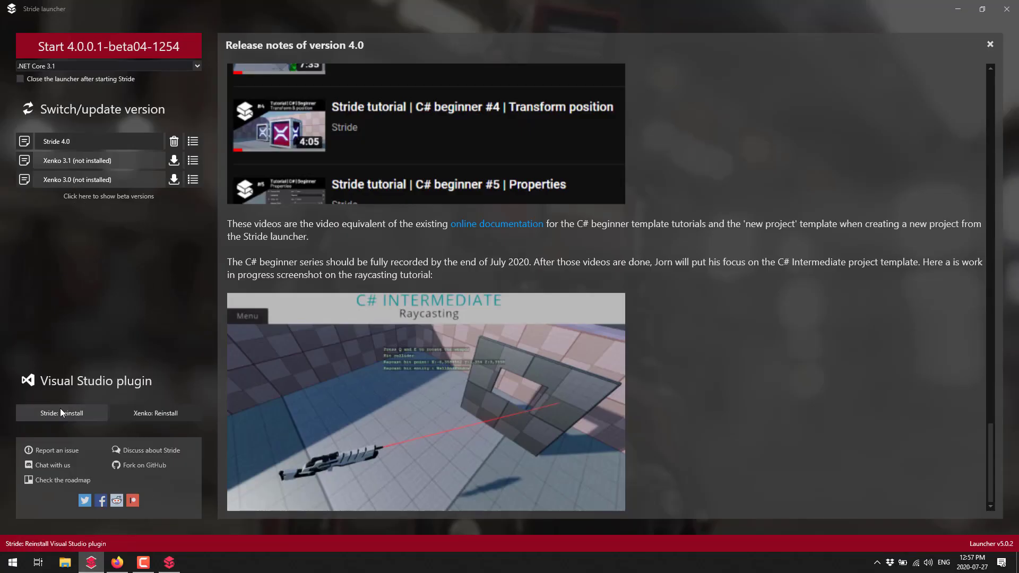
{"action": "mouse_move", "coordinate": [98, 420]}
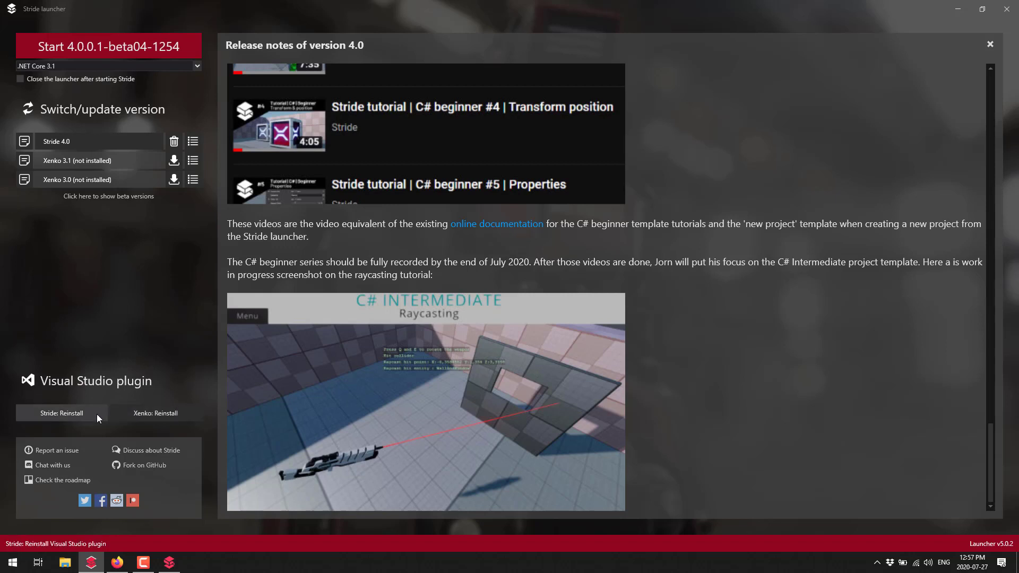
{"action": "mouse_move", "coordinate": [96, 457]}
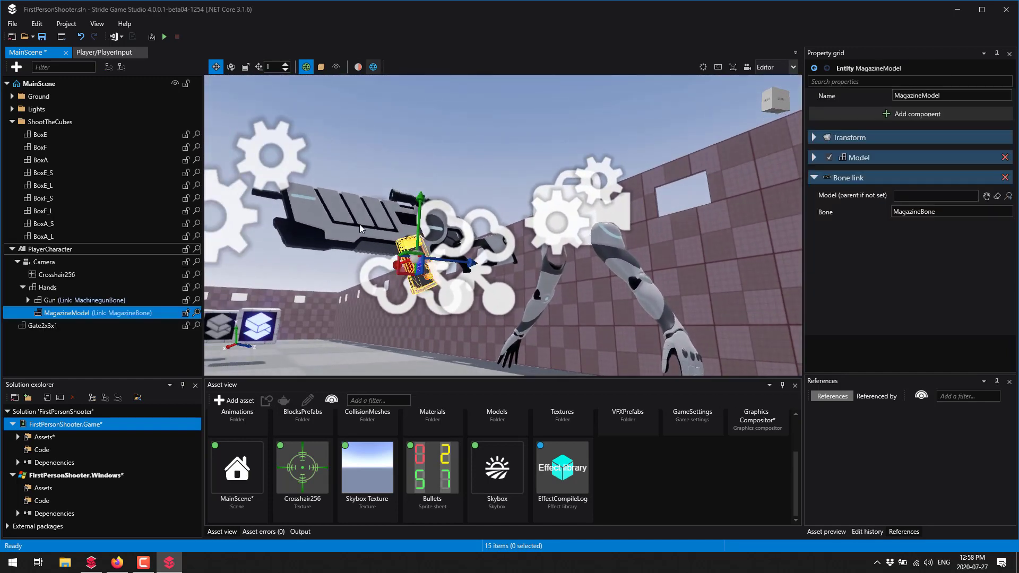
- Select the Hands entity to view its Animation Controller with Idle, Reload, Shoot and Walk
{"action": "left_click", "coordinate": [48, 286]}
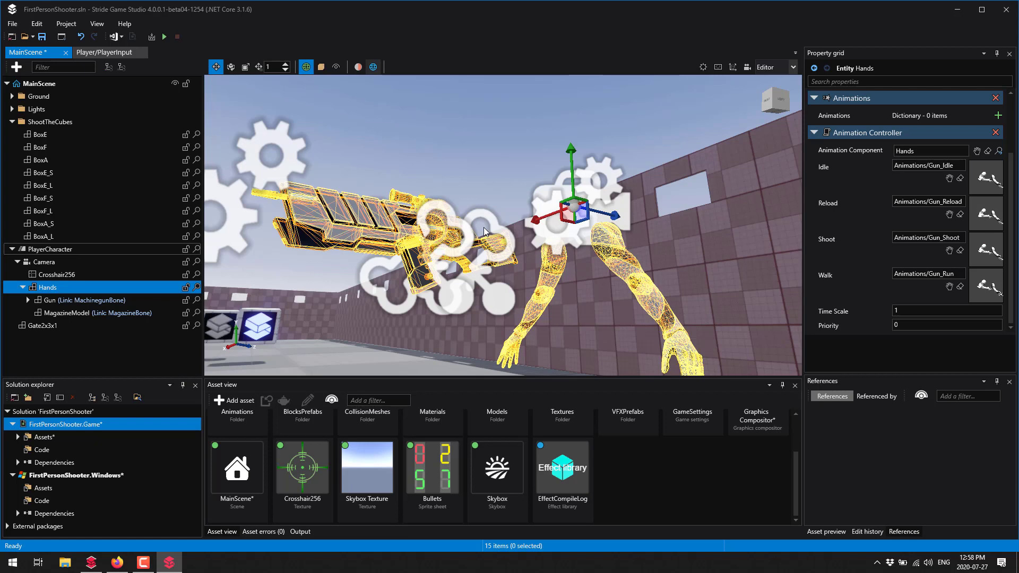
{"action": "mouse_move", "coordinate": [566, 308]}
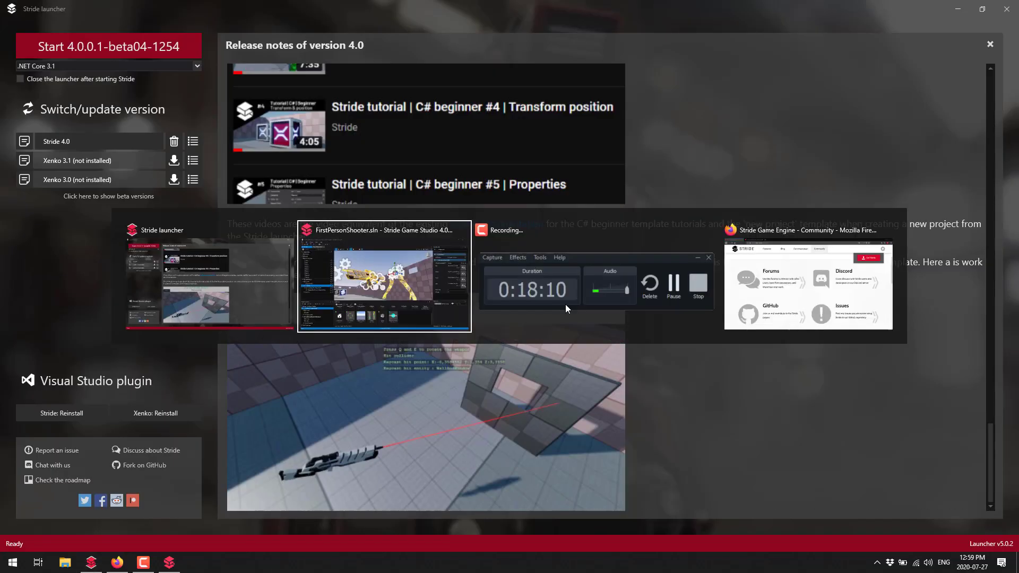
- Switch to Firefox, open the stride3d.net Blog page and browse its posts
{"action": "left_click", "coordinate": [808, 273]}
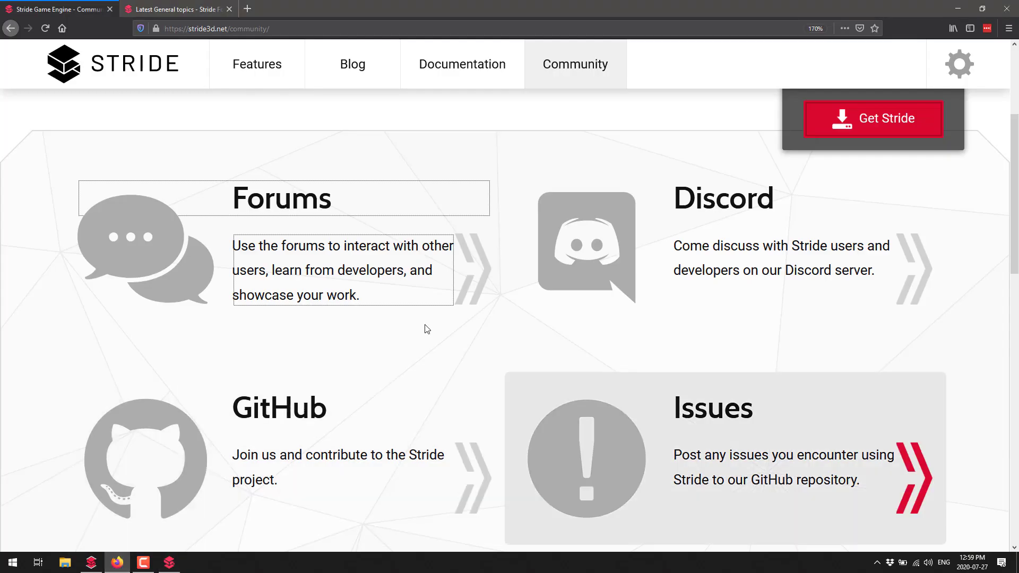
{"action": "left_click", "coordinate": [352, 64]}
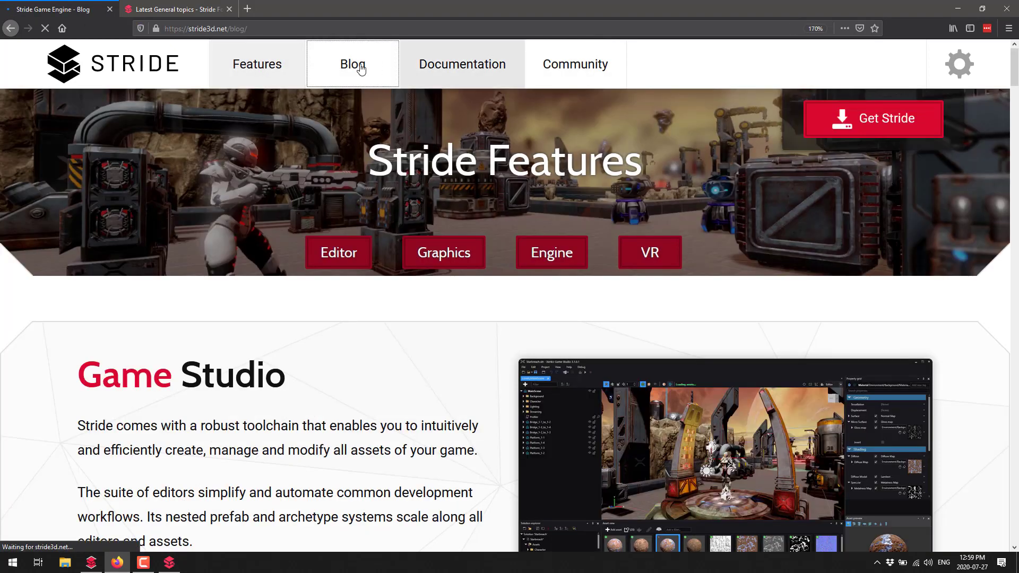
{"action": "left_click", "coordinate": [352, 64]}
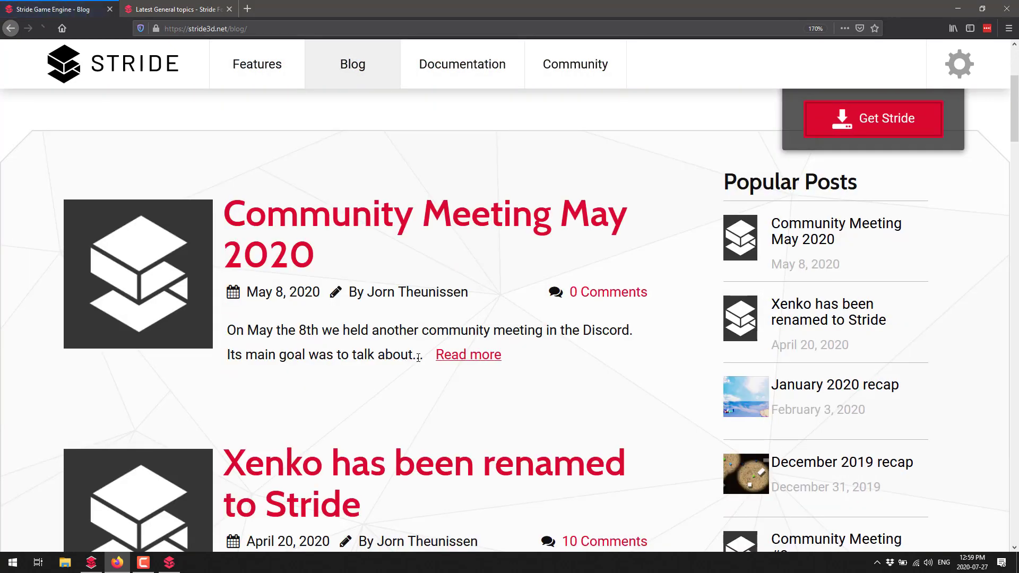
{"action": "mouse_move", "coordinate": [400, 395]}
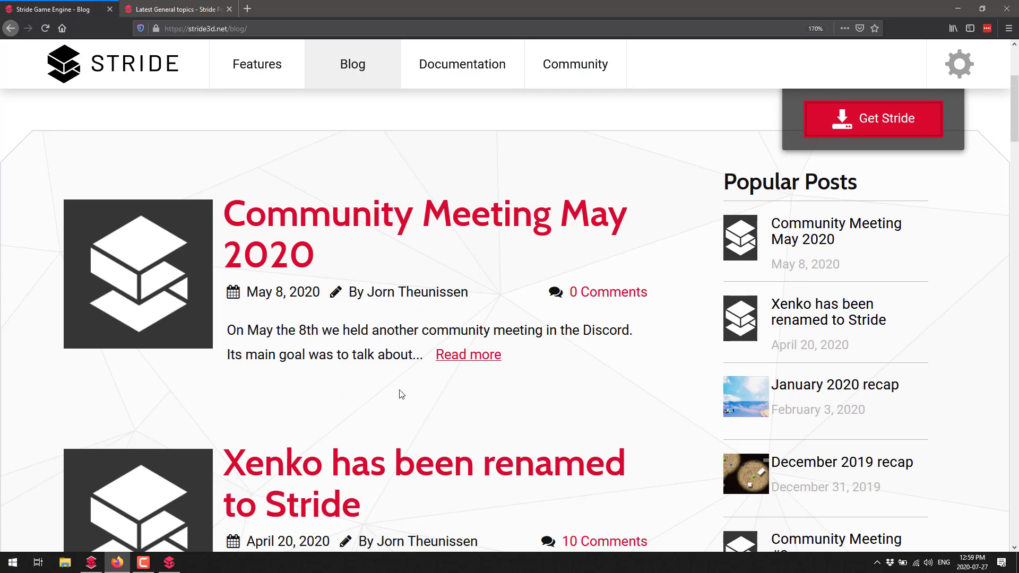
{"action": "scroll", "scroll_direction": "up", "scroll_amount": 3}
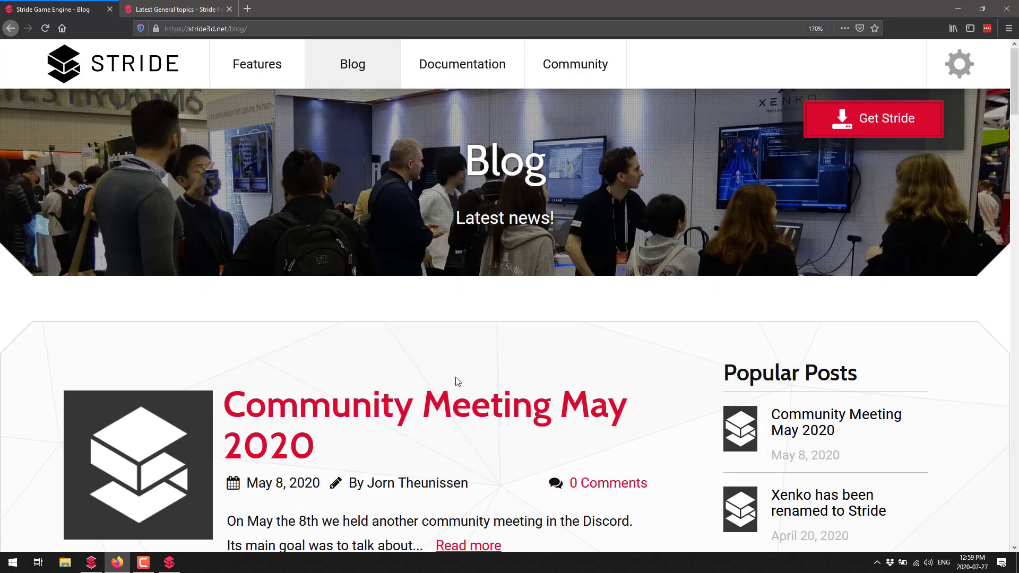
{"action": "left_click", "coordinate": [168, 563]}
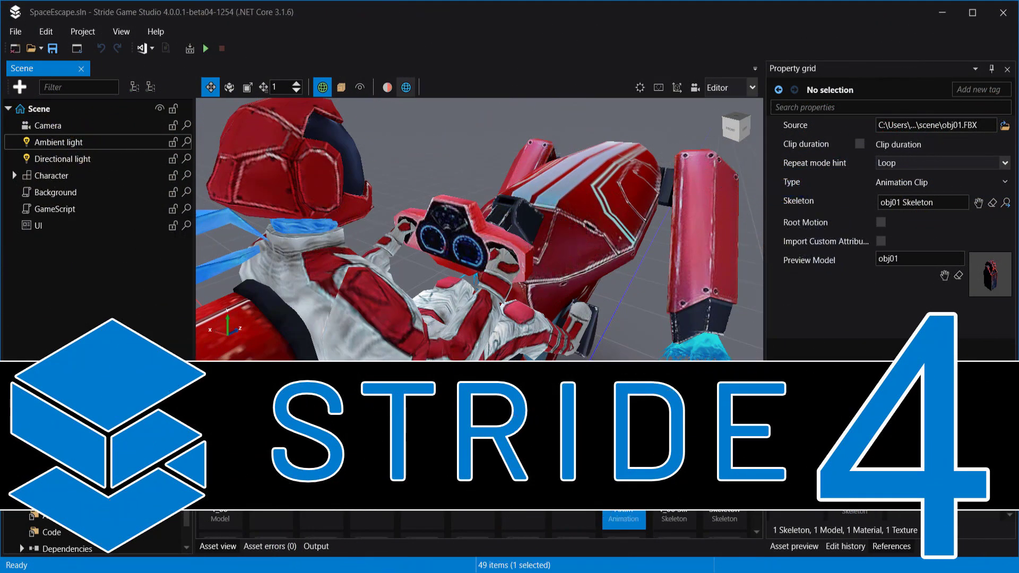